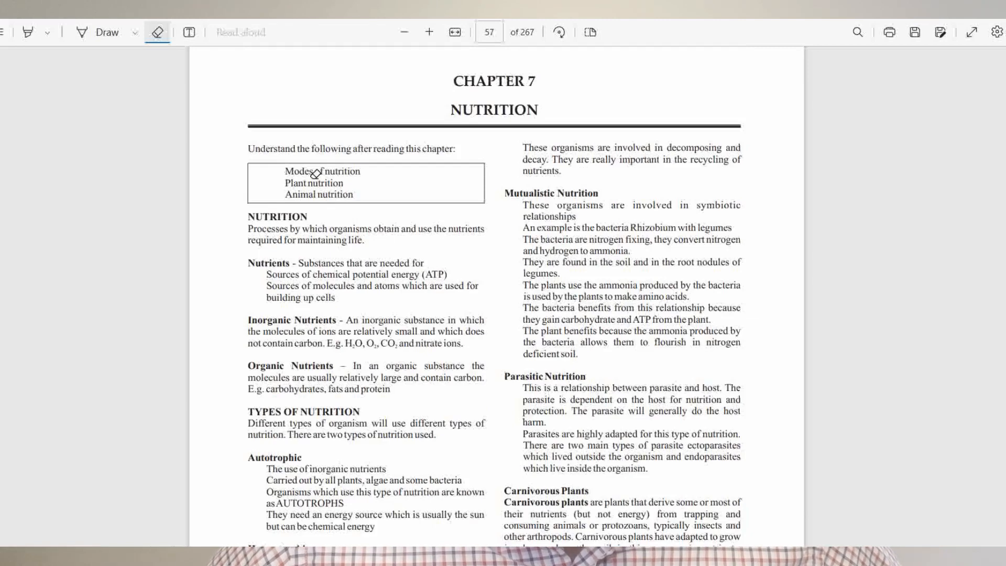
# Switch from the eraser to the pen on the Chapter 7 Nutrition page
pyautogui.click(83, 32)
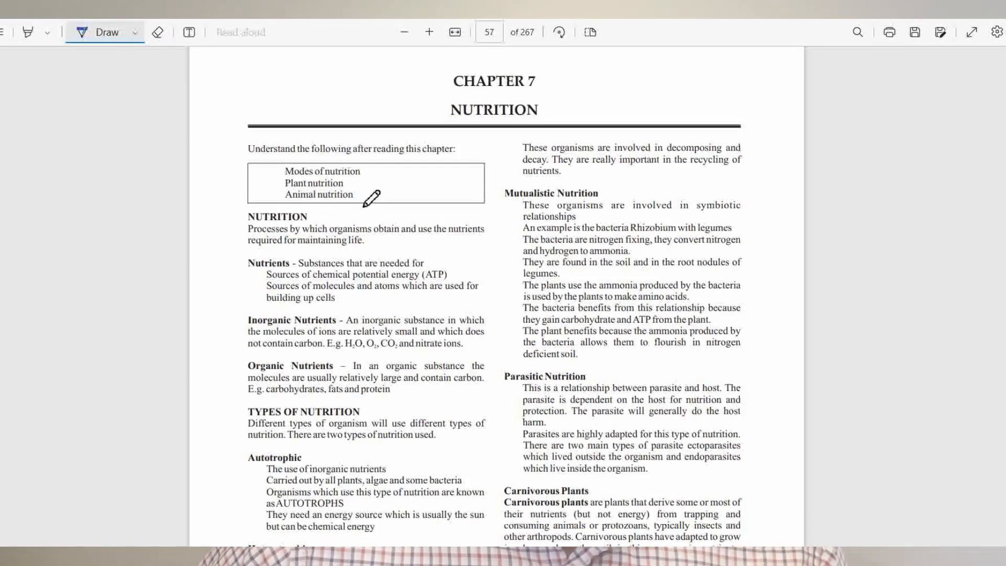
pyautogui.moveTo(388, 227)
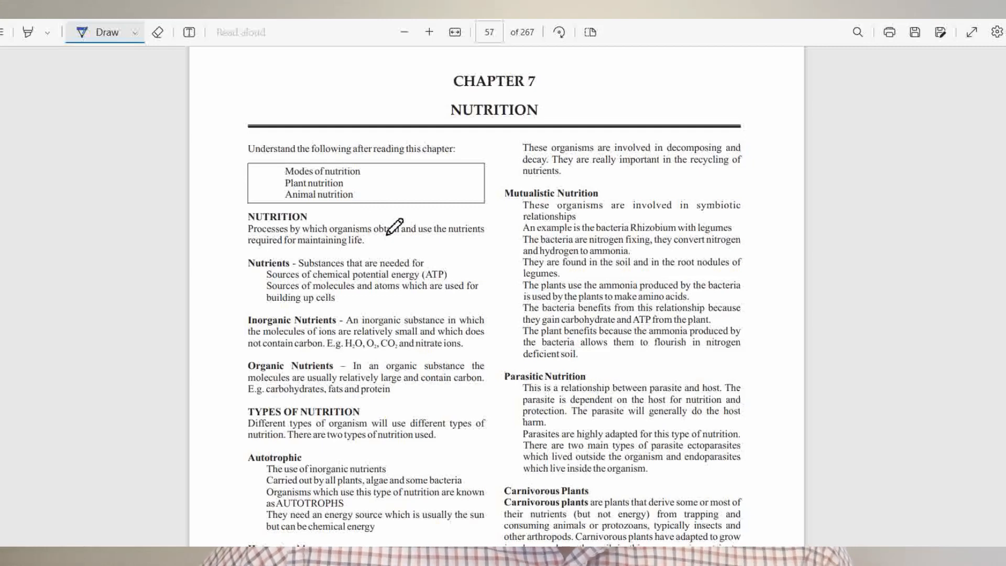
pyautogui.moveTo(314, 185)
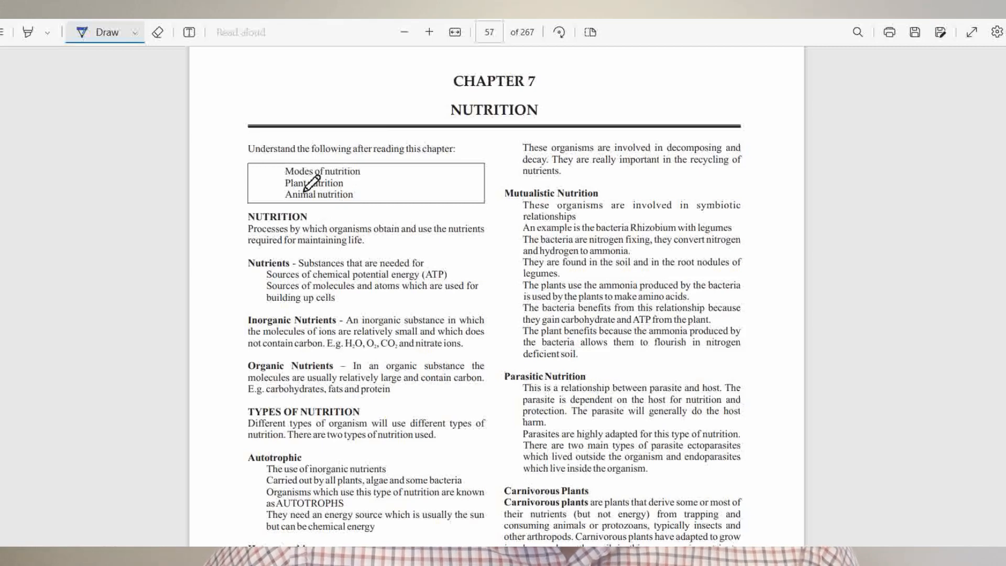
pyautogui.moveTo(422, 260)
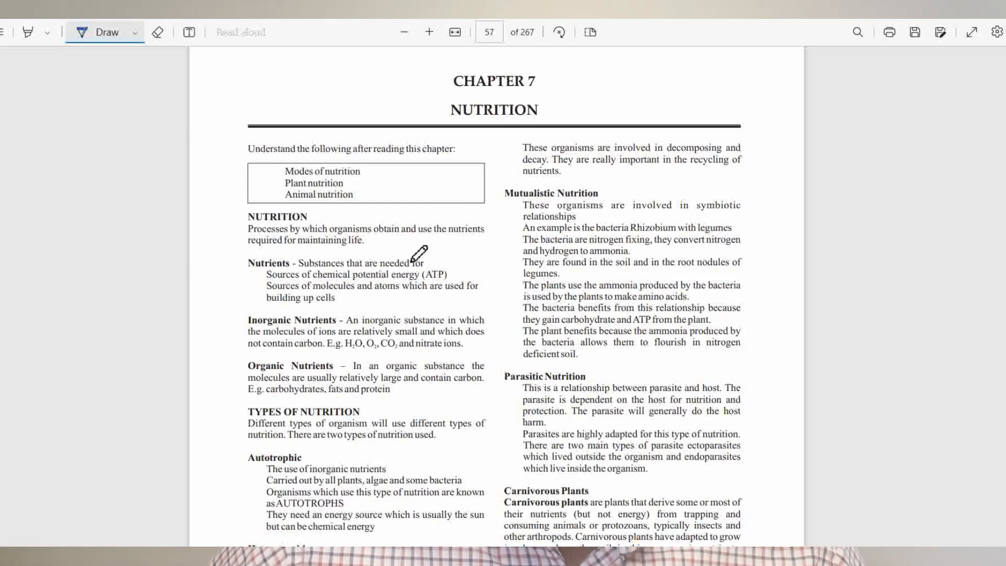
pyautogui.moveTo(297, 222)
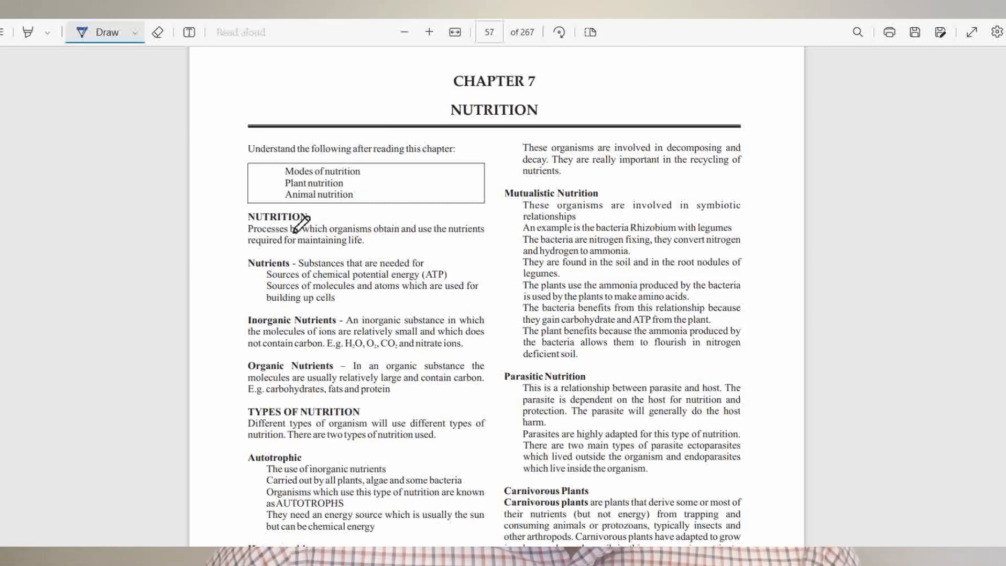
pyautogui.moveTo(330, 266)
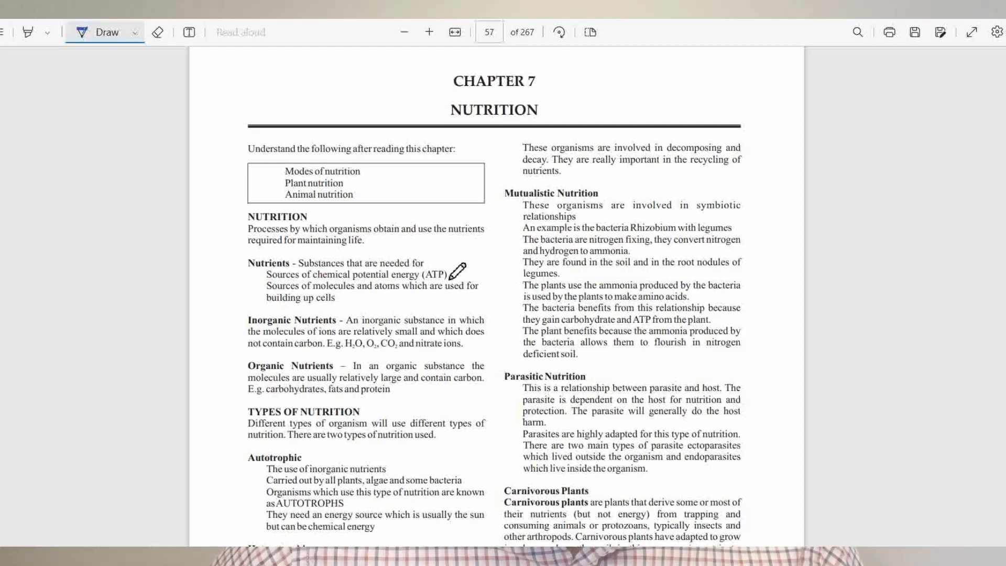
pyautogui.moveTo(407, 263)
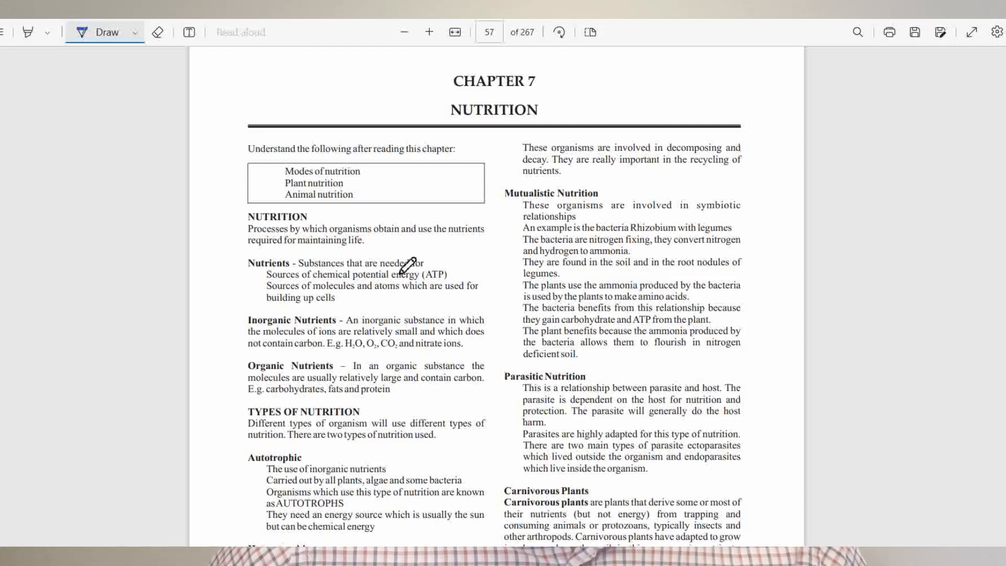
pyautogui.moveTo(456, 265)
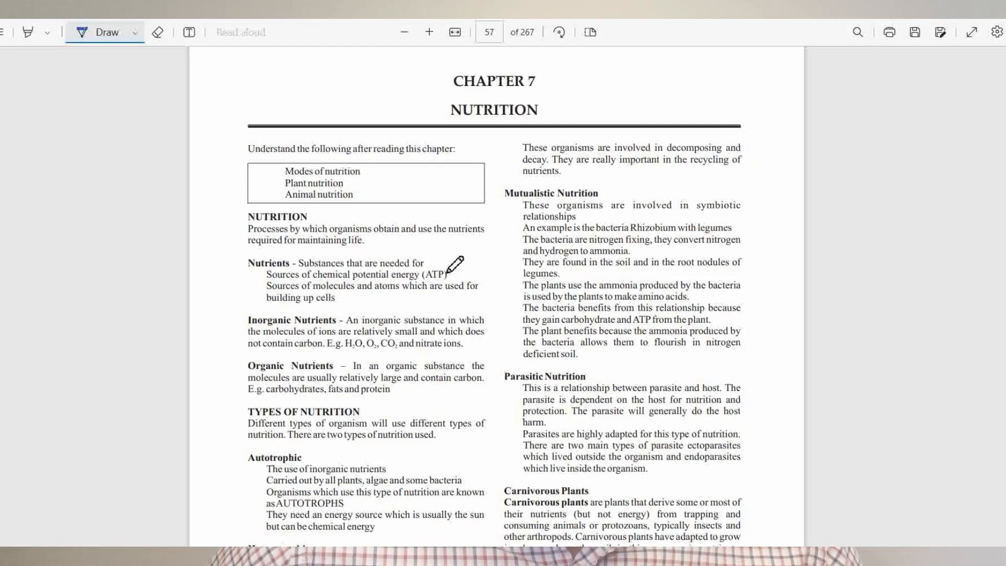
# Circle the chemical-energy sources, underline the example inorganic and organic substances, and circle Autotrophic
pyautogui.moveTo(443, 264); pyautogui.dragTo(350, 296)
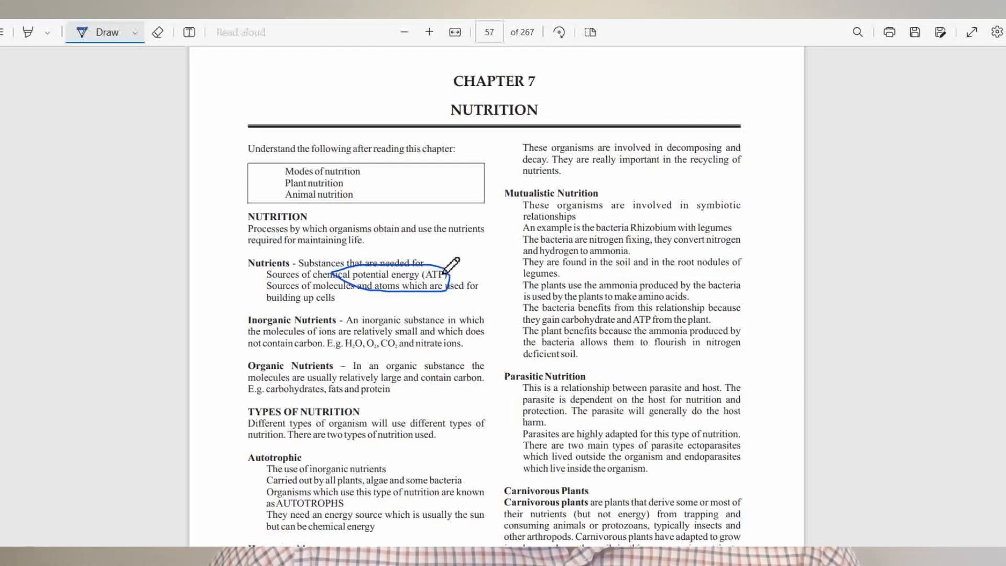
pyautogui.scroll(-3)
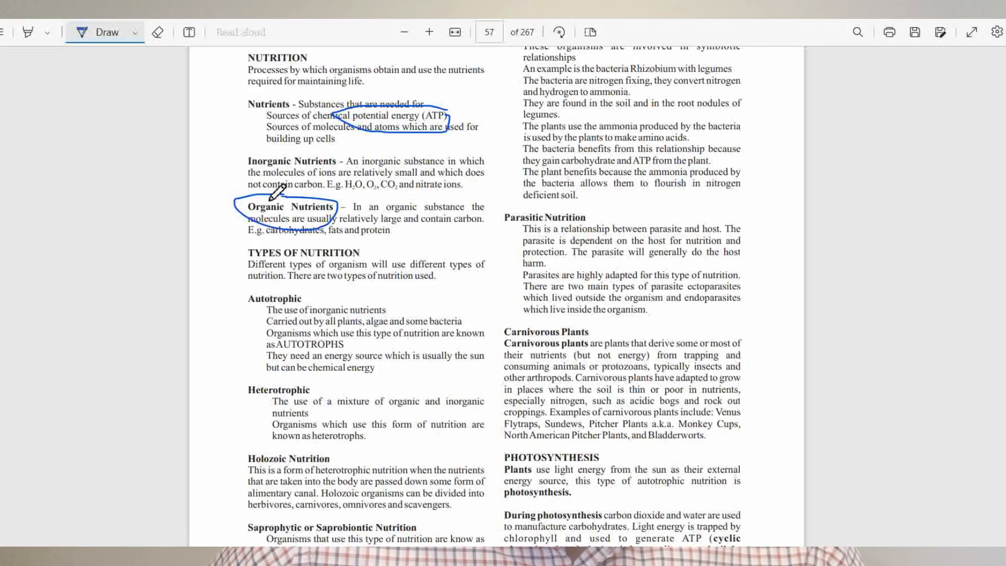
pyautogui.moveTo(501, 222)
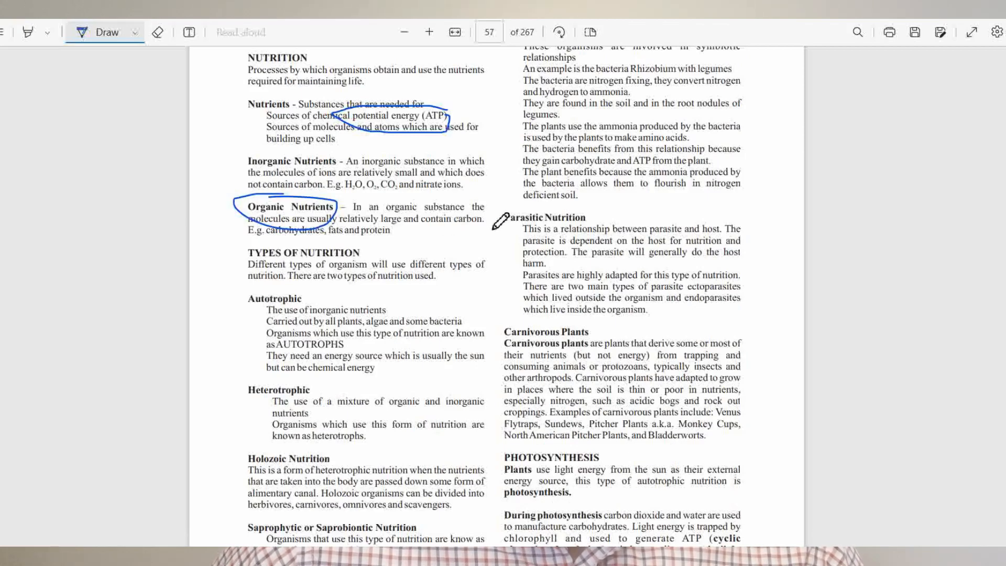
pyautogui.moveTo(439, 220); pyautogui.dragTo(496, 219)
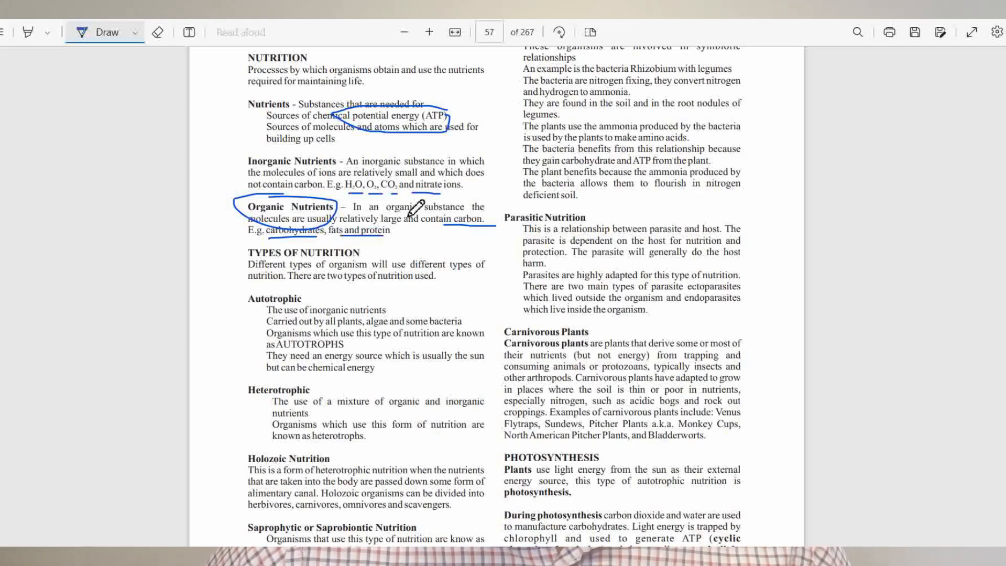
pyautogui.moveTo(408, 243)
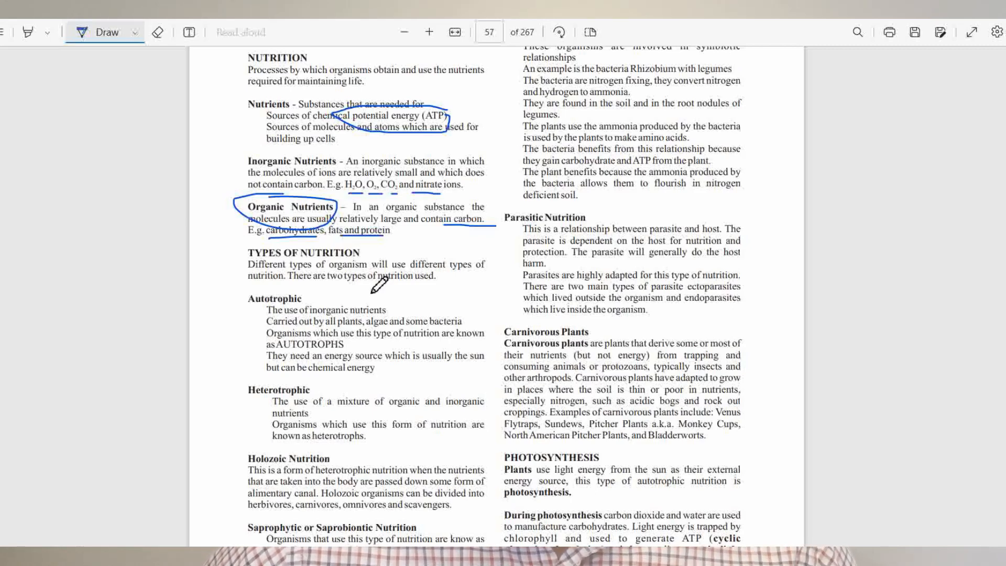
pyautogui.moveTo(316, 308)
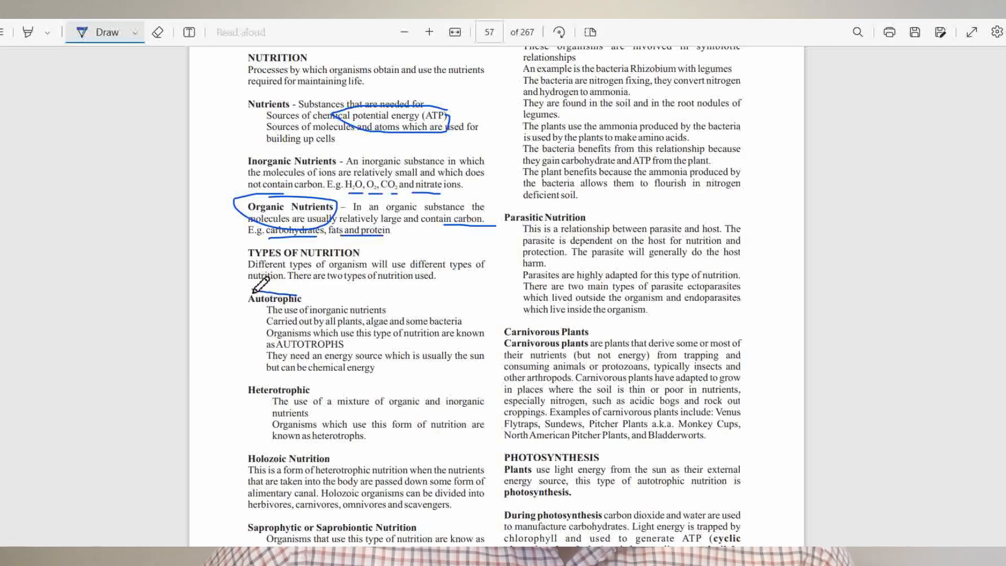
pyautogui.moveTo(249, 291); pyautogui.dragTo(302, 308)
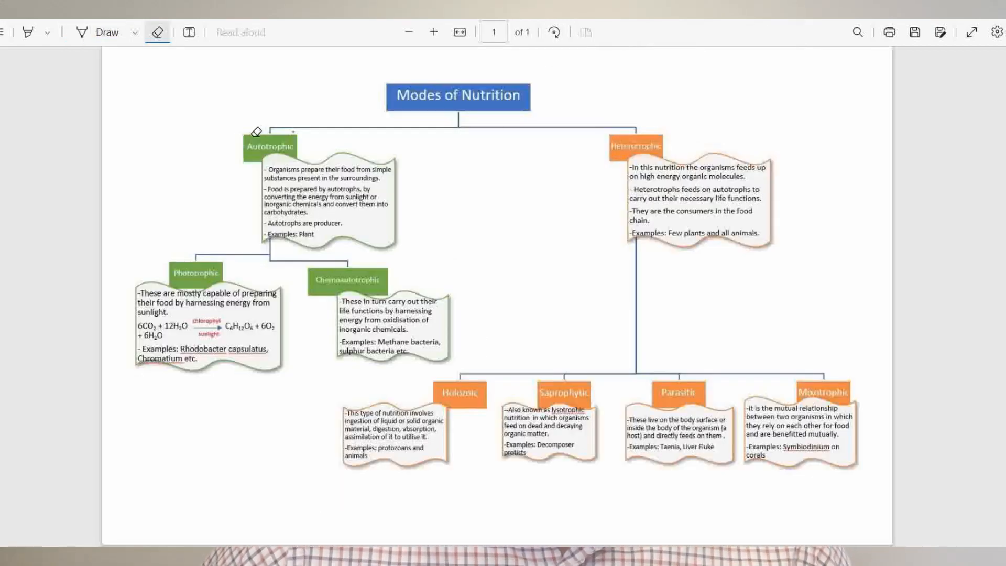
# With the pen, circle the Autotrophic label and underline energy and producer in its description
pyautogui.click(110, 32)
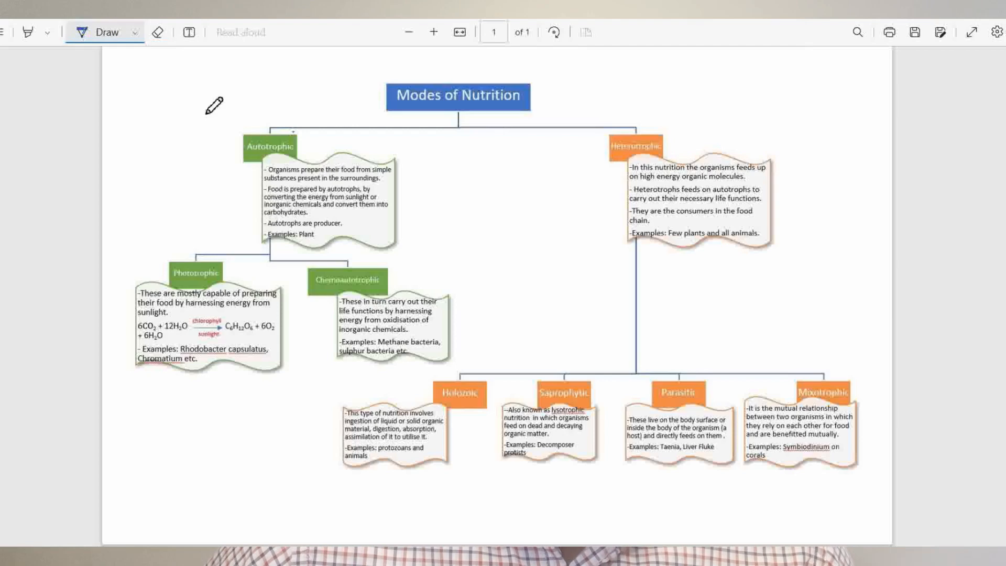
pyautogui.moveTo(272, 117)
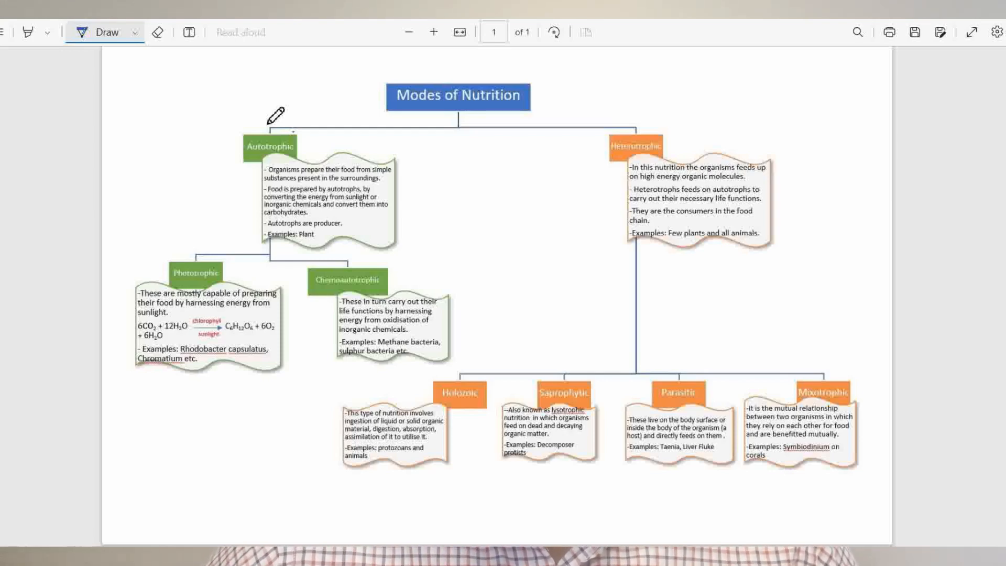
pyautogui.moveTo(308, 147)
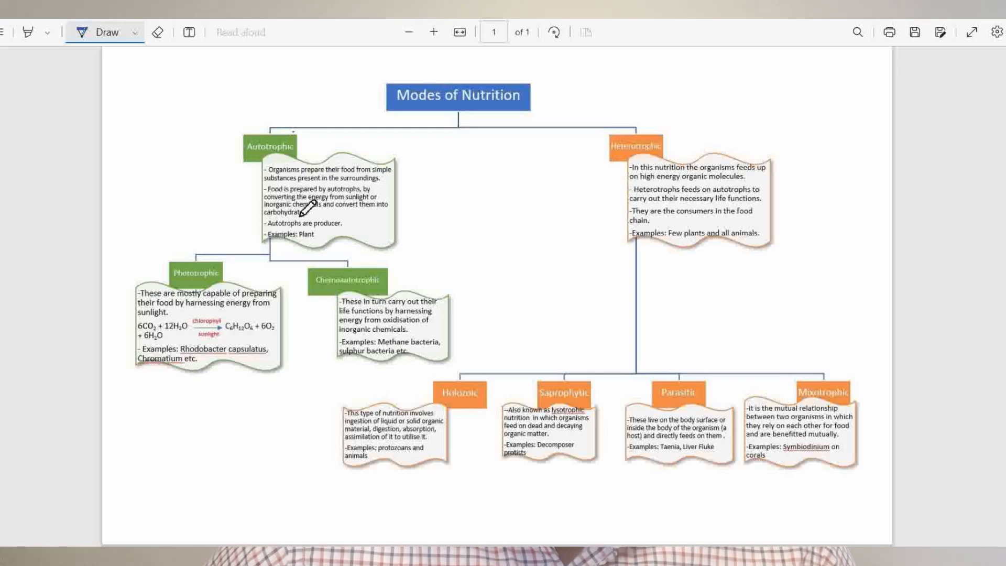
pyautogui.moveTo(265, 208); pyautogui.dragTo(330, 209)
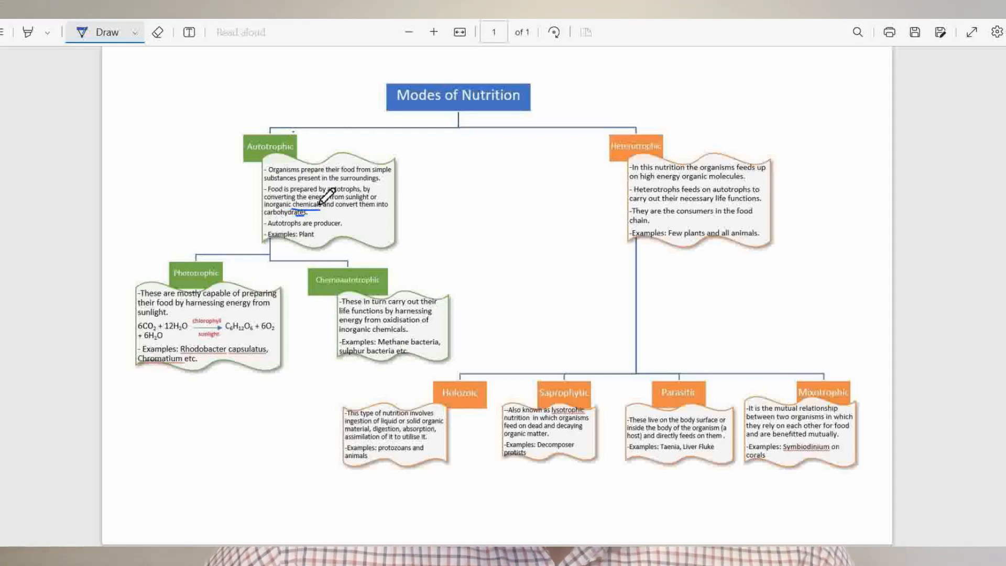
pyautogui.moveTo(305, 129); pyautogui.dragTo(244, 167)
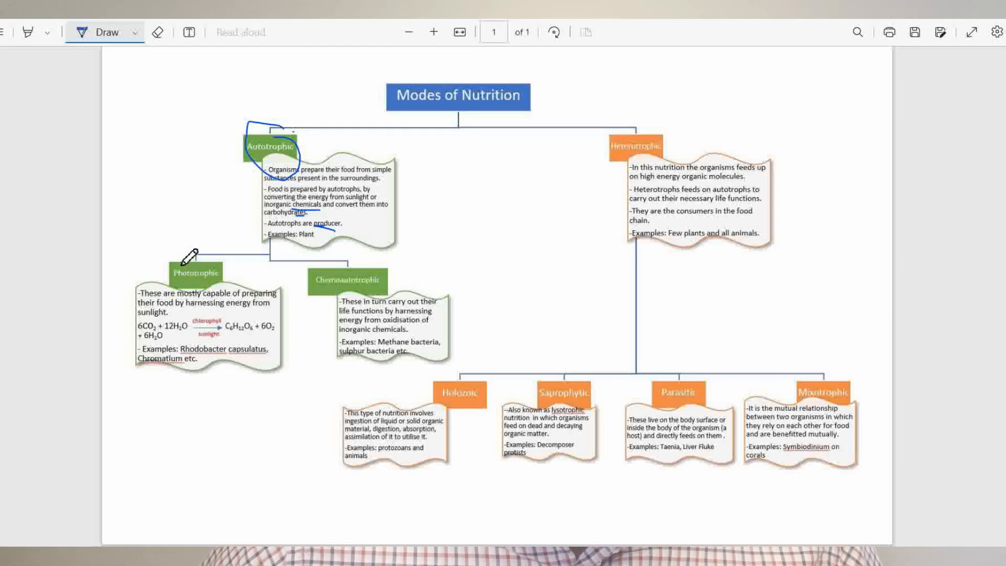
# Circle the Photoautotrophic and Chemoautotrophic labels and the chlorophyll and sunlight reaction conditions
pyautogui.moveTo(193, 257); pyautogui.dragTo(231, 292)
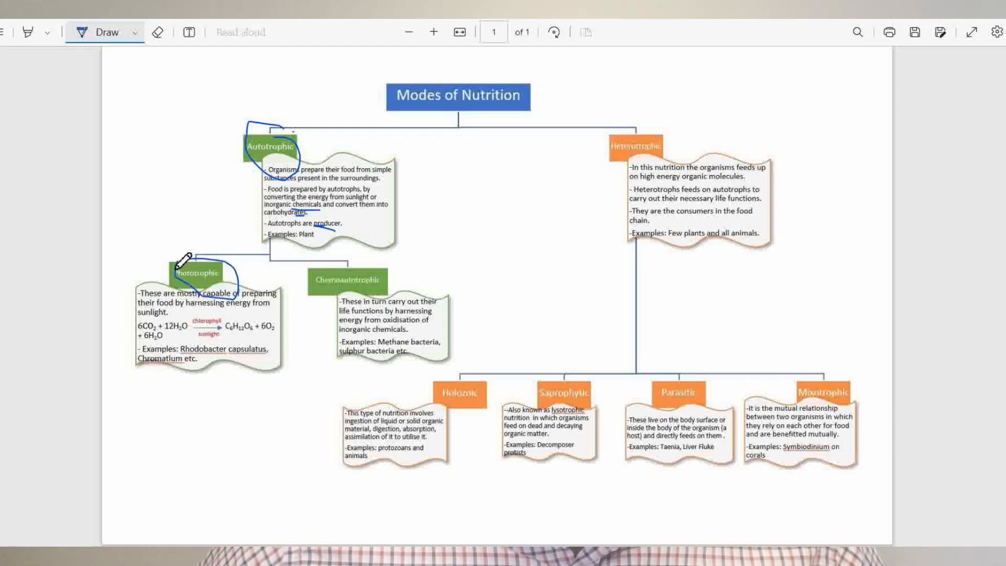
pyautogui.moveTo(363, 274)
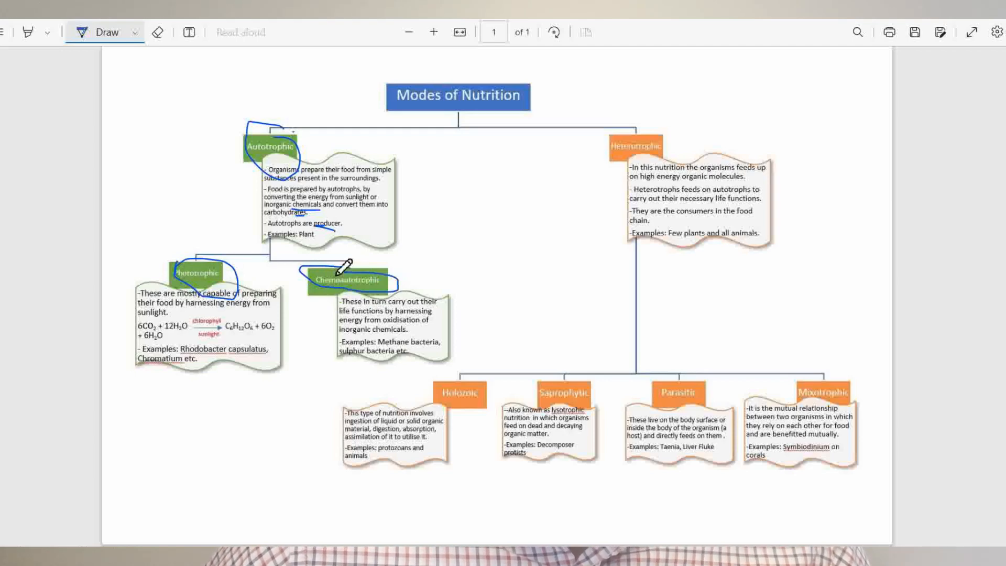
pyautogui.moveTo(208, 322)
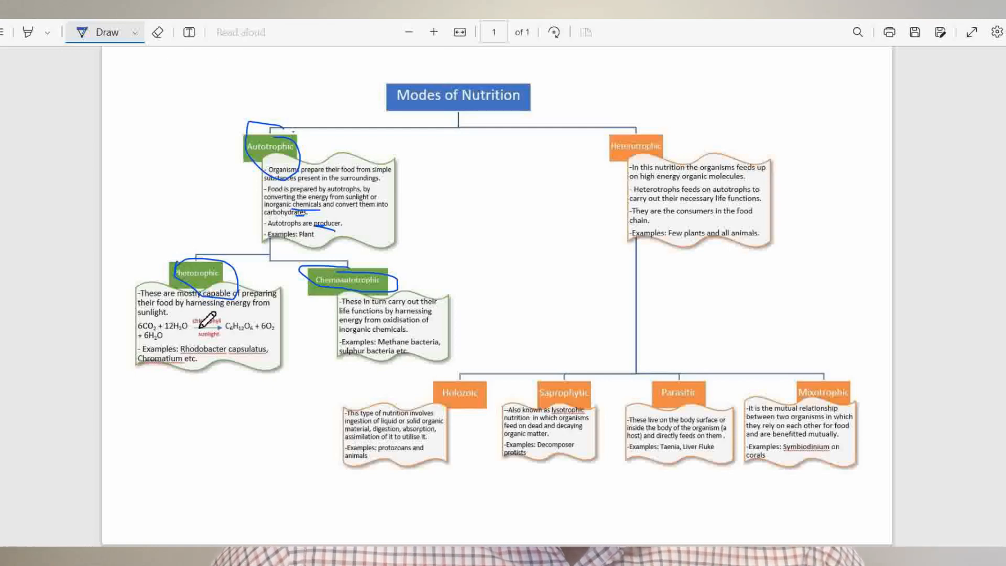
pyautogui.moveTo(192, 314); pyautogui.dragTo(221, 334)
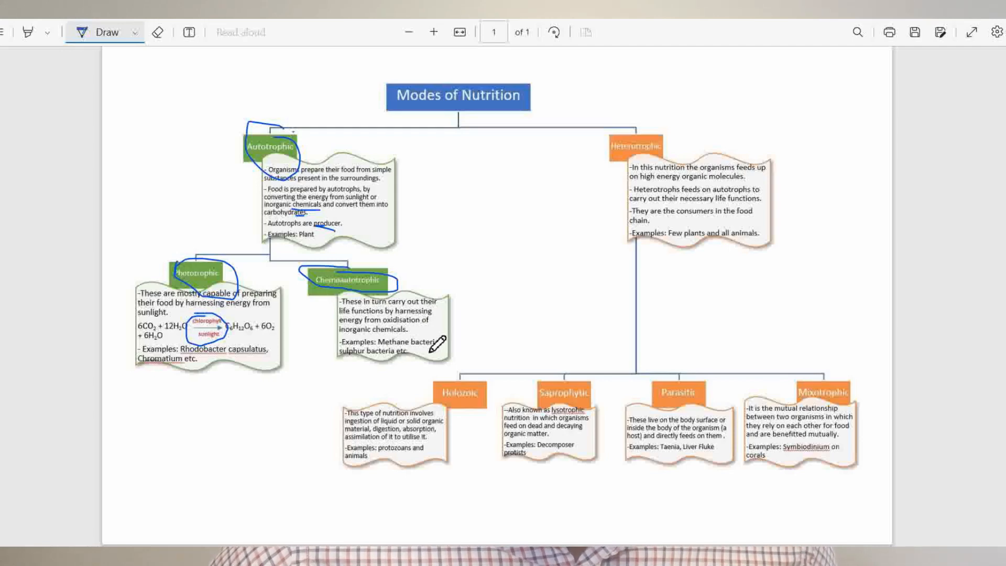
pyautogui.moveTo(350, 356)
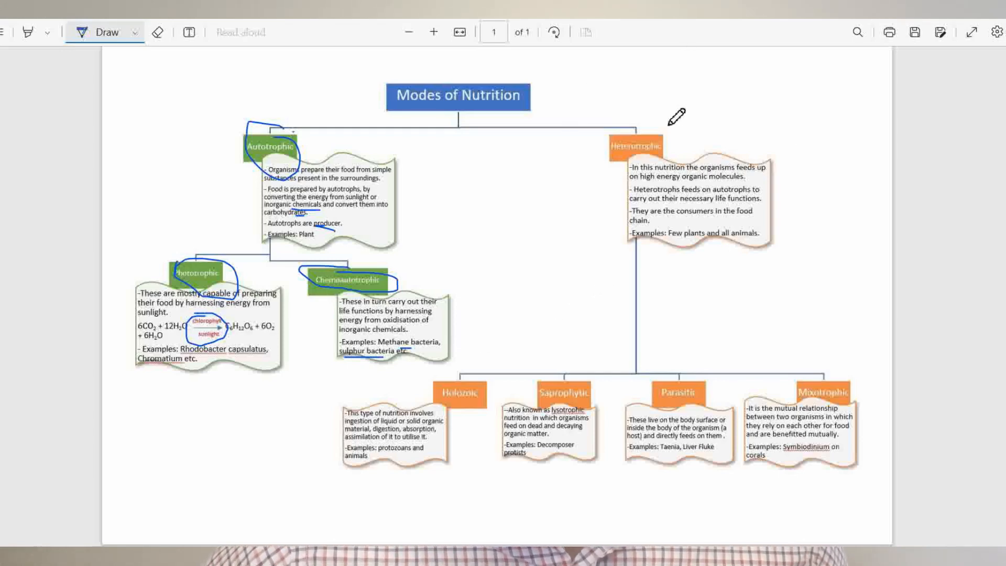
pyautogui.moveTo(730, 194)
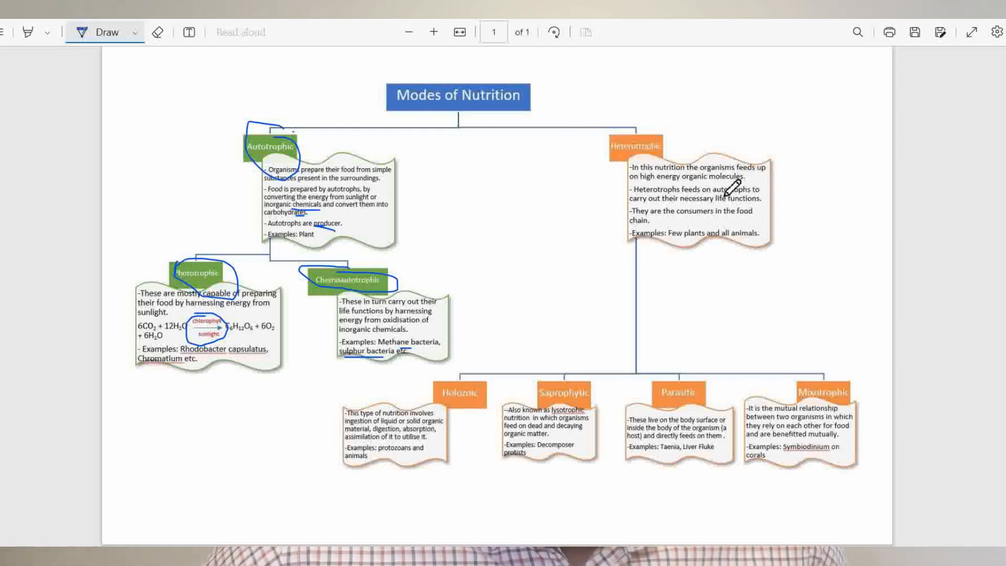
pyautogui.moveTo(702, 209)
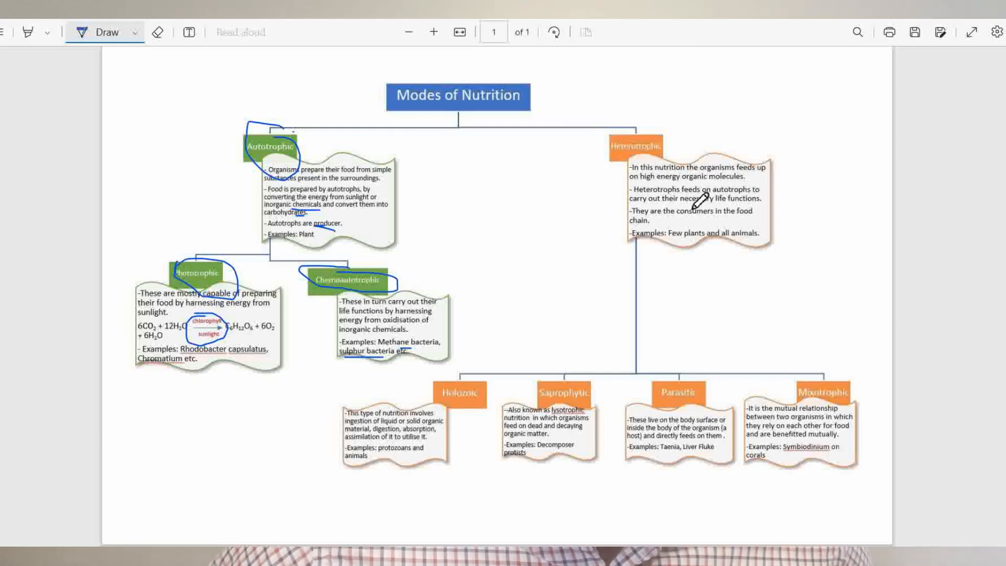
pyautogui.moveTo(680, 181)
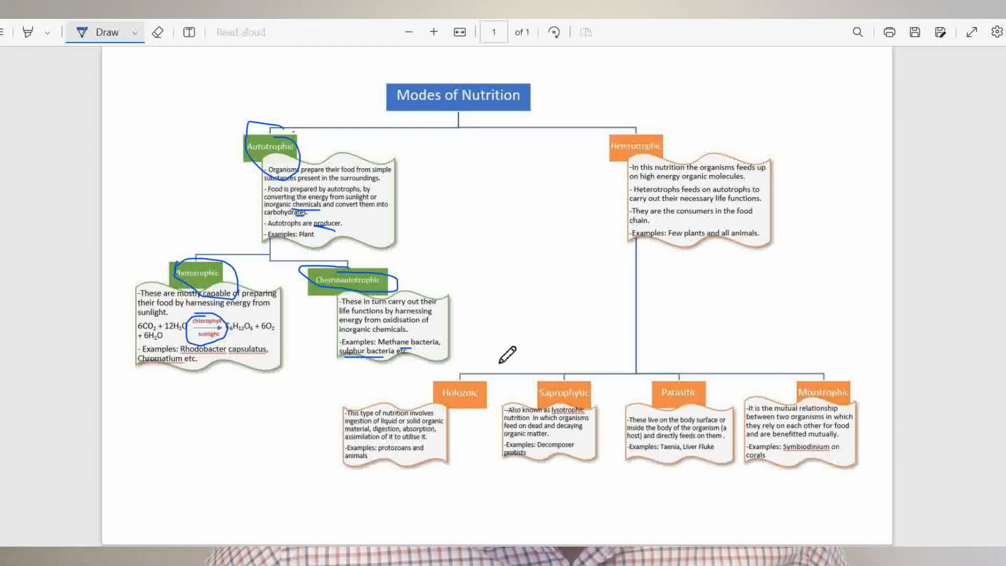
# Circle the Holozoic, Saprophytic, Parasitic and Mixotrophic labels on the chart
pyautogui.moveTo(446, 372); pyautogui.dragTo(478, 411)
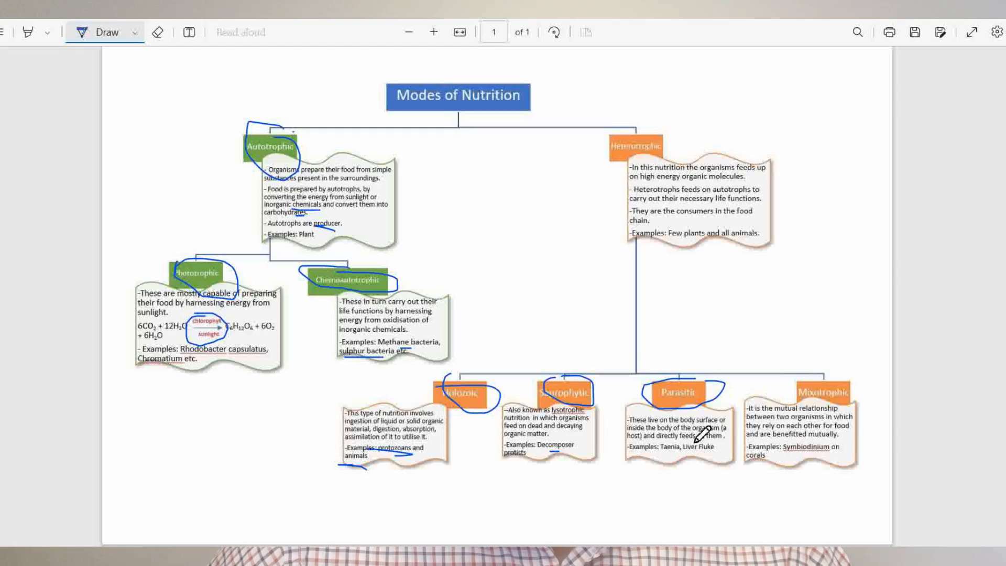
pyautogui.moveTo(696, 448)
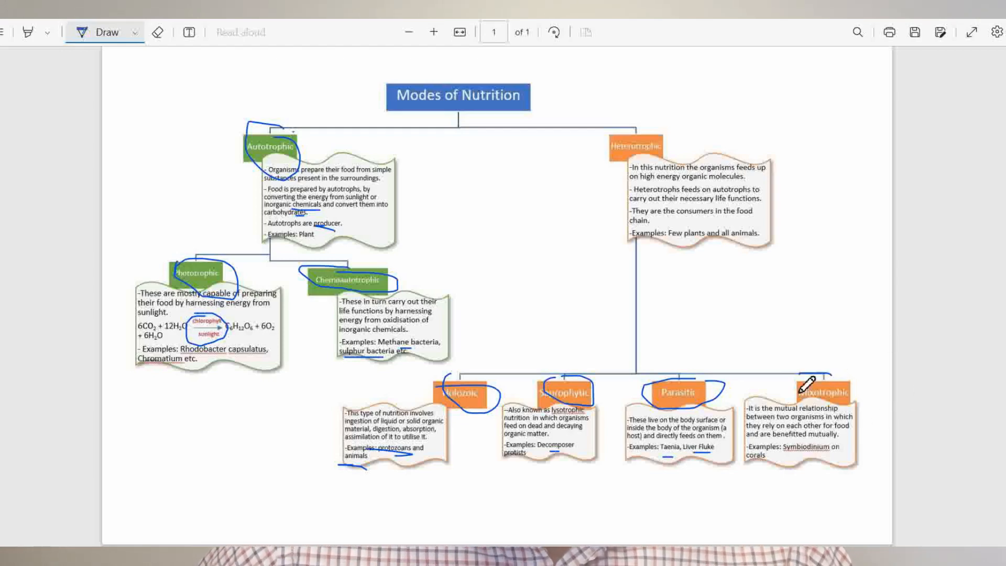
pyautogui.moveTo(796, 379); pyautogui.dragTo(847, 401)
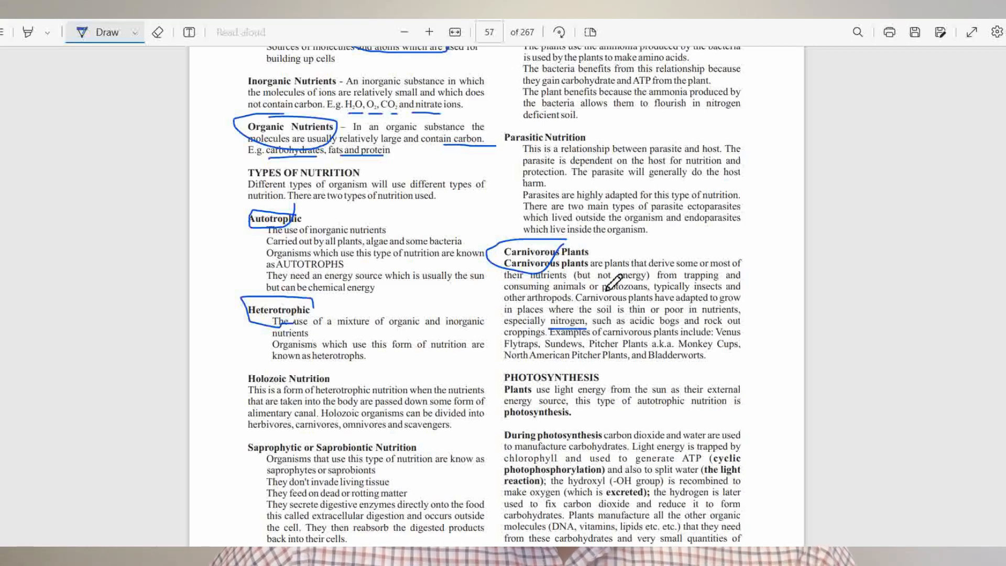
pyautogui.moveTo(696, 291)
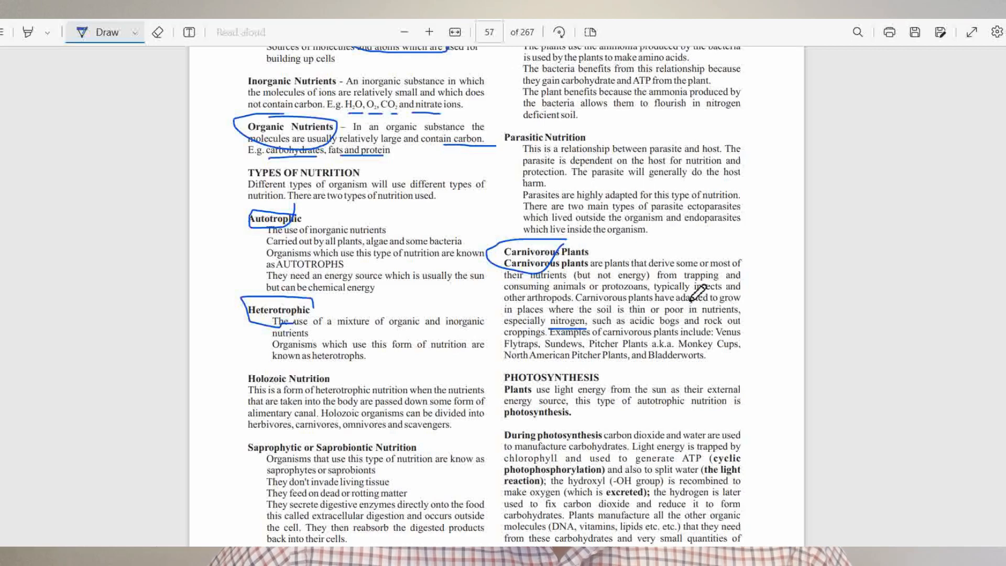
pyautogui.moveTo(695, 298)
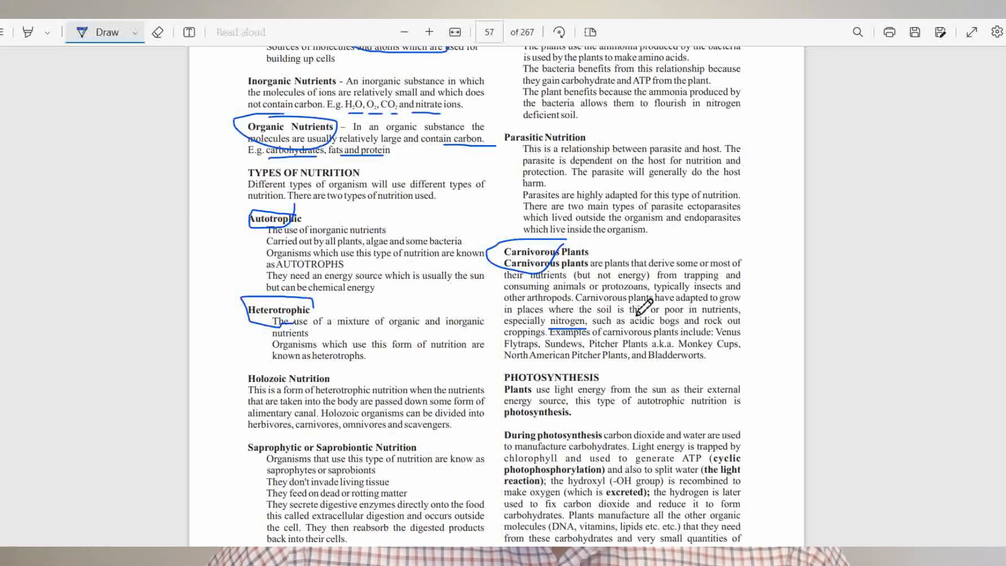
pyautogui.moveTo(671, 292)
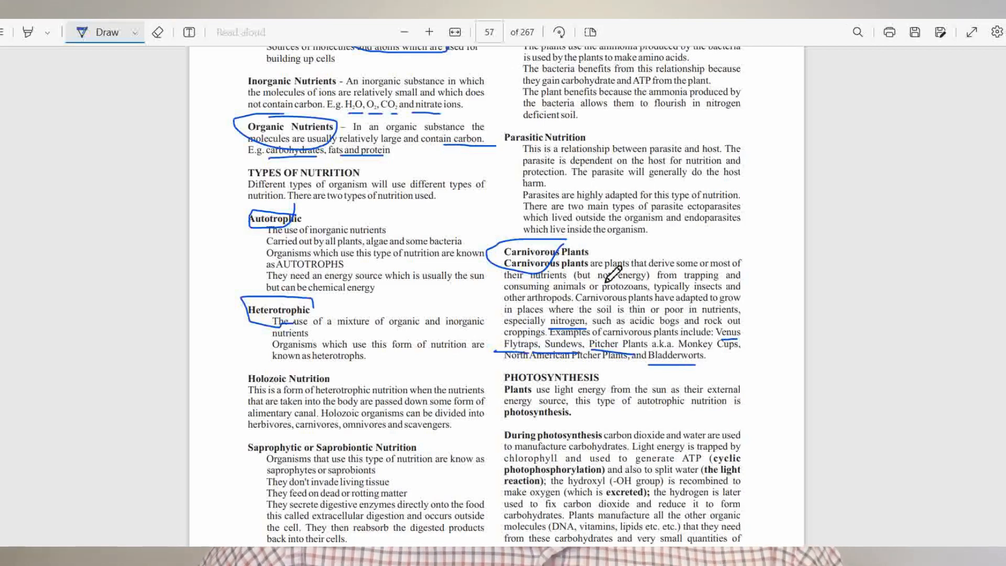
# Scroll down to the Photosynthesis paragraph at the bottom of page 49
pyautogui.scroll(-3)
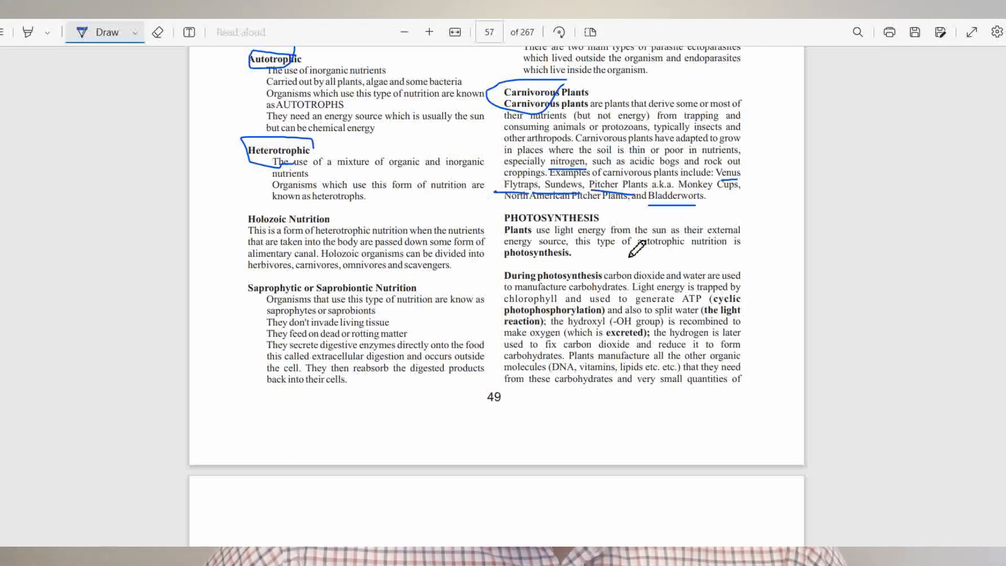
pyautogui.moveTo(625, 256)
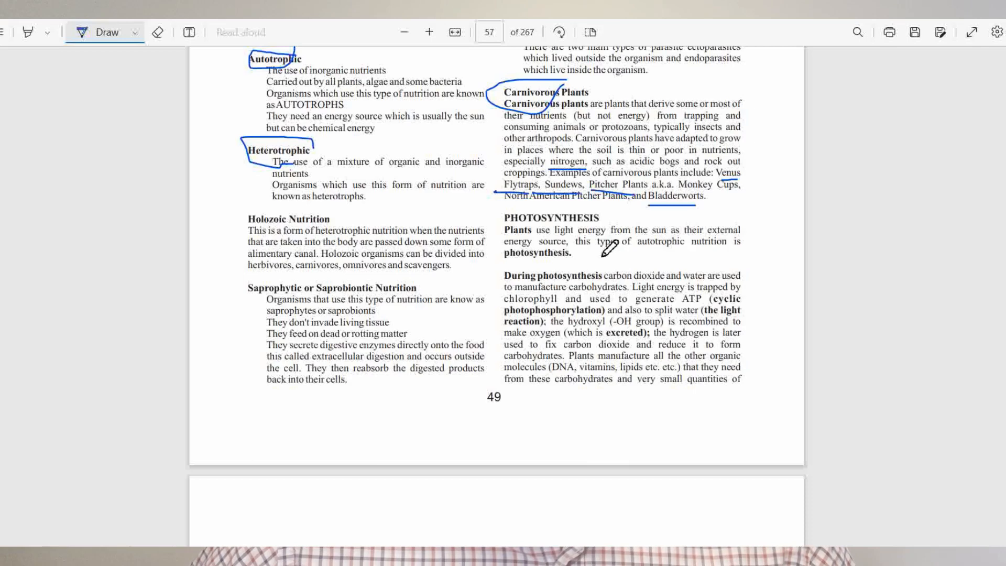
pyautogui.moveTo(614, 237)
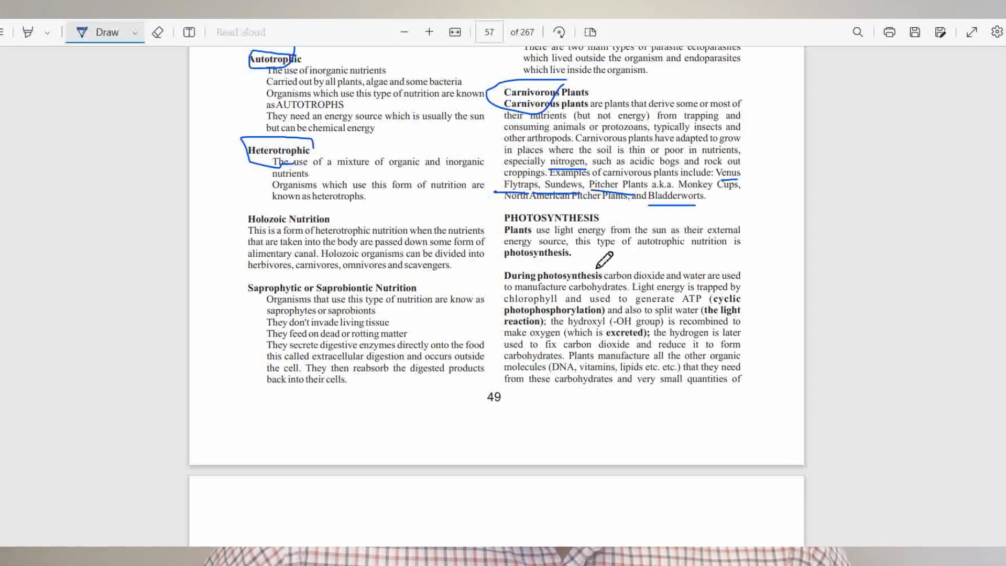
# Underline the Light Dependent Reaction heading, circle thylakoids, and scroll on through the page
pyautogui.scroll(-3)
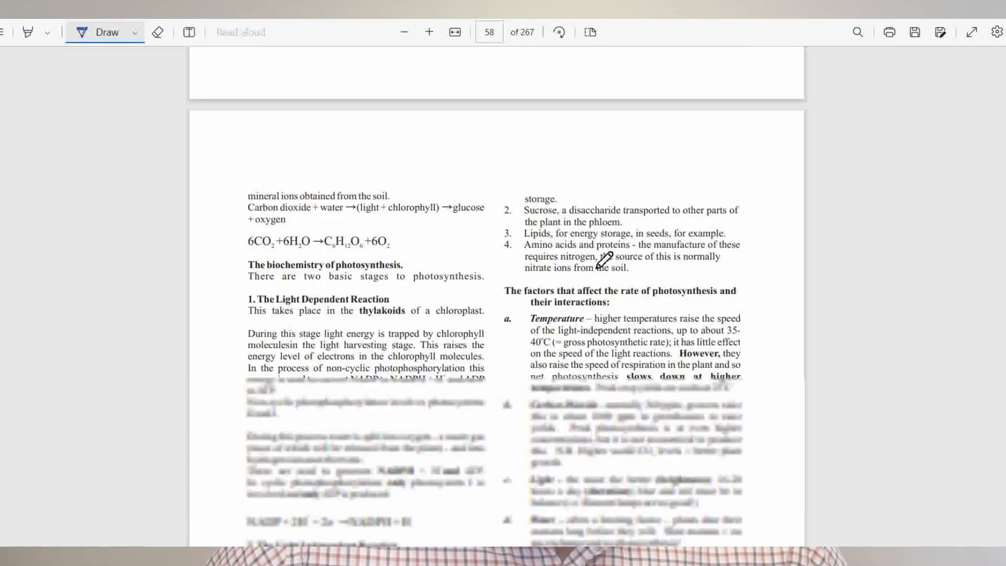
pyautogui.scroll(-3)
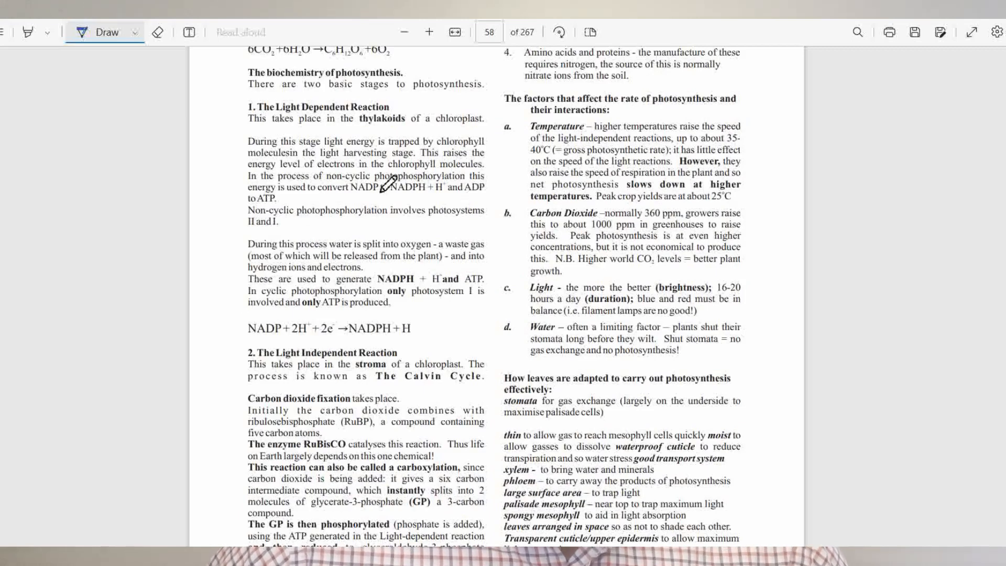
pyautogui.moveTo(246, 114); pyautogui.dragTo(391, 113)
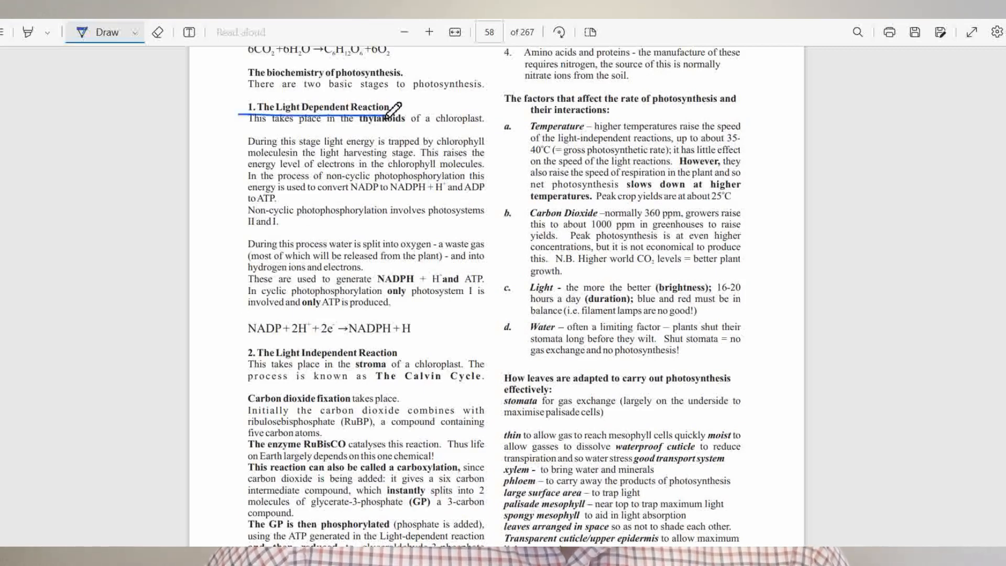
pyautogui.scroll(-3)
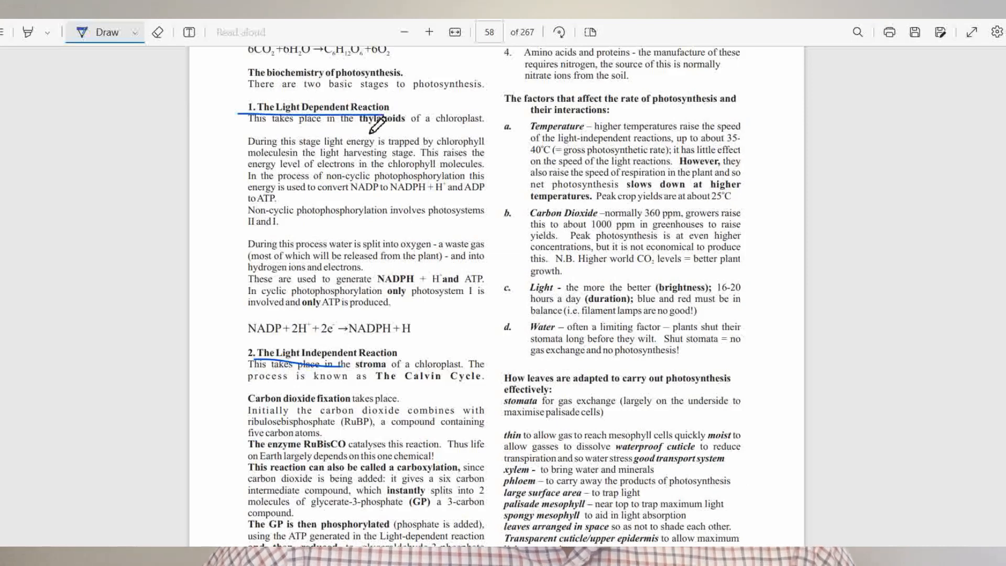
pyautogui.moveTo(362, 127); pyautogui.dragTo(417, 127)
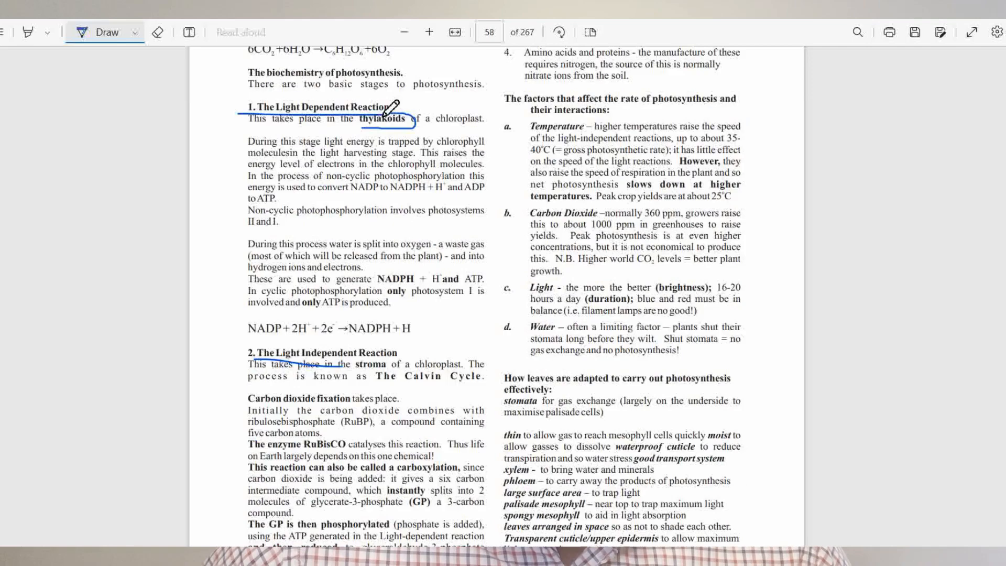
pyautogui.scroll(-3)
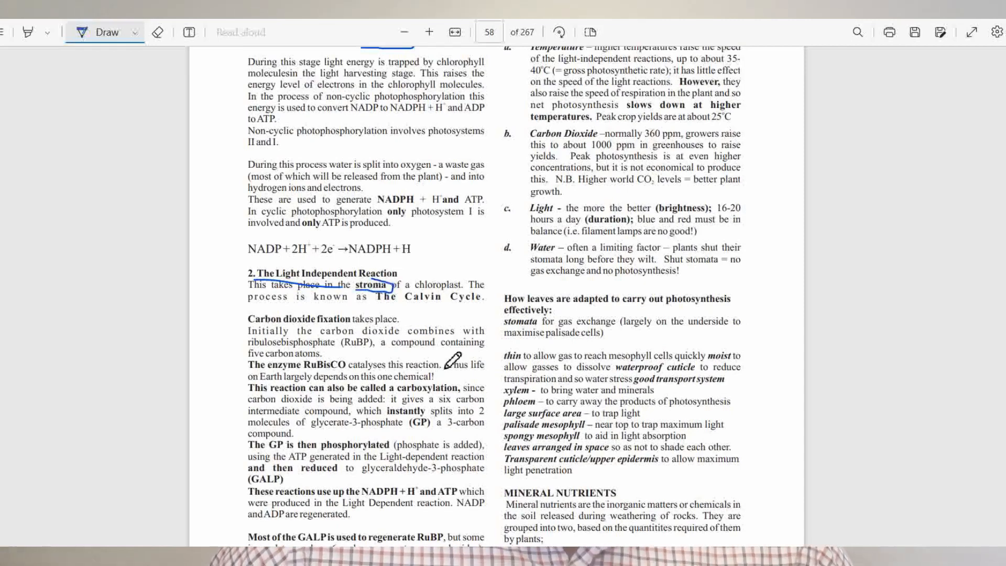
pyautogui.scroll(-3)
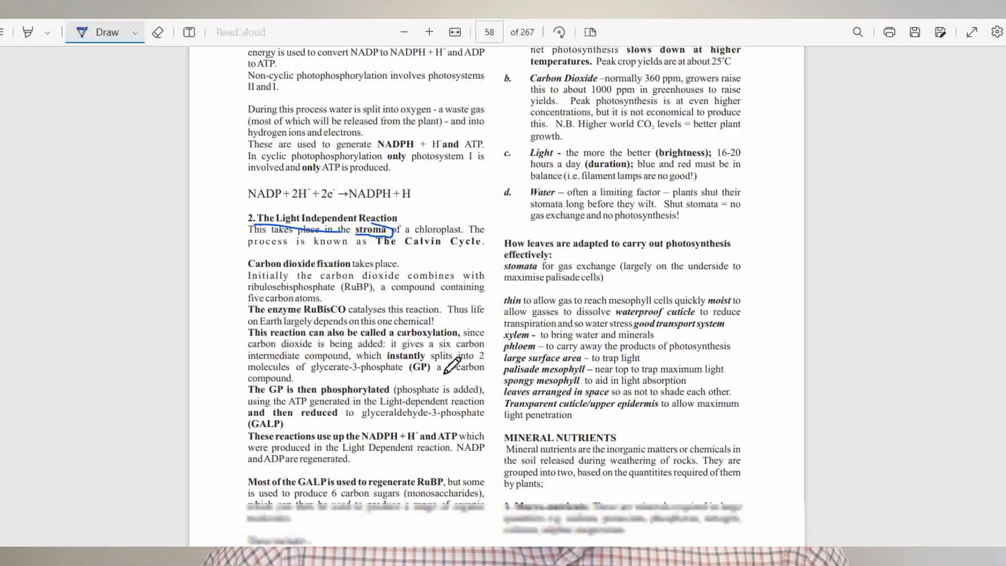
pyautogui.scroll(-3)
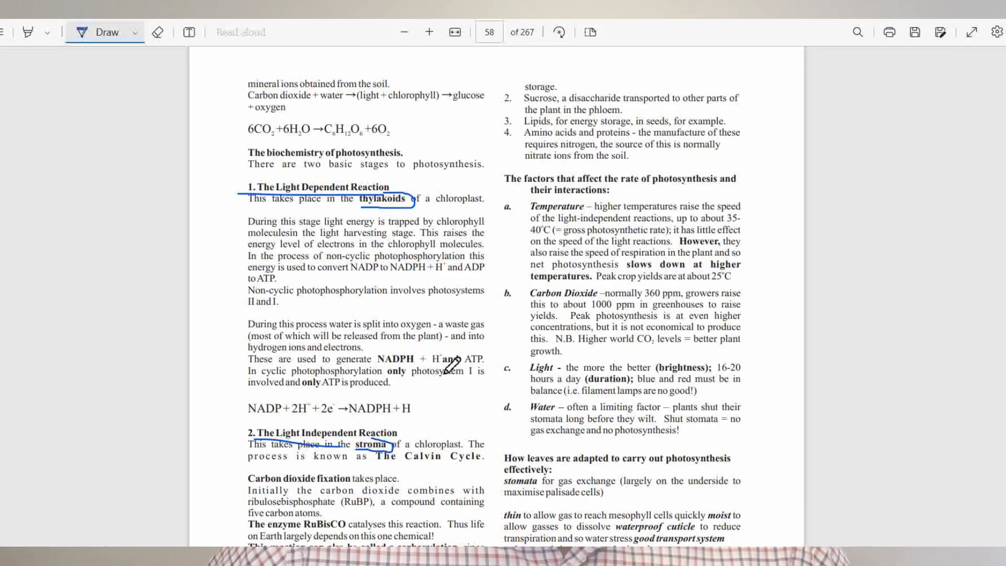
pyautogui.scroll(-3)
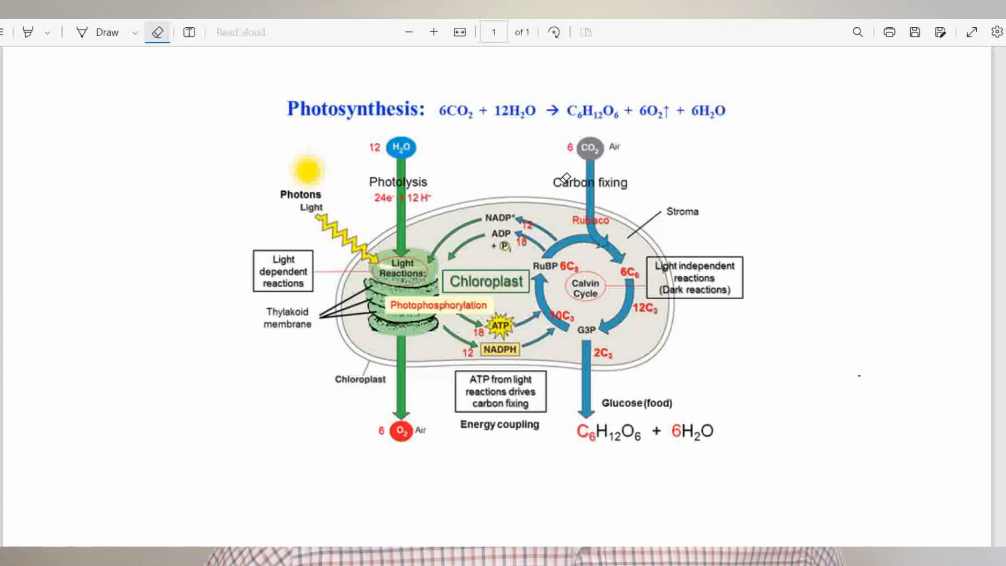
pyautogui.moveTo(424, 125)
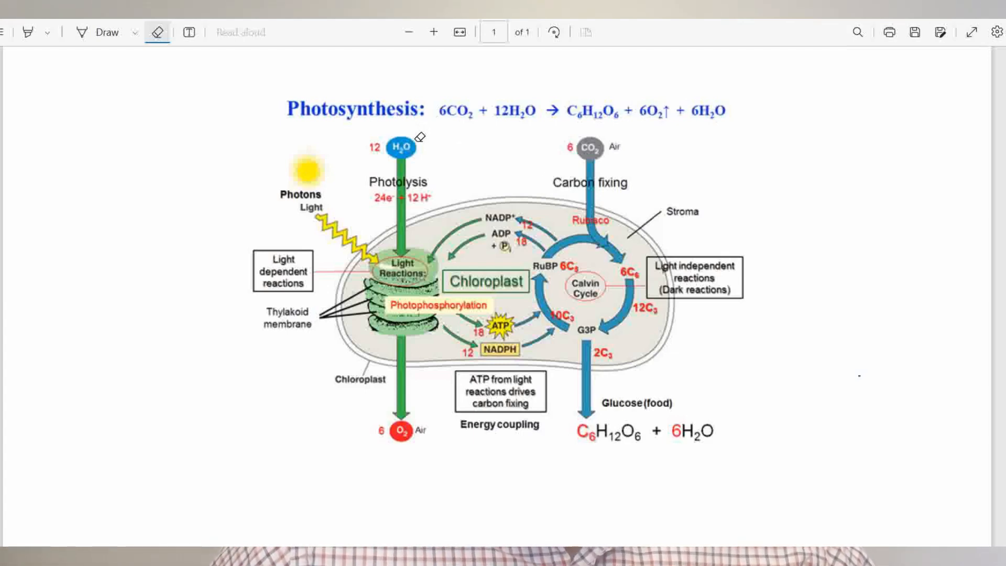
pyautogui.moveTo(191, 67)
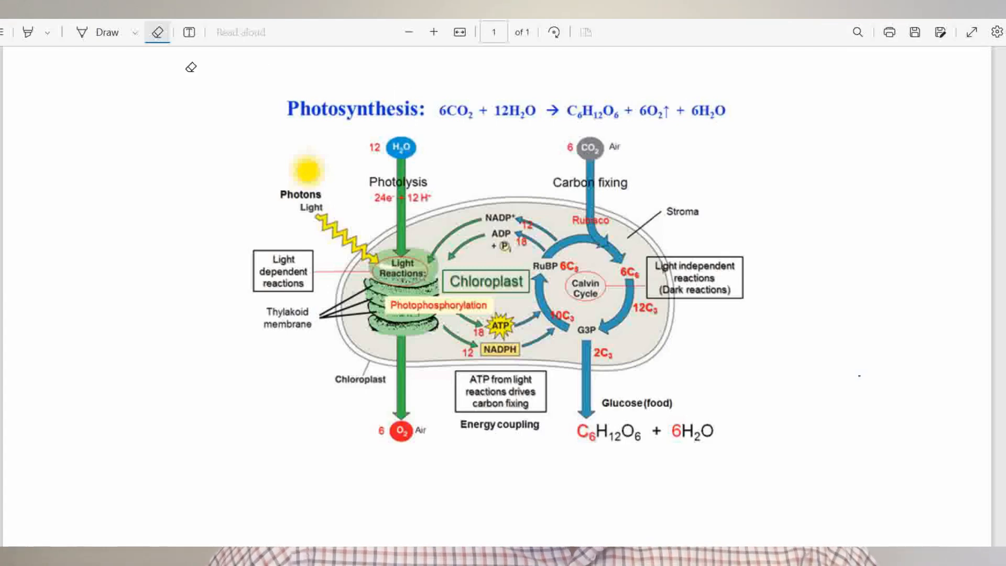
# With the pen, box the 12 H+ label under Photolysis on the chloroplast diagram
pyautogui.click(108, 32)
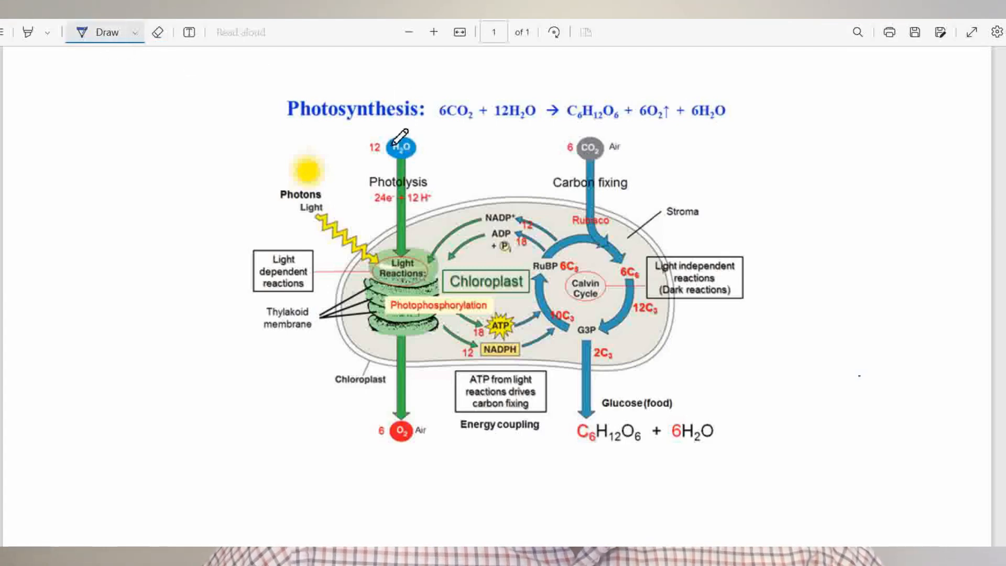
pyautogui.moveTo(399, 202)
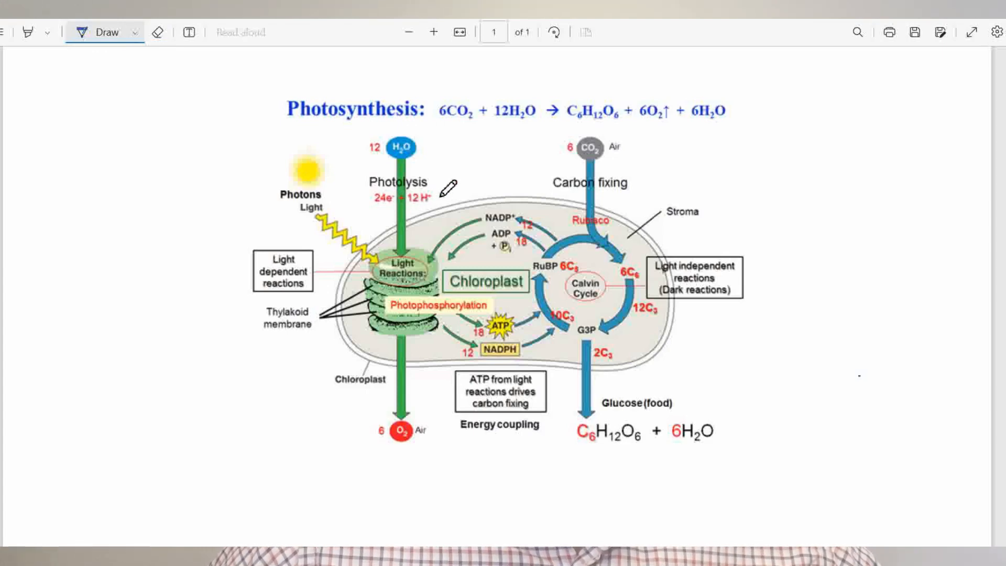
pyautogui.moveTo(402, 199); pyautogui.dragTo(430, 212)
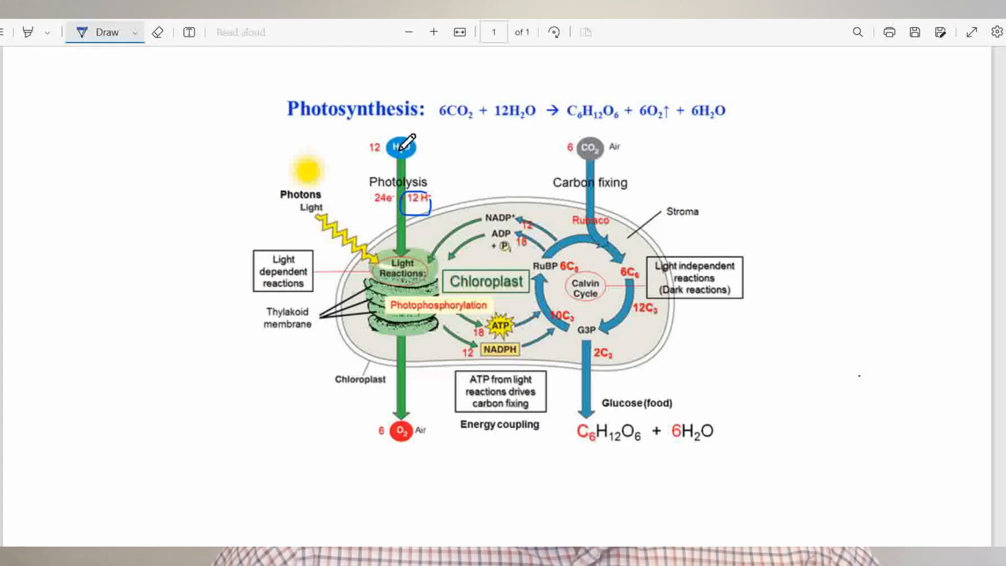
pyautogui.moveTo(411, 265)
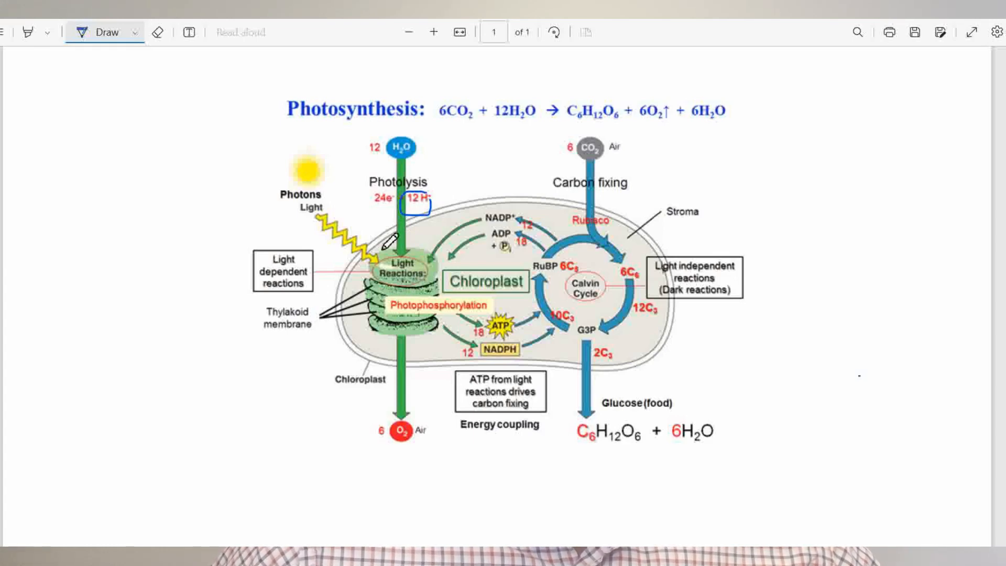
pyautogui.moveTo(393, 312)
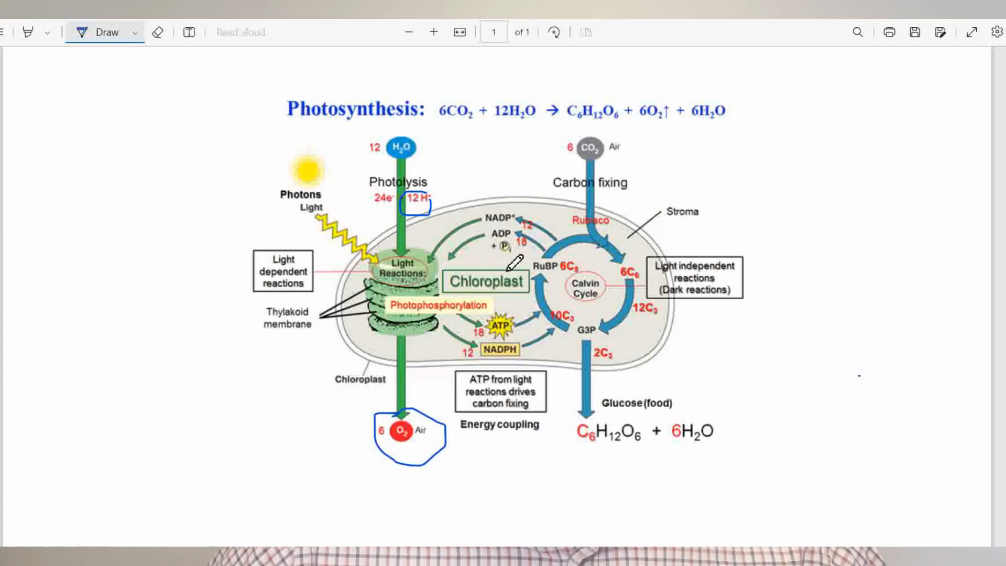
pyautogui.moveTo(595, 166)
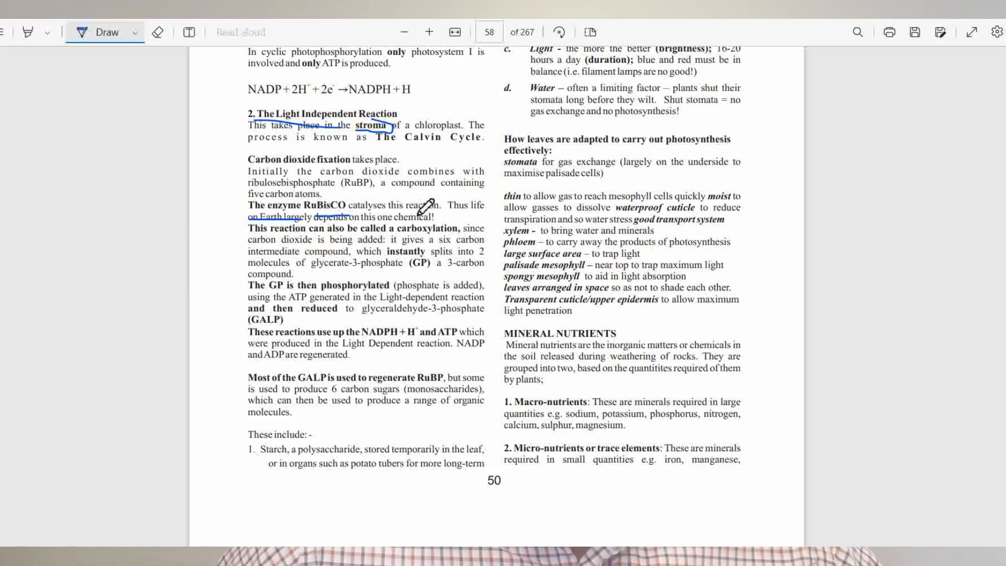
pyautogui.moveTo(314, 257)
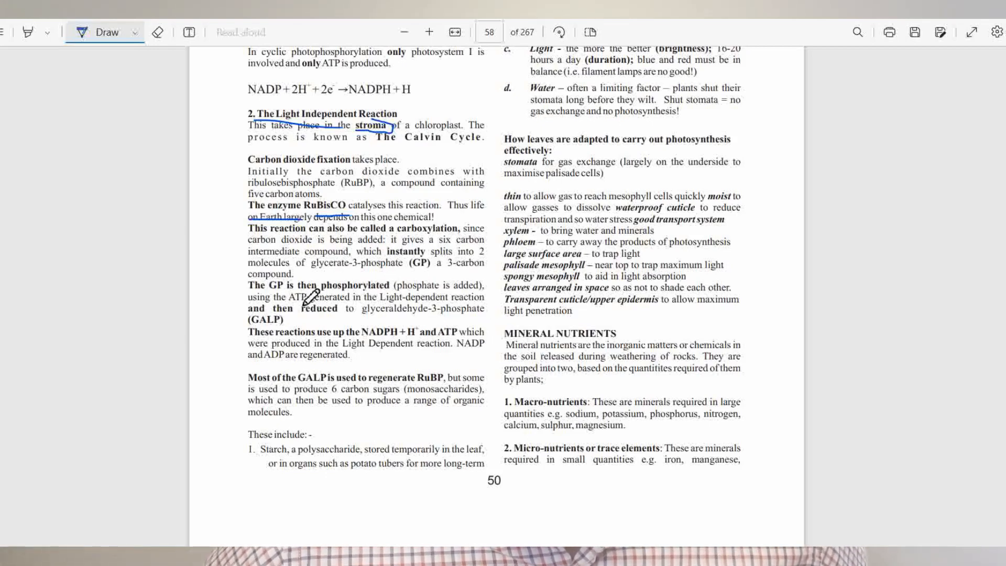
pyautogui.moveTo(261, 280)
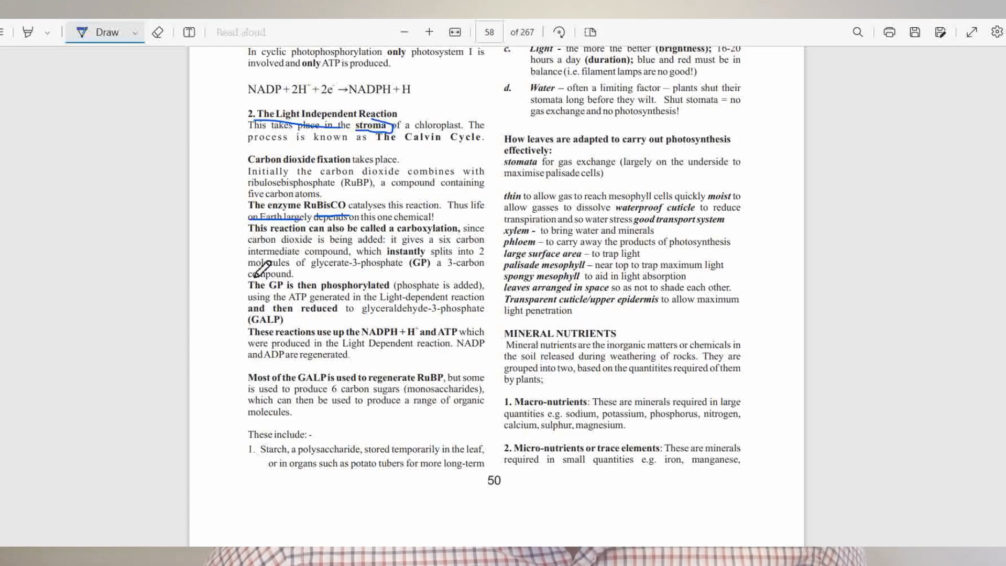
pyautogui.moveTo(274, 324)
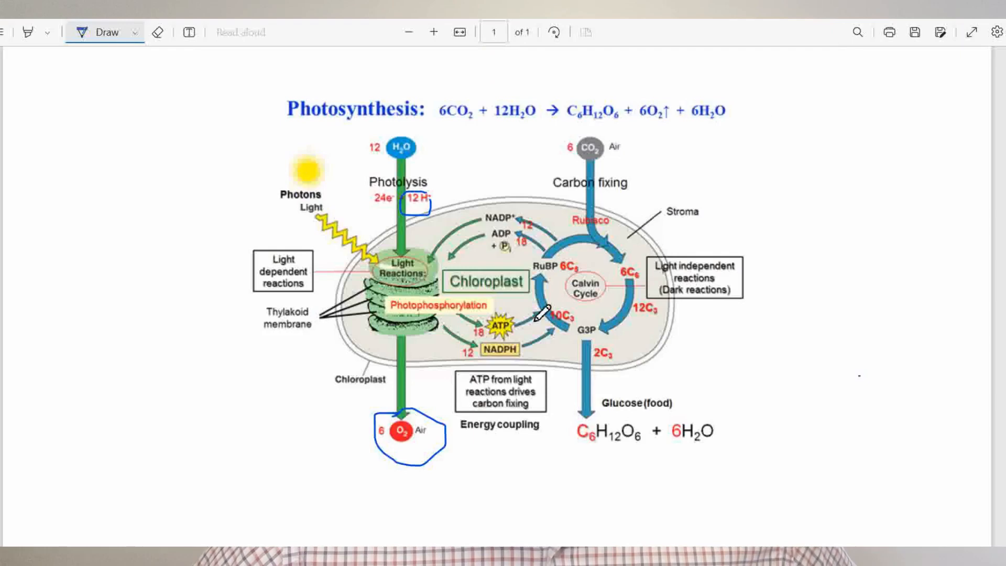
pyautogui.moveTo(547, 340)
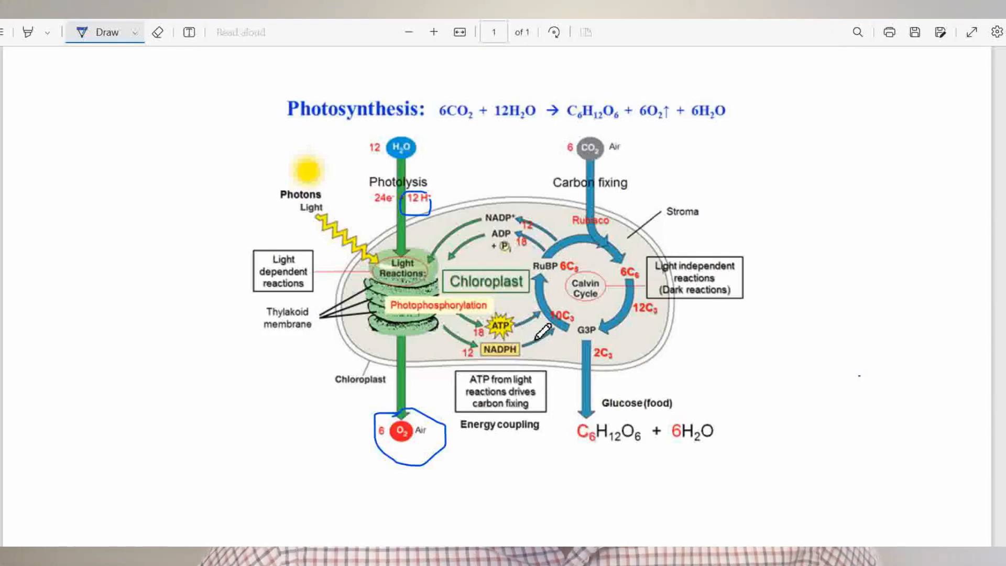
pyautogui.moveTo(591, 233)
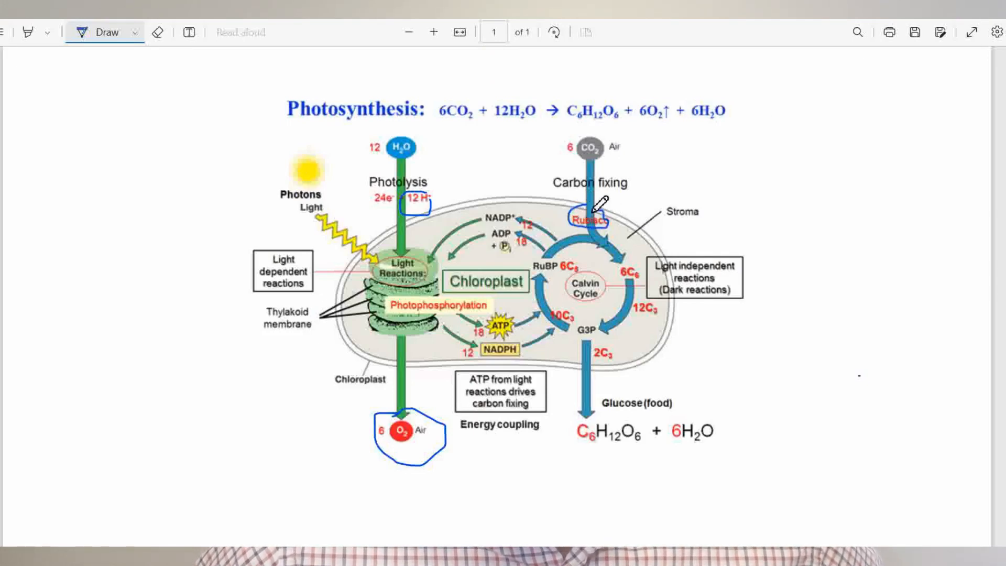
pyautogui.moveTo(532, 329)
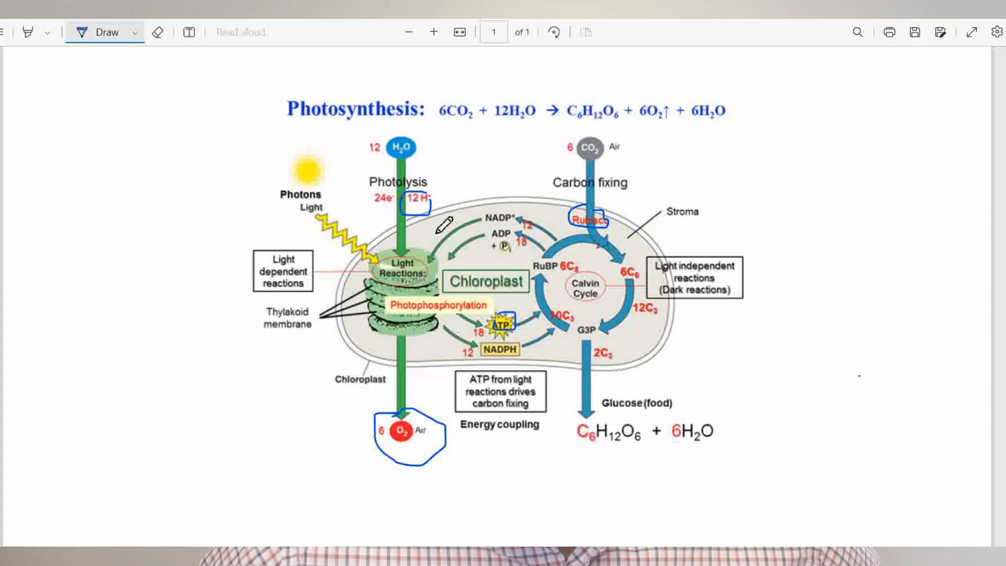
pyautogui.moveTo(592, 282)
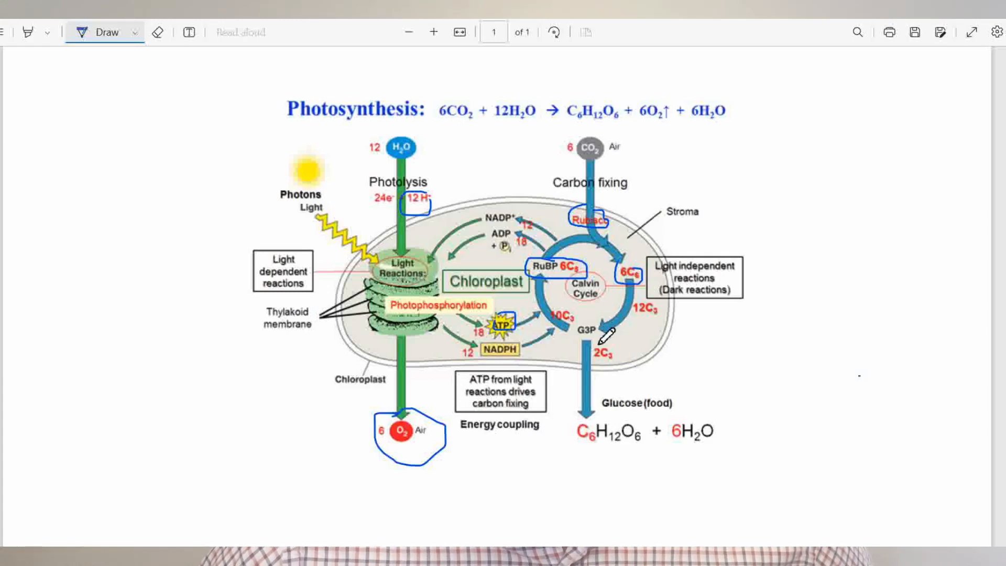
pyautogui.moveTo(619, 371)
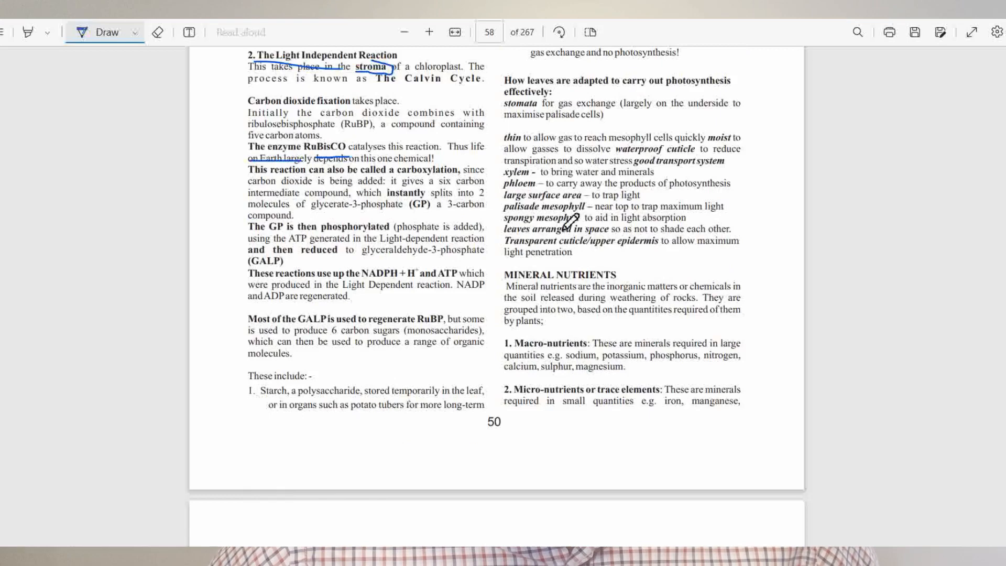
# Underline the listed macronutrient elements on page 50
pyautogui.scroll(-3)
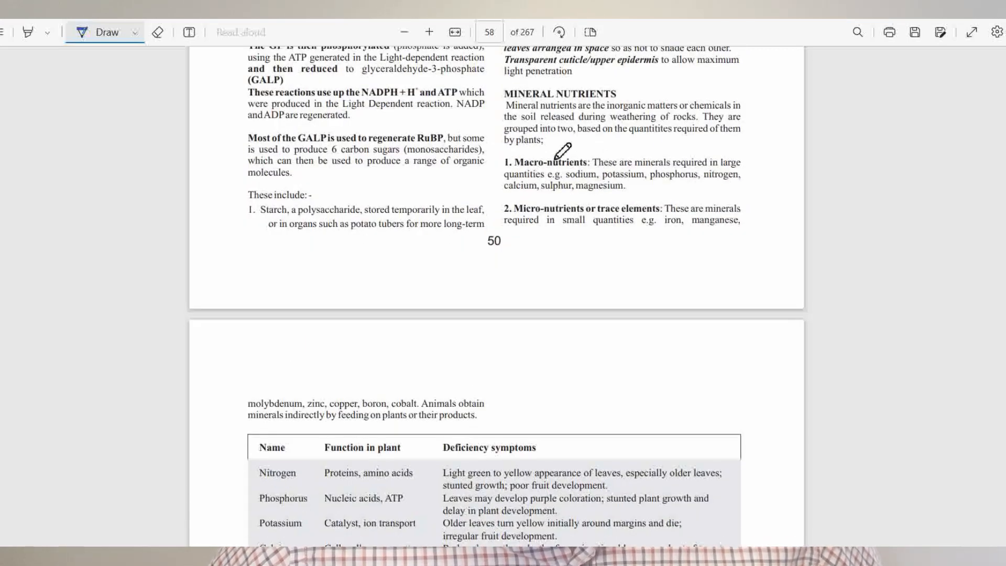
pyautogui.moveTo(632, 88)
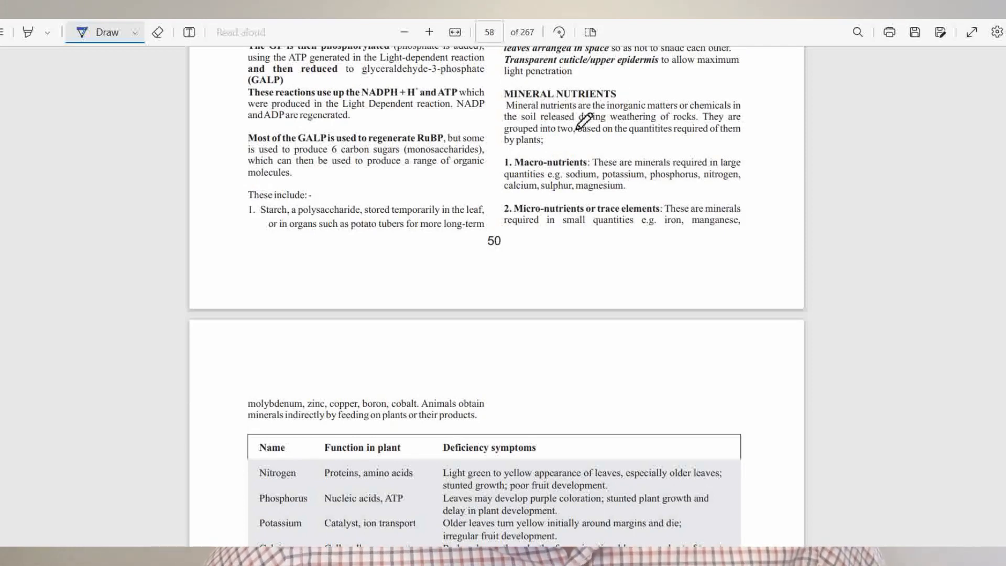
pyautogui.moveTo(670, 117)
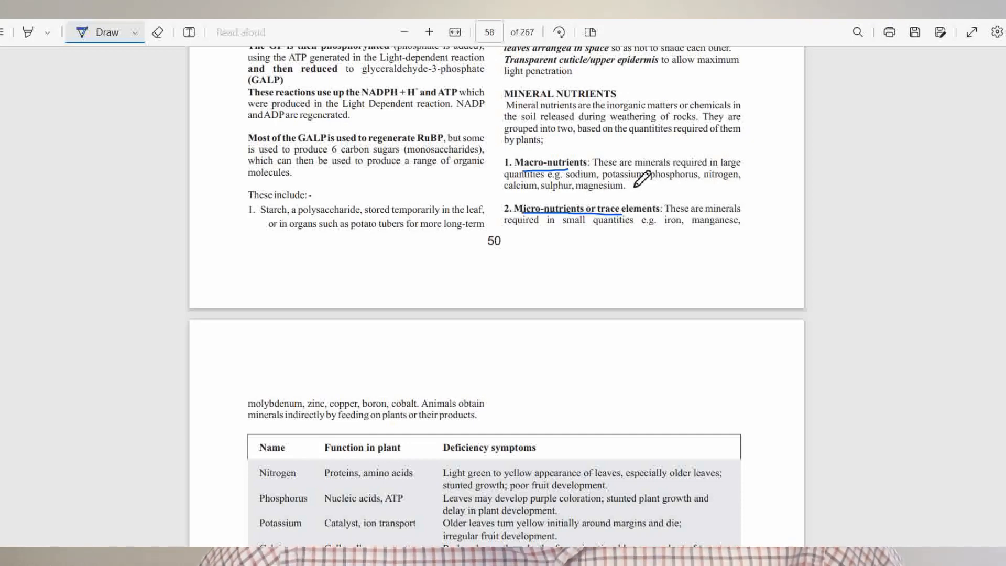
pyautogui.moveTo(564, 160)
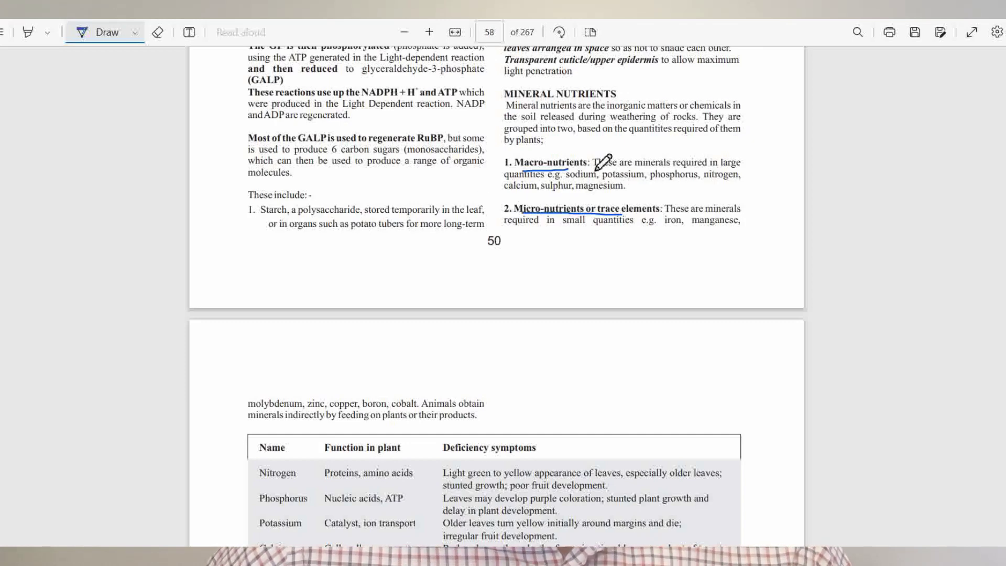
pyautogui.moveTo(630, 145)
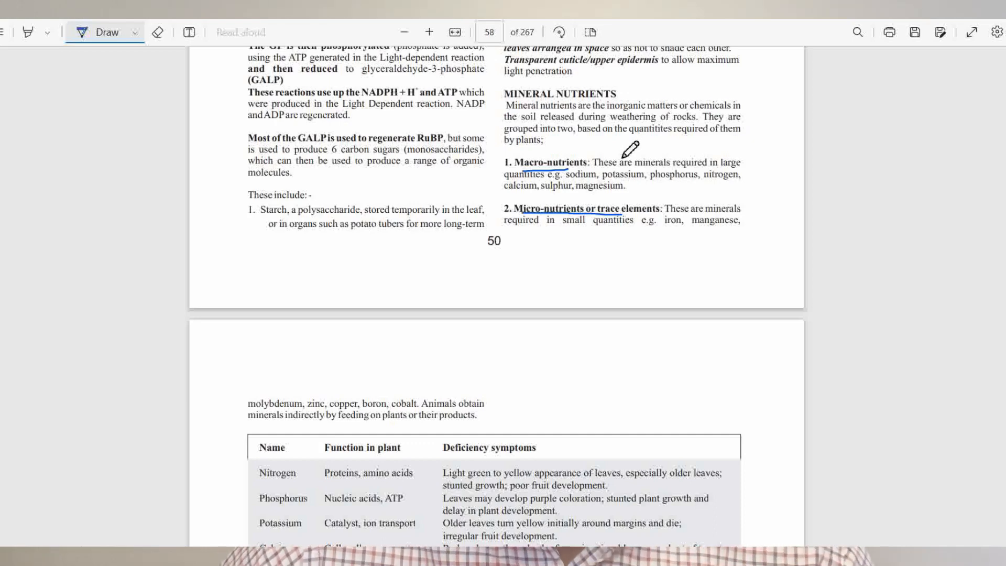
pyautogui.moveTo(574, 171)
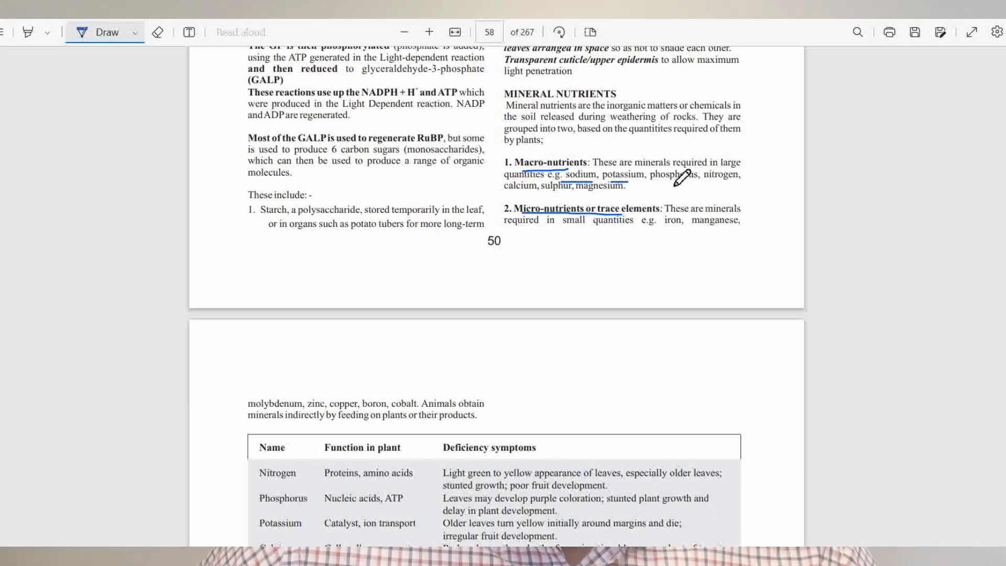
pyautogui.moveTo(654, 185); pyautogui.dragTo(735, 181)
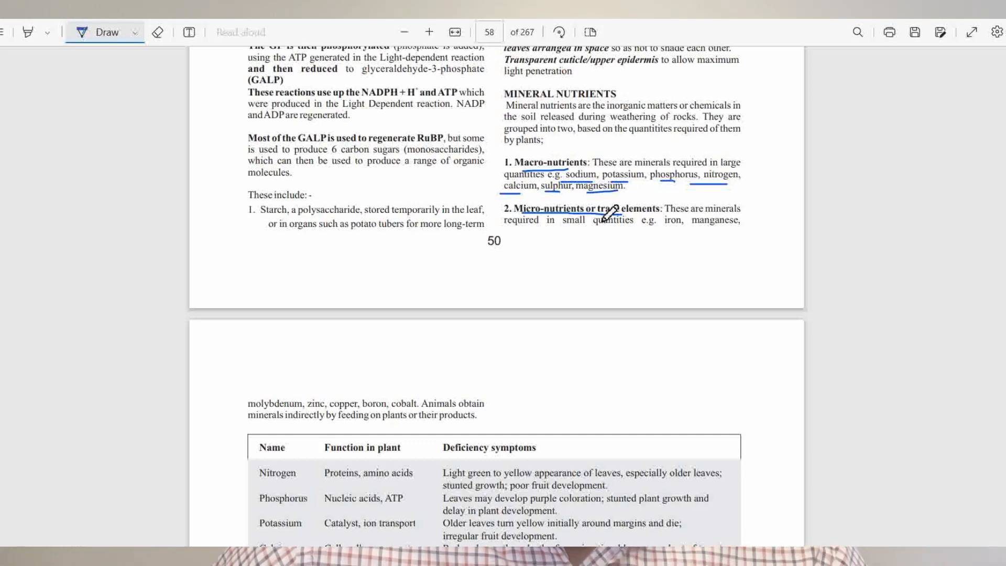
pyautogui.moveTo(585, 174)
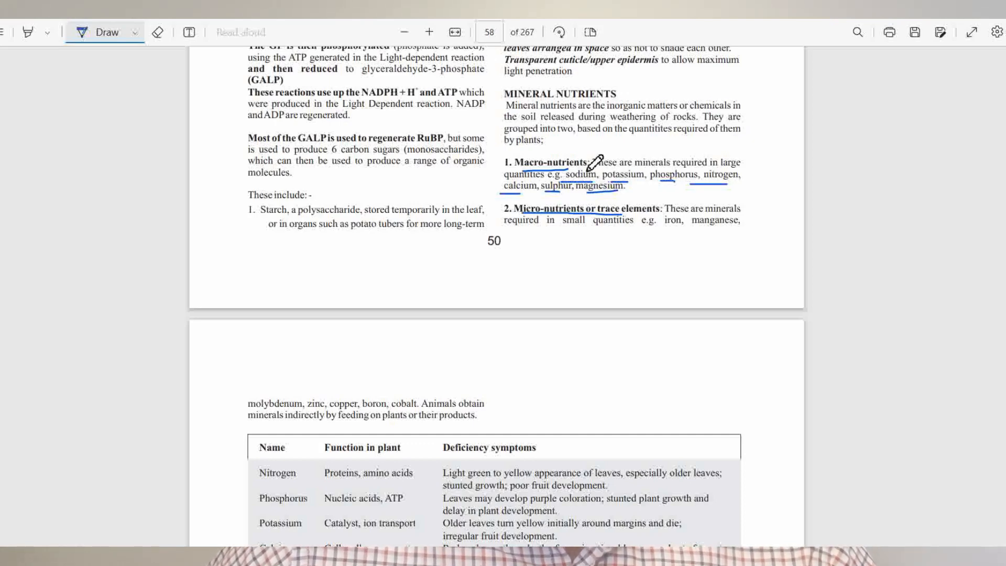
pyautogui.moveTo(603, 166)
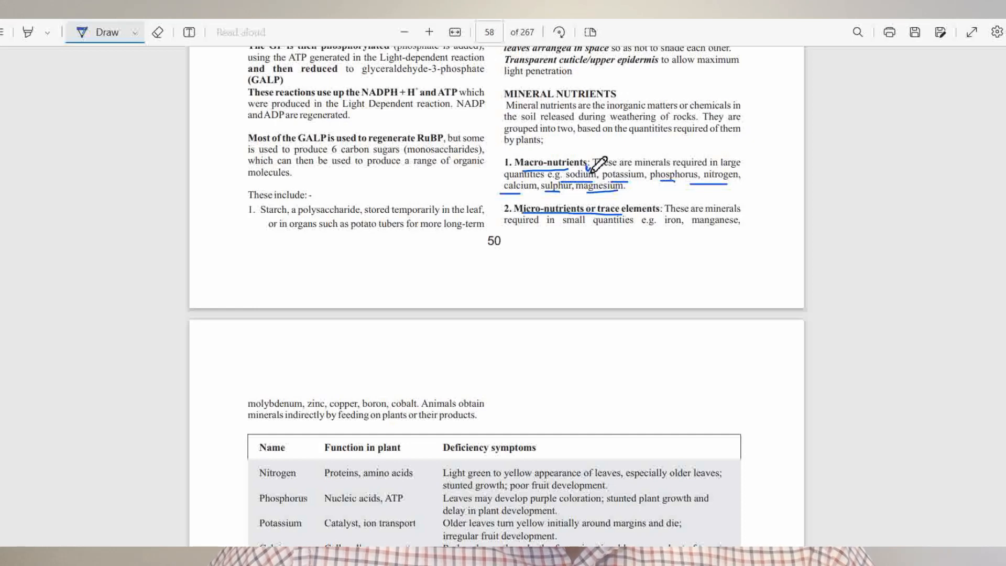
pyautogui.moveTo(596, 171)
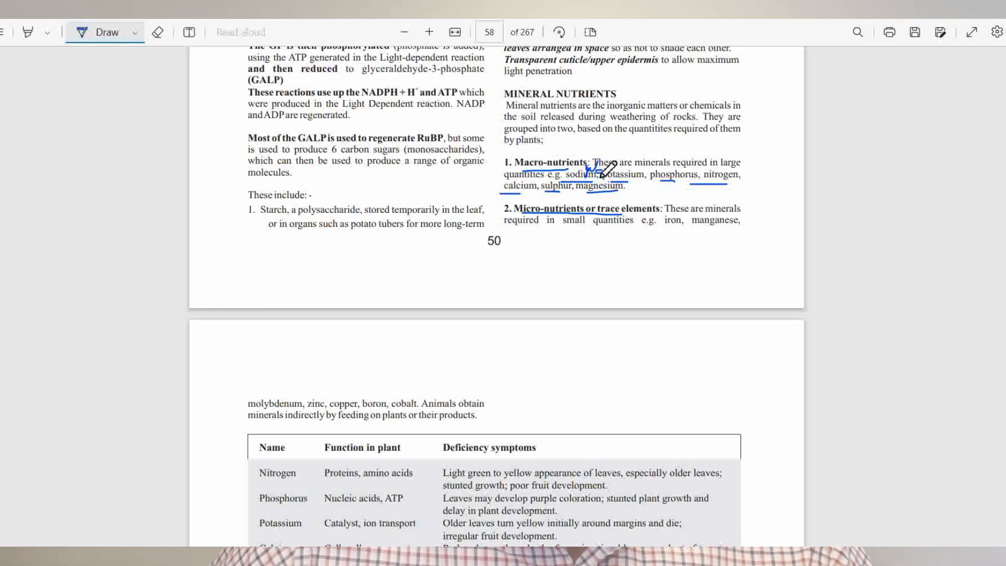
pyautogui.moveTo(639, 170)
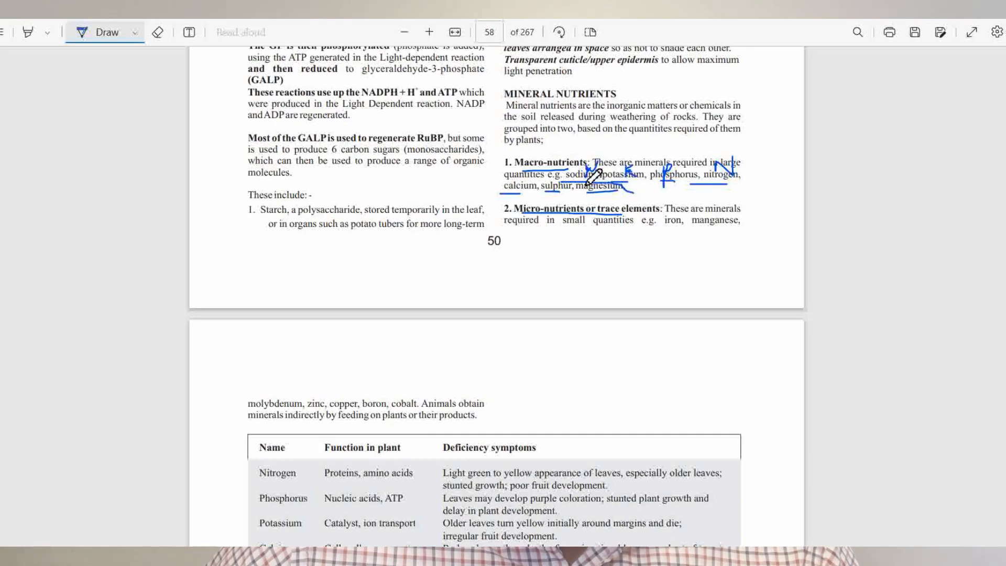
# Circle magnesium in the macronutrient list and scroll to the mineral deficiency table
pyautogui.moveTo(565, 189); pyautogui.dragTo(616, 189)
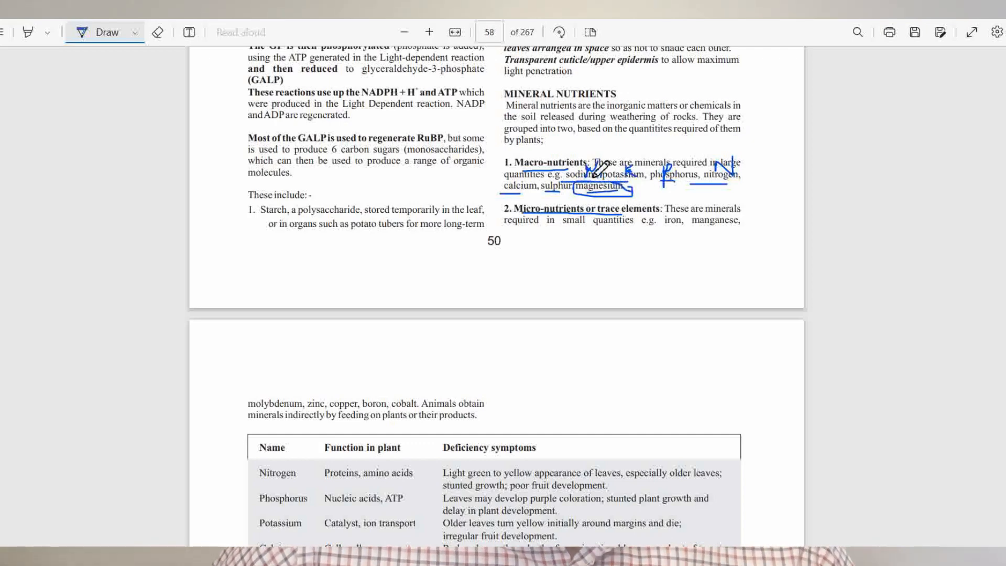
pyautogui.moveTo(559, 157)
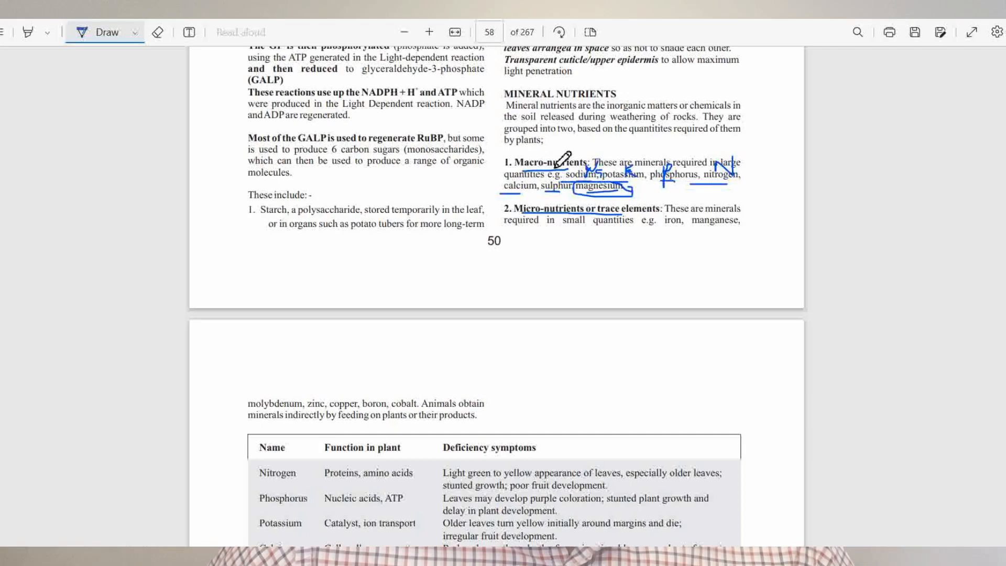
pyautogui.scroll(-3)
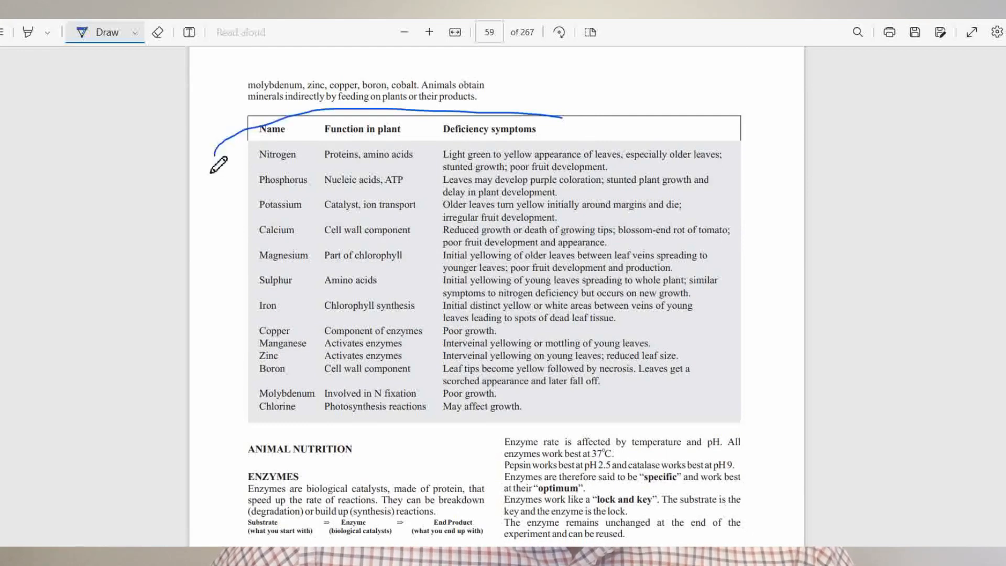
# Draw a large blue loop enclosing the whole mineral functions and deficiency table
pyautogui.moveTo(218, 166); pyautogui.dragTo(738, 231)
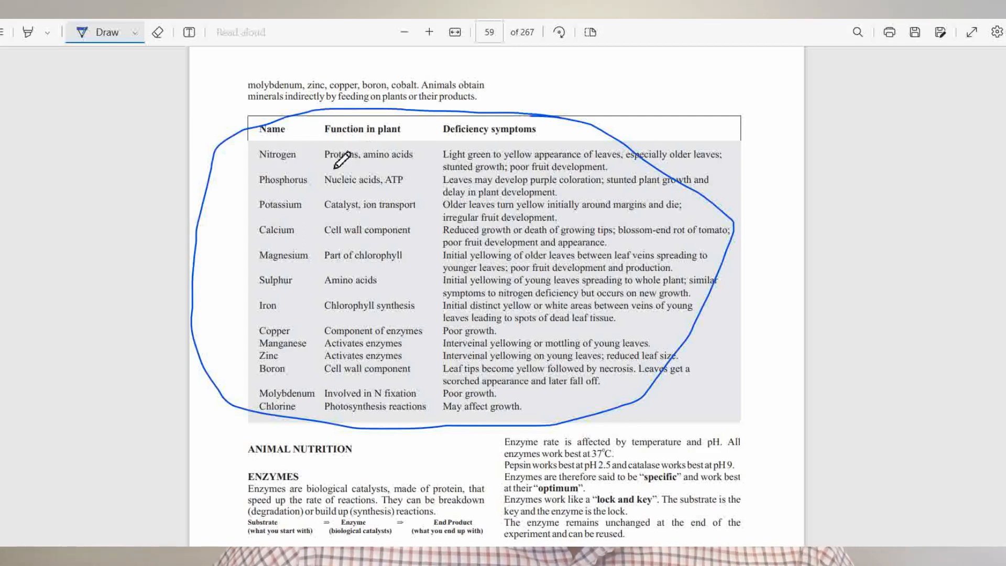
pyautogui.moveTo(465, 156)
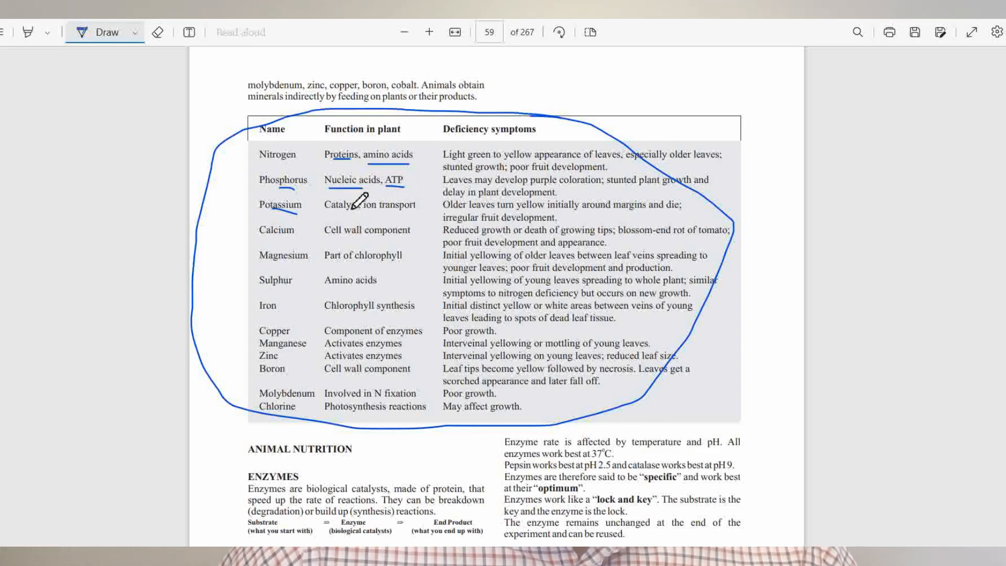
pyautogui.moveTo(345, 208)
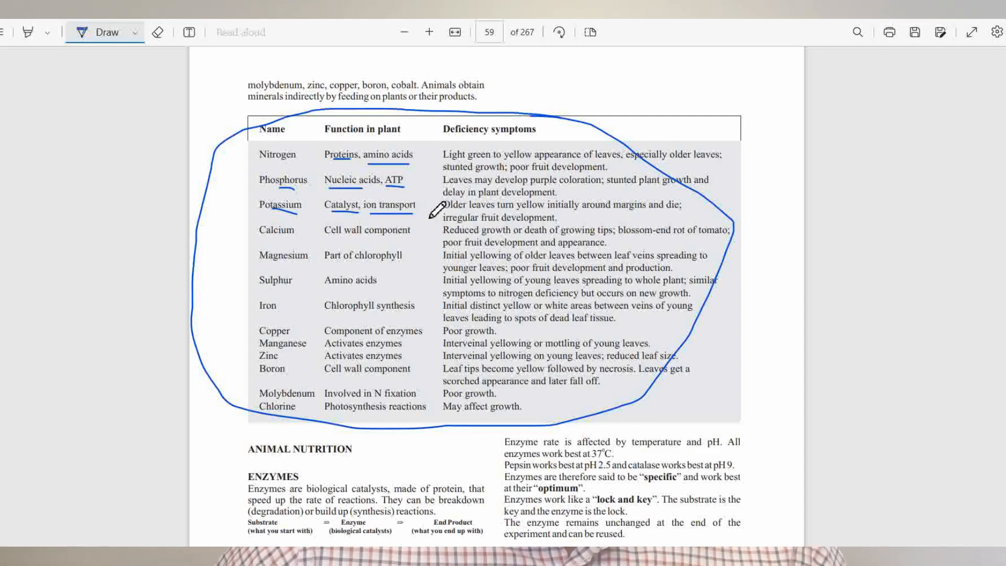
pyautogui.moveTo(568, 223)
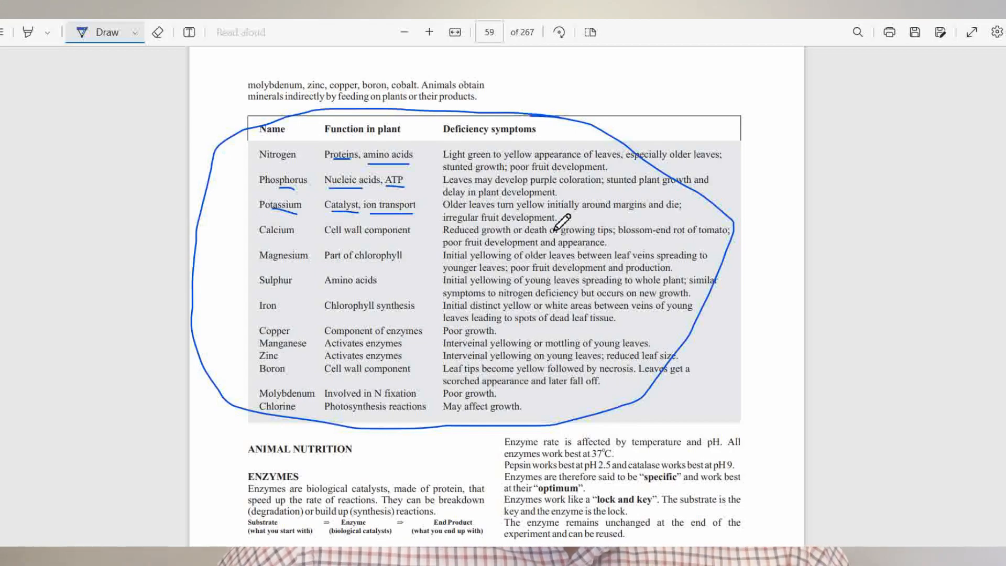
# Scroll to page 55 and underline the Experiment 6 heading on testing a leaf for starch
pyautogui.scroll(-3)
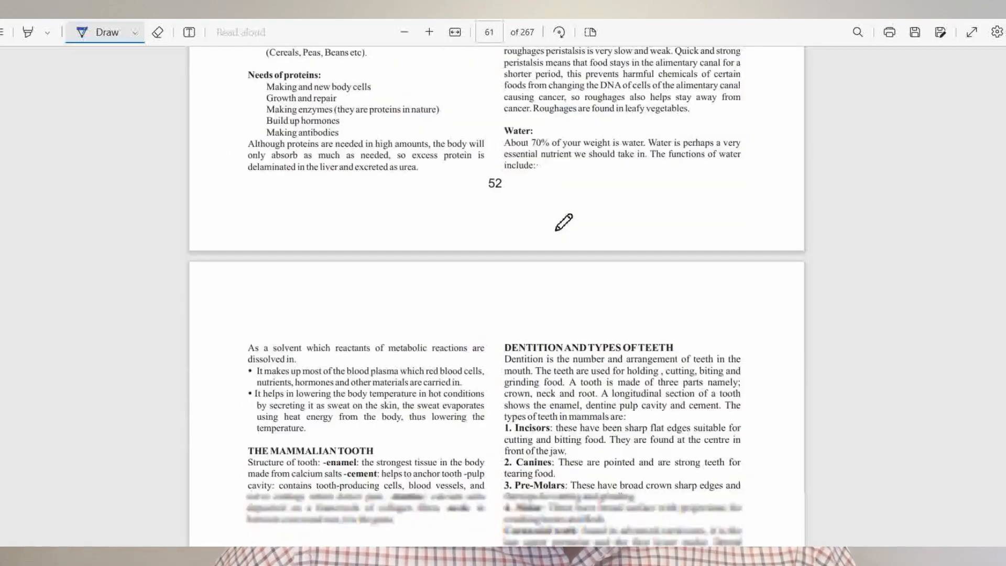
pyautogui.scroll(-3)
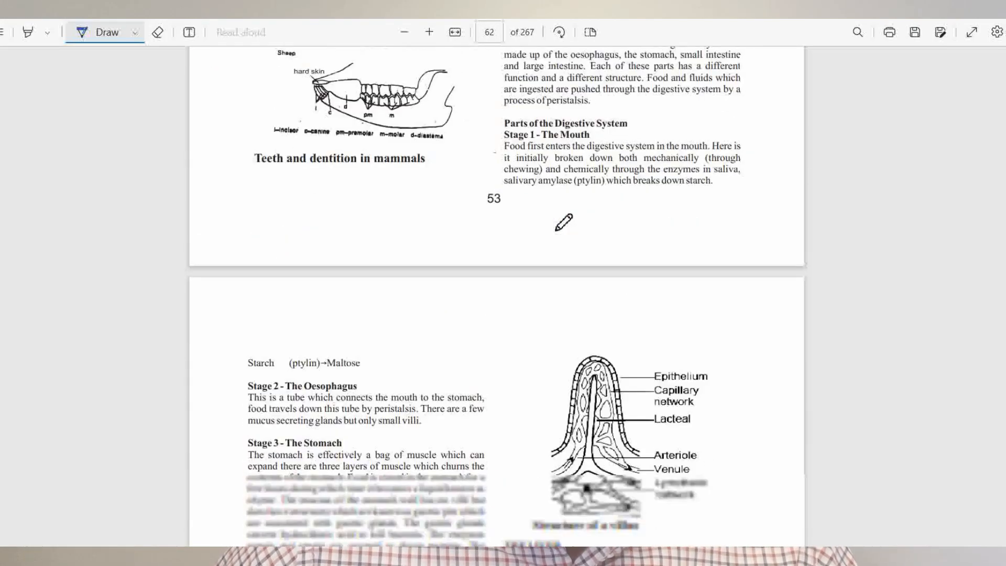
pyautogui.scroll(-3)
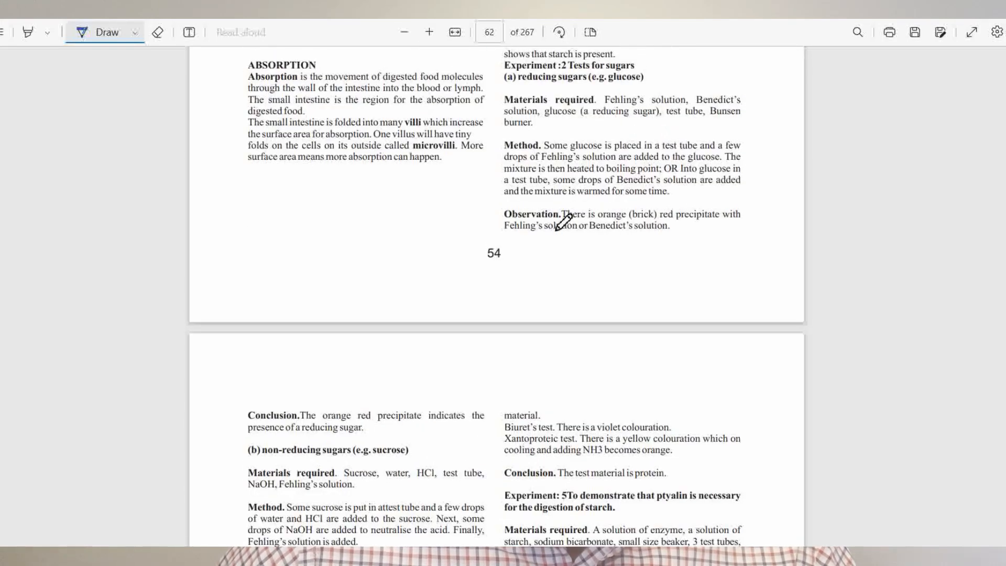
pyautogui.scroll(-3)
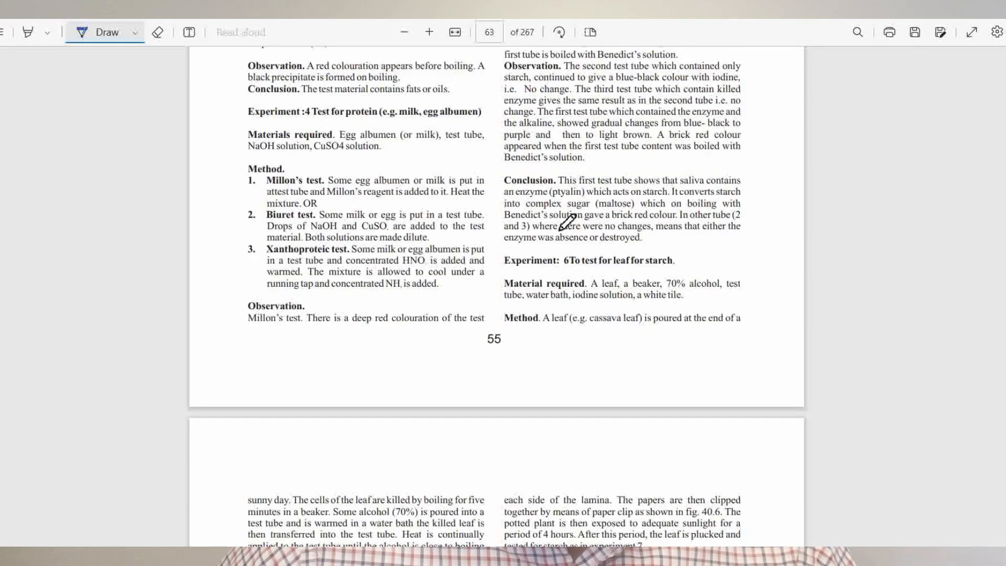
pyautogui.scroll(-3)
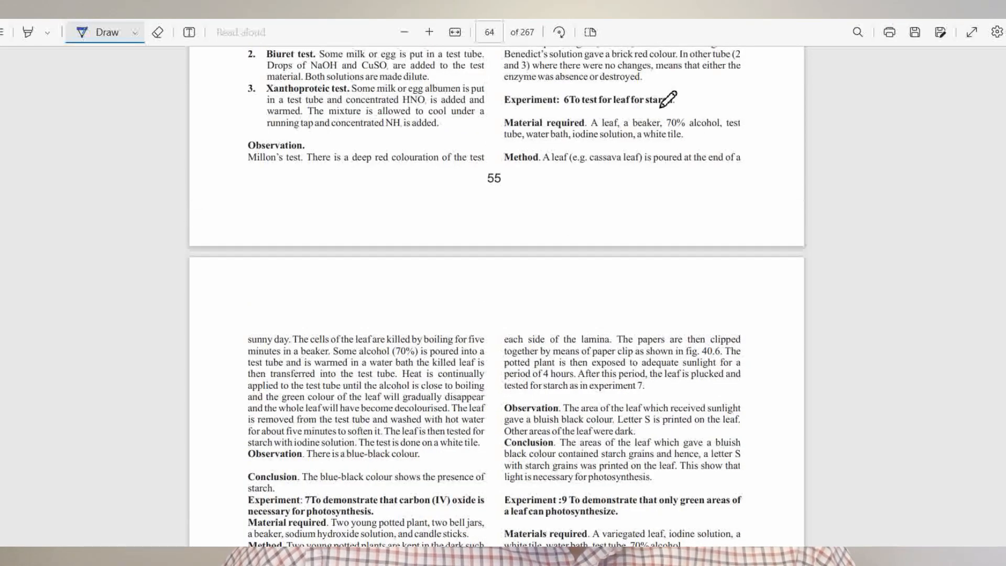
pyautogui.moveTo(558, 106); pyautogui.dragTo(674, 103)
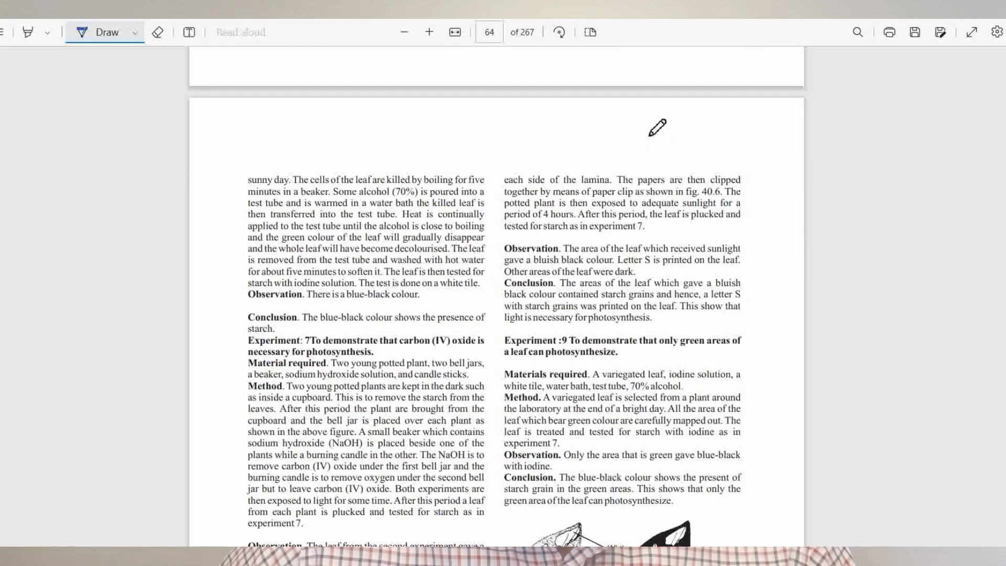
pyautogui.moveTo(328, 303)
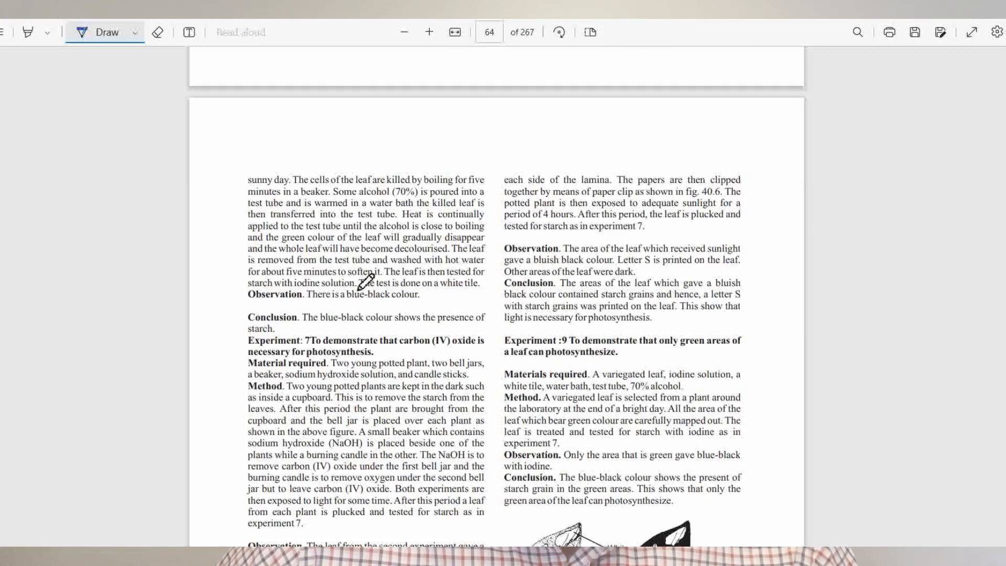
# Underline 'iodine solution', 'blue-black colour' and 'killed by boiling for five' in the starch test
pyautogui.moveTo(305, 285); pyautogui.dragTo(356, 282)
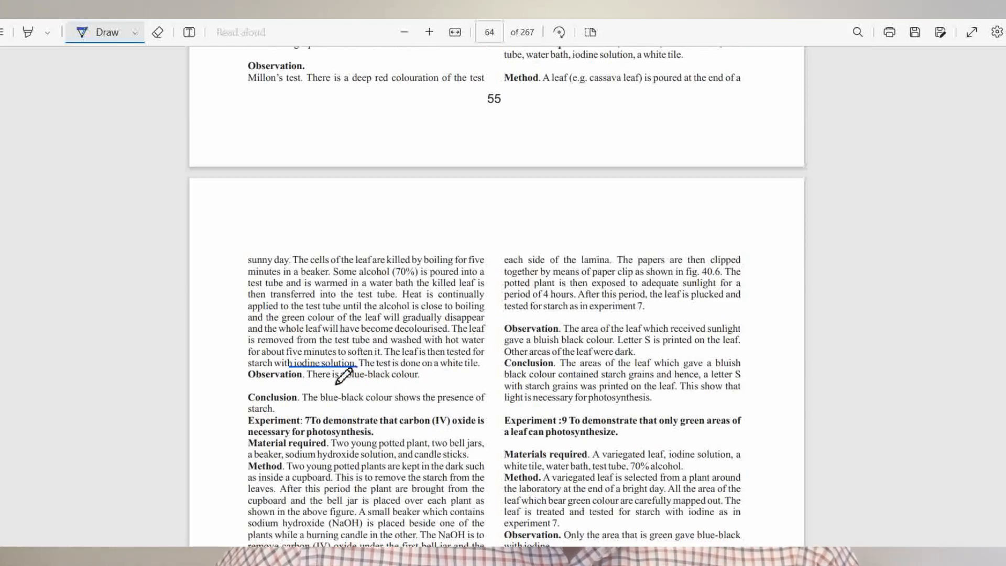
pyautogui.moveTo(346, 372); pyautogui.dragTo(372, 383)
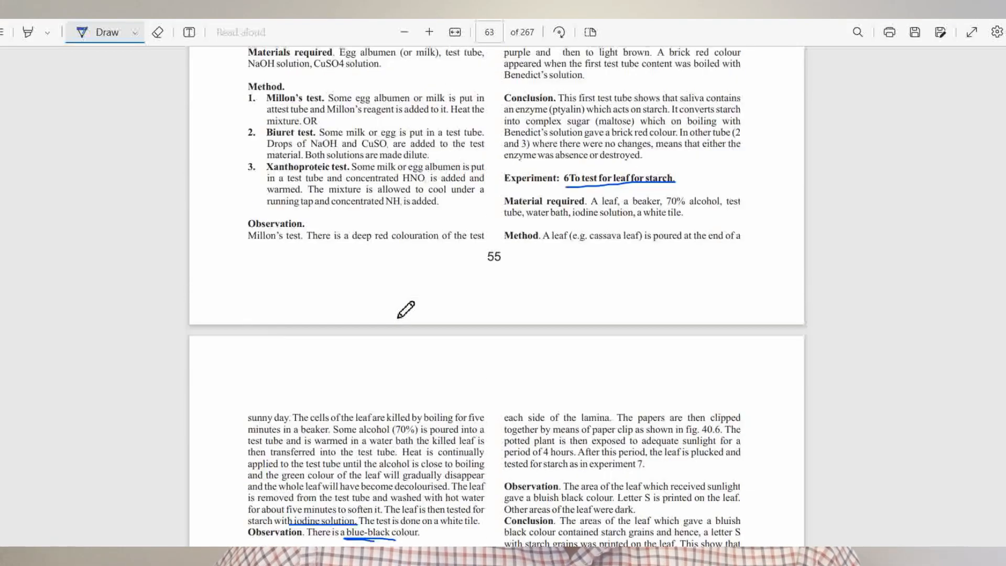
pyautogui.scroll(-3)
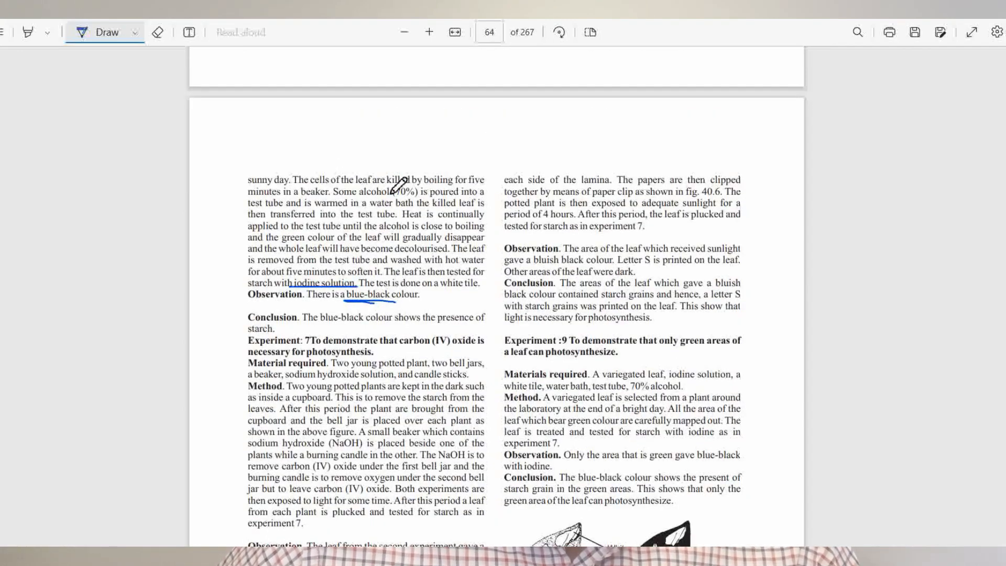
pyautogui.moveTo(386, 186)
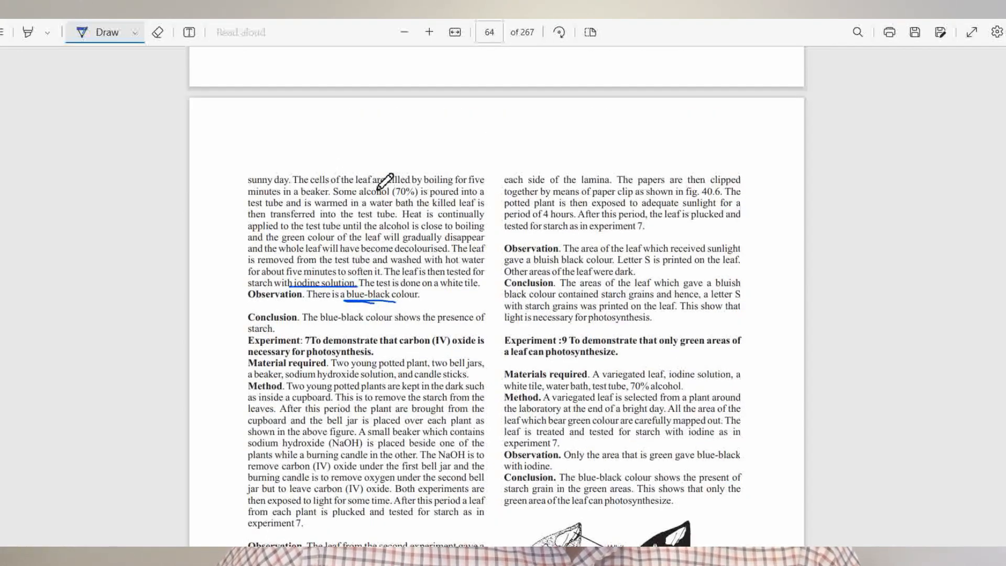
pyautogui.moveTo(385, 185); pyautogui.dragTo(478, 183)
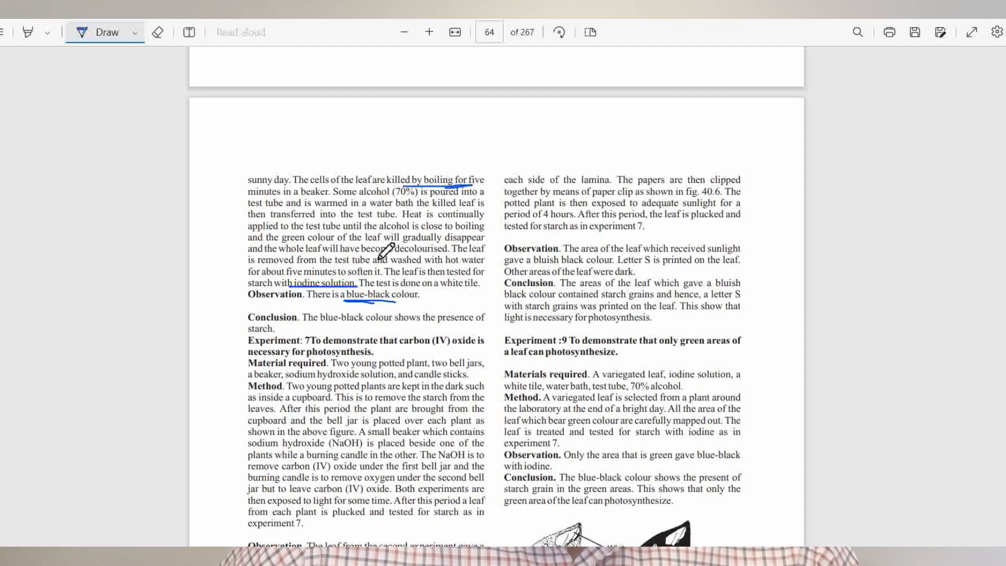
pyautogui.moveTo(325, 198)
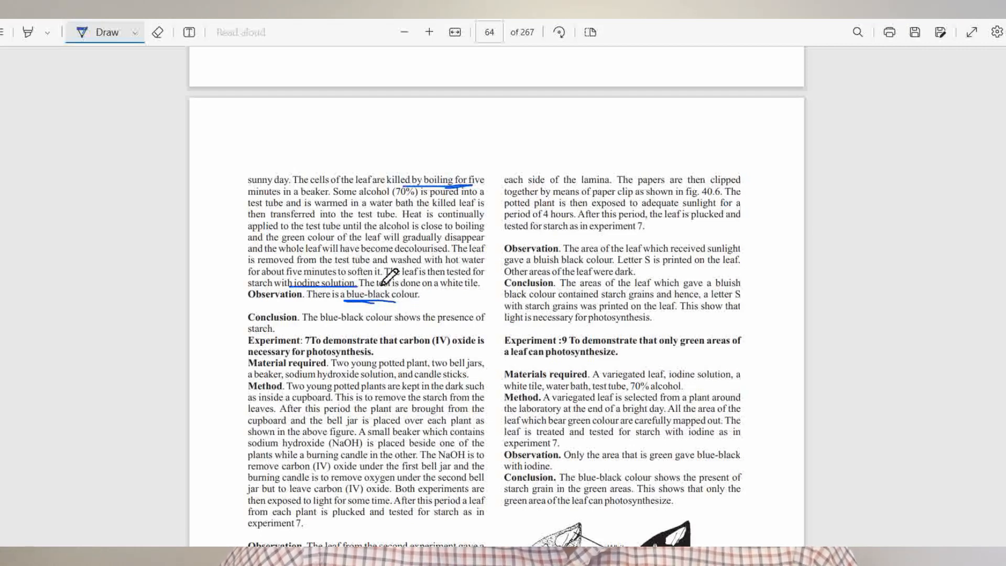
pyautogui.moveTo(386, 272)
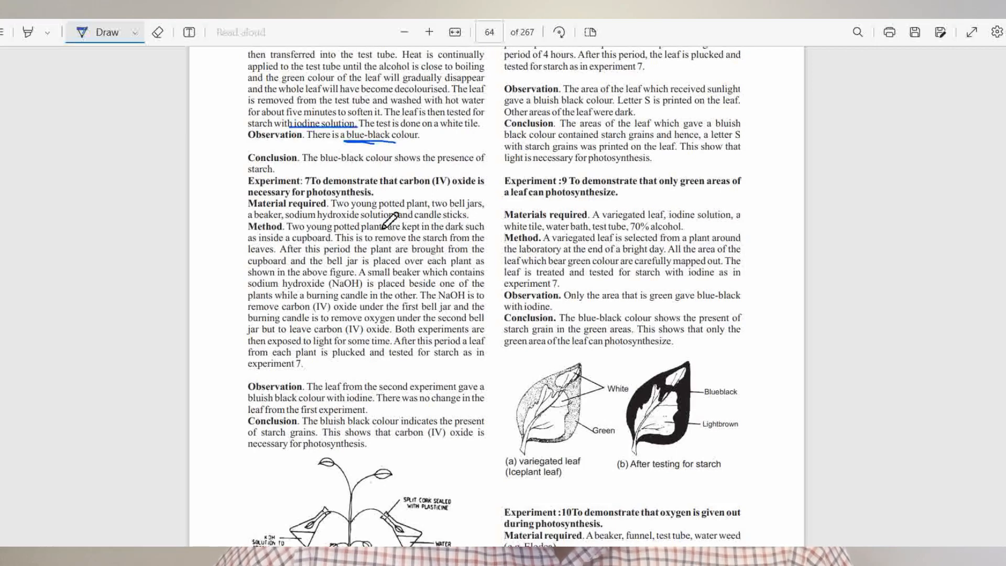
pyautogui.scroll(-3)
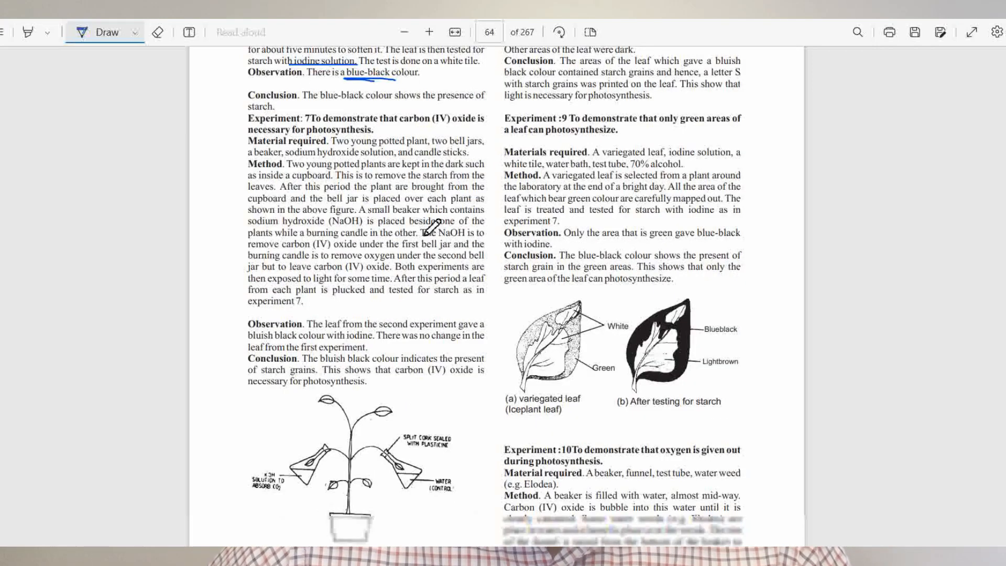
pyautogui.scroll(-3)
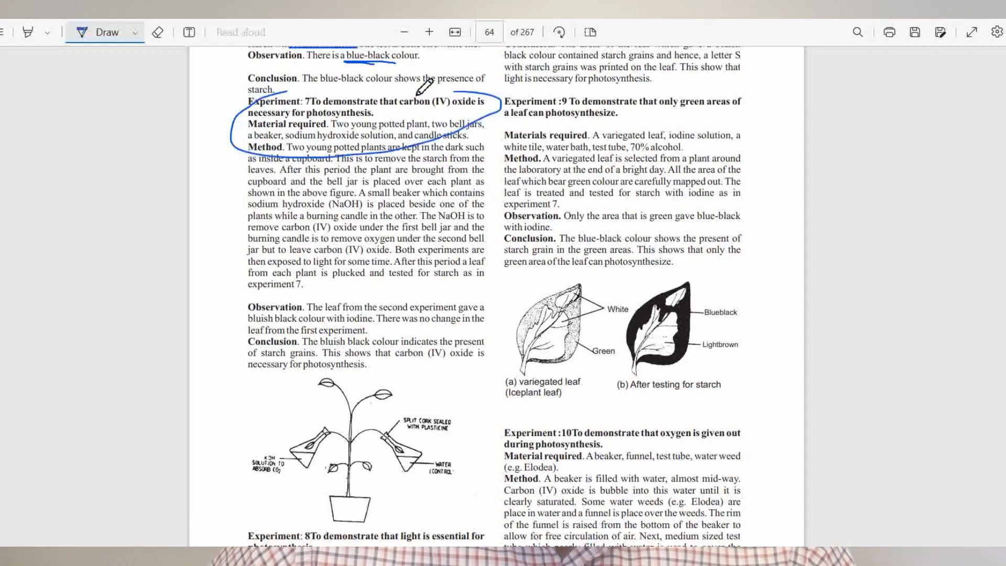
pyautogui.scroll(-3)
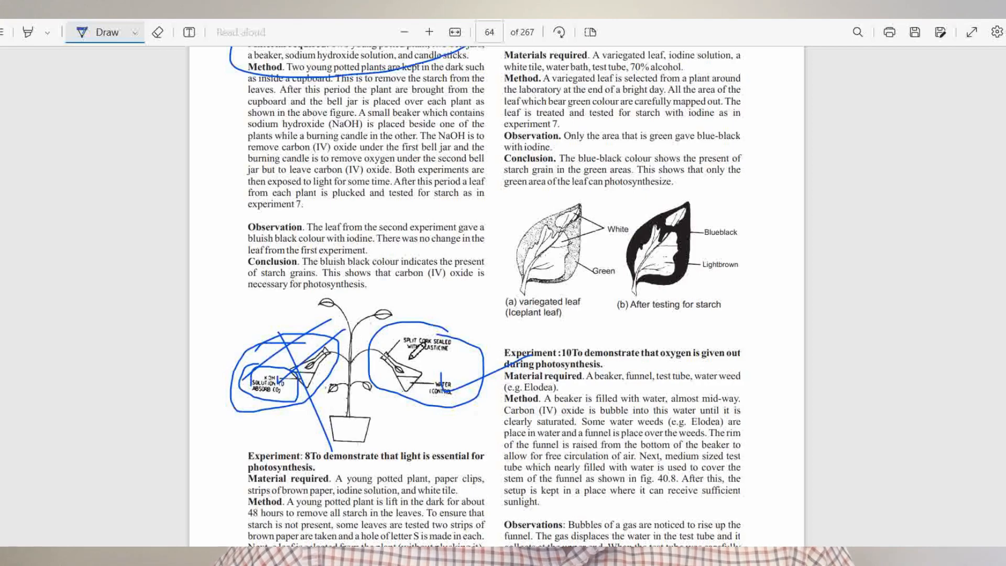
pyautogui.scroll(-3)
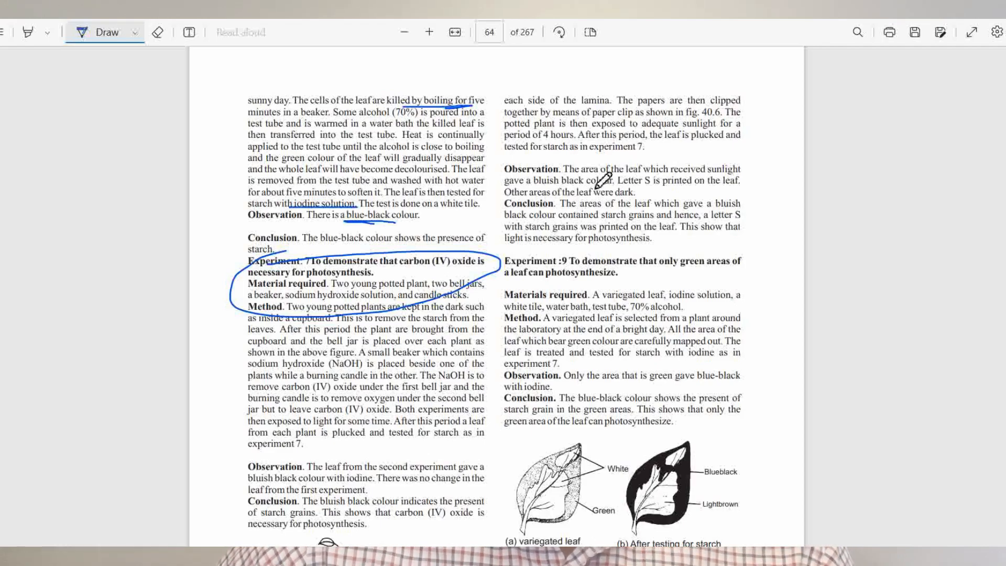
pyautogui.moveTo(637, 162)
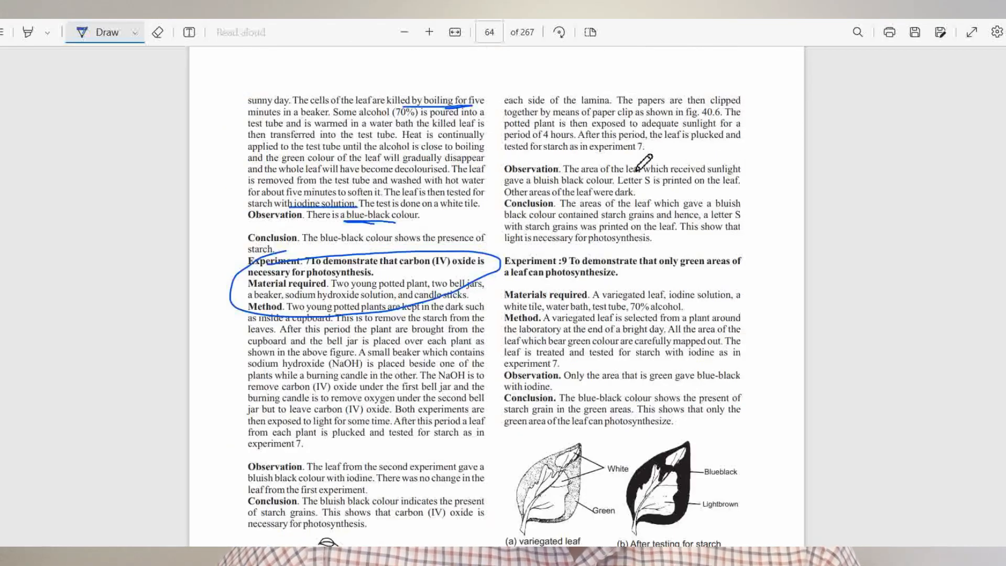
pyautogui.moveTo(606, 190)
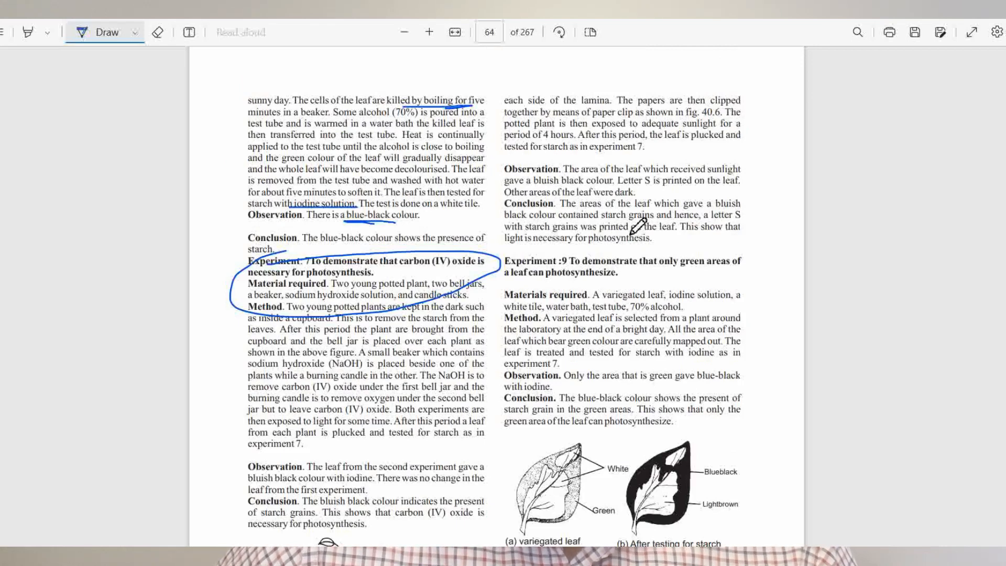
# Scroll down past Experiment 7's bell-jar diagram to bring Experiments 8 and 10 into view
pyautogui.scroll(-3)
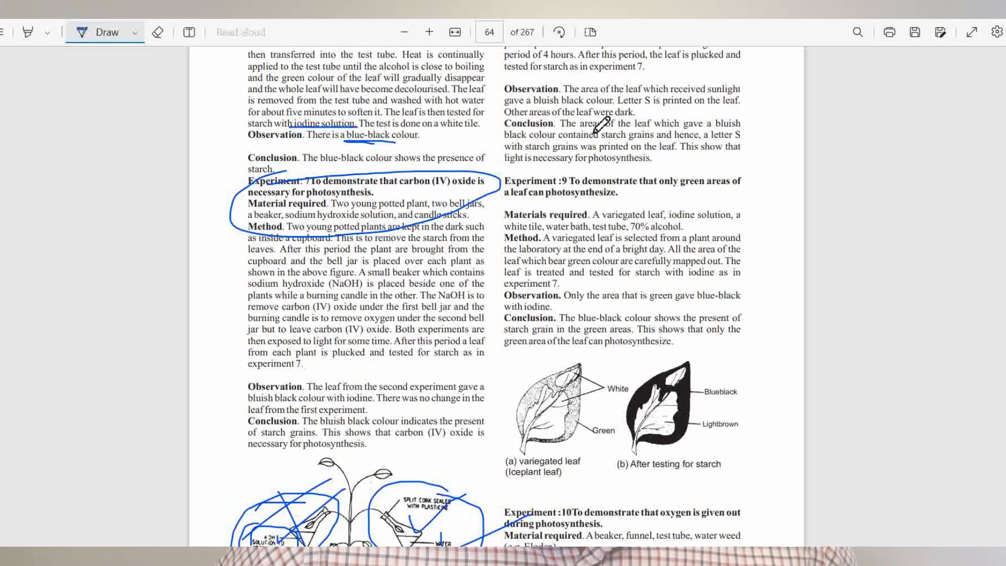
pyautogui.scroll(-3)
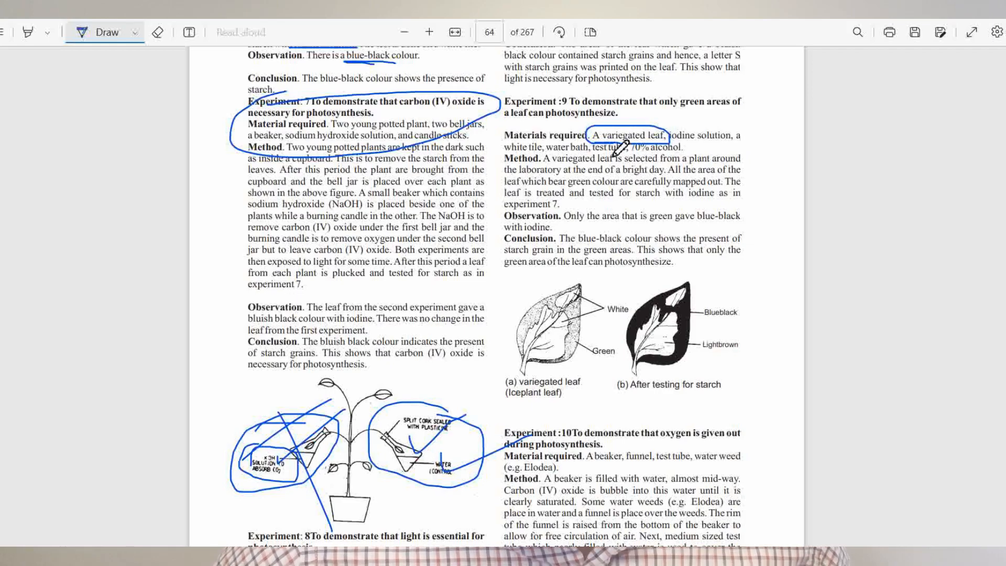
pyautogui.scroll(-3)
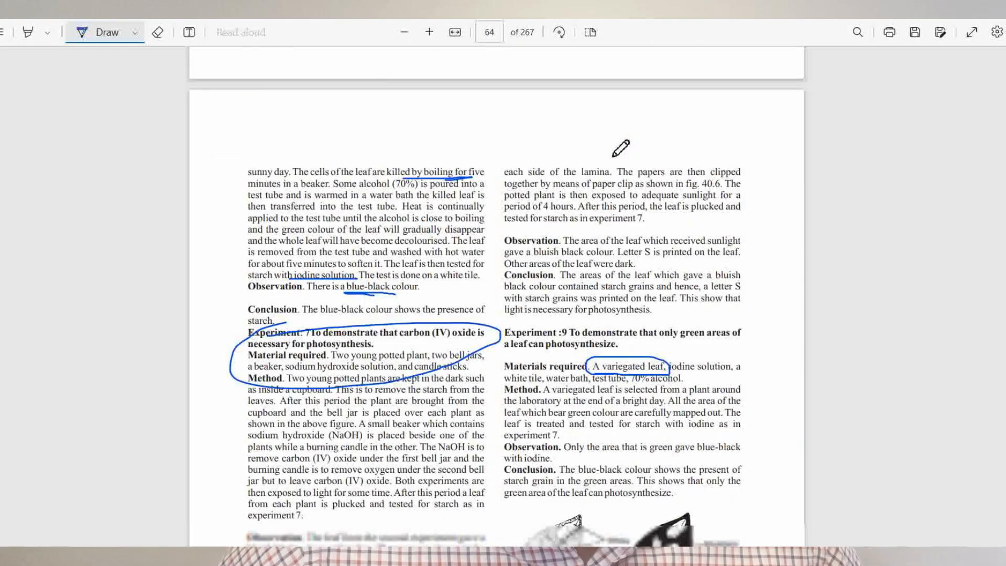
pyautogui.scroll(-3)
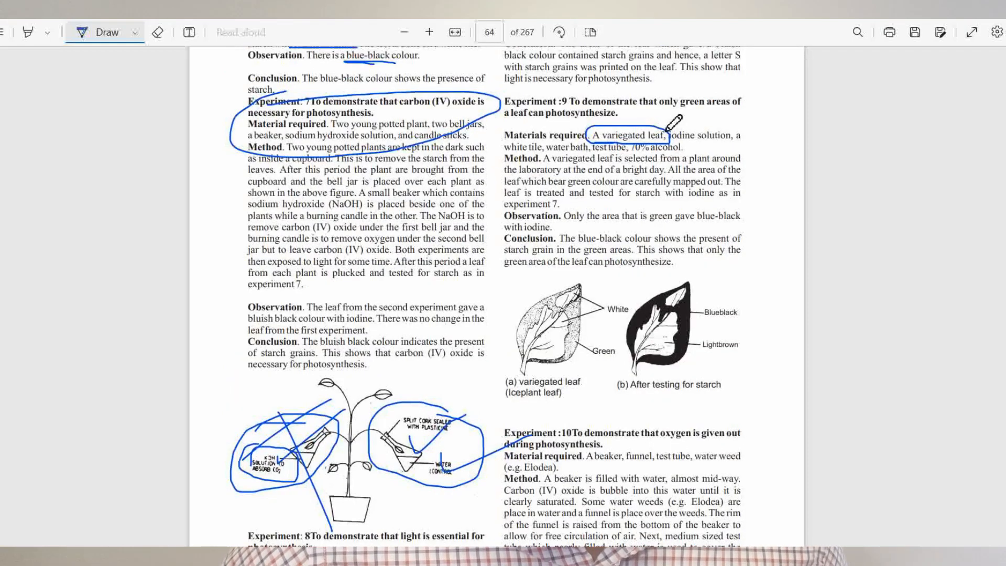
pyautogui.scroll(-3)
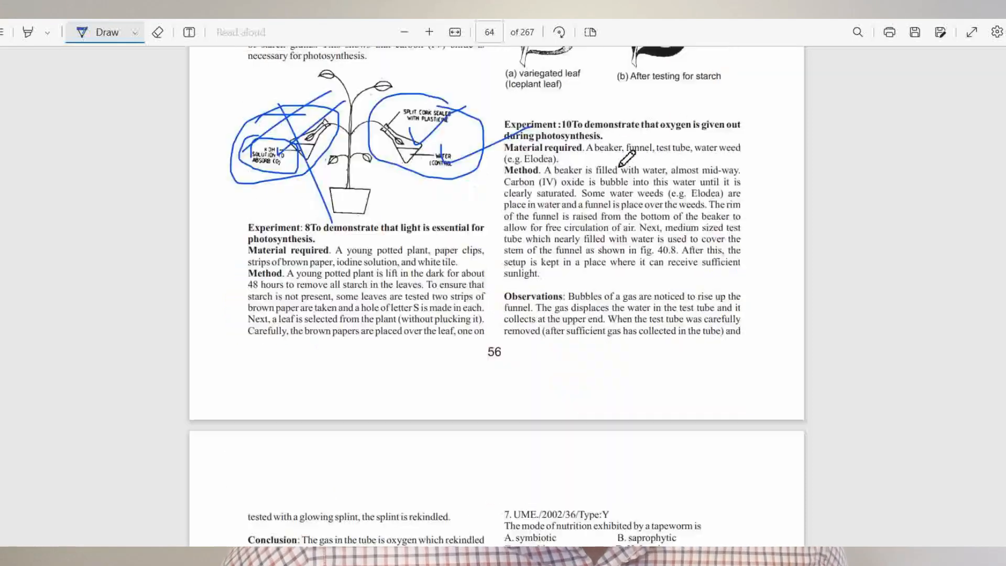
# Circle '(e.g. Elodea)' in Experiment 10 and scroll on to its oxygen conclusion
pyautogui.scroll(-3)
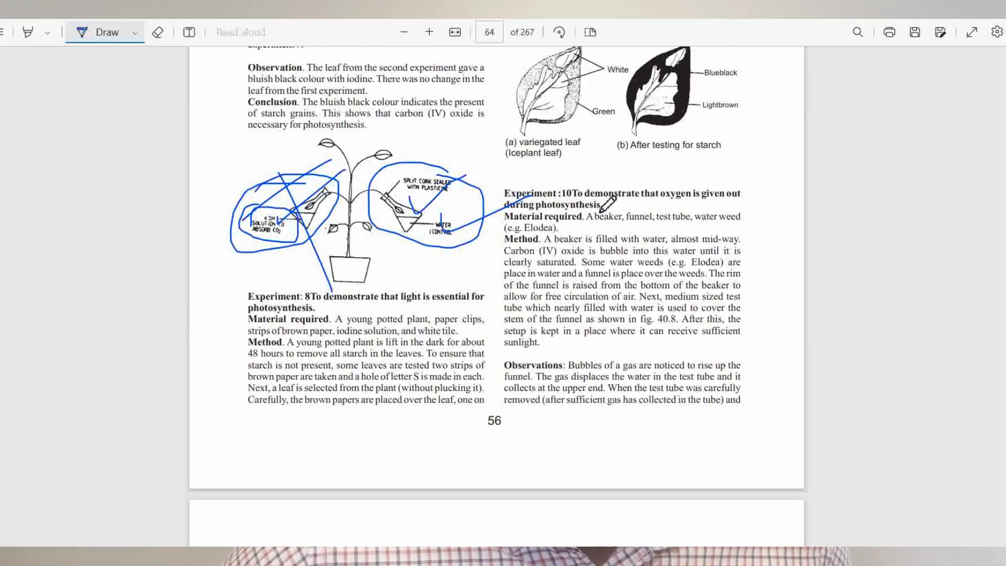
pyautogui.scroll(-3)
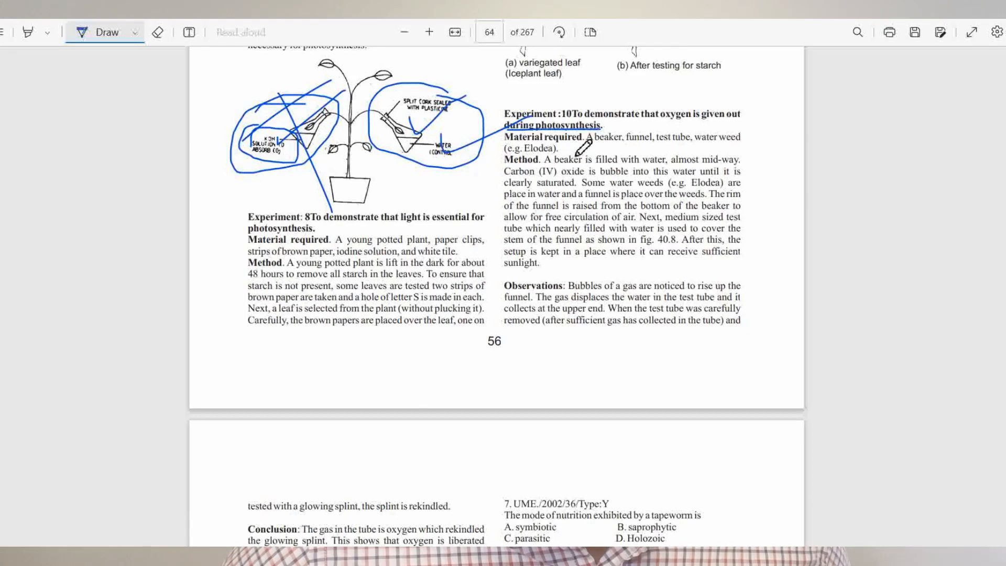
pyautogui.moveTo(551, 155)
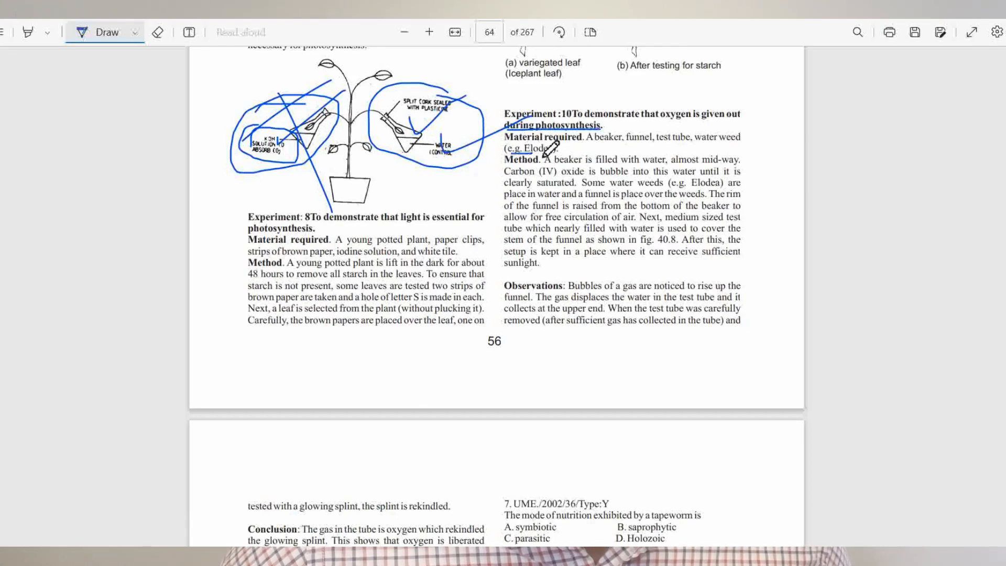
pyautogui.moveTo(507, 149); pyautogui.dragTo(577, 150)
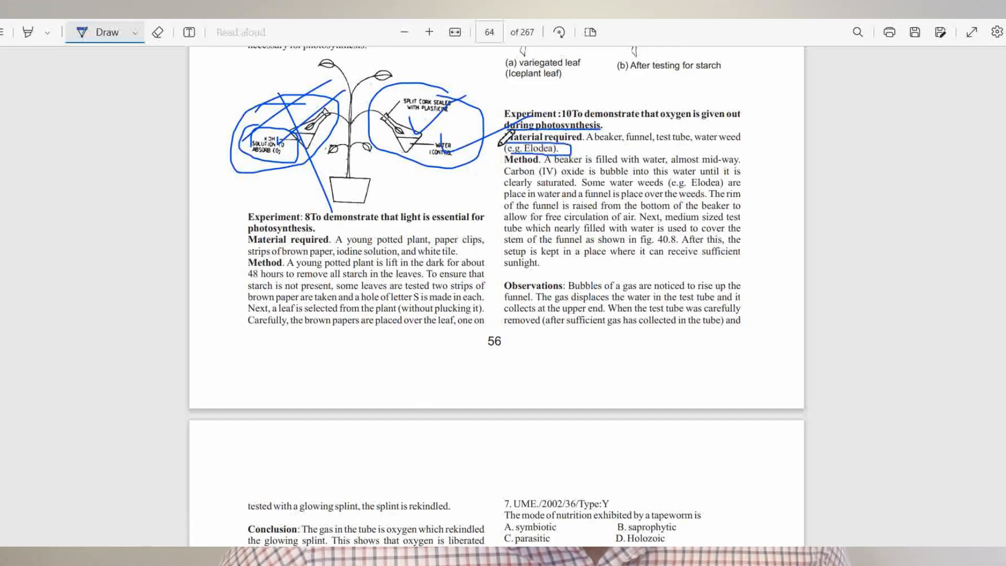
pyautogui.scroll(-3)
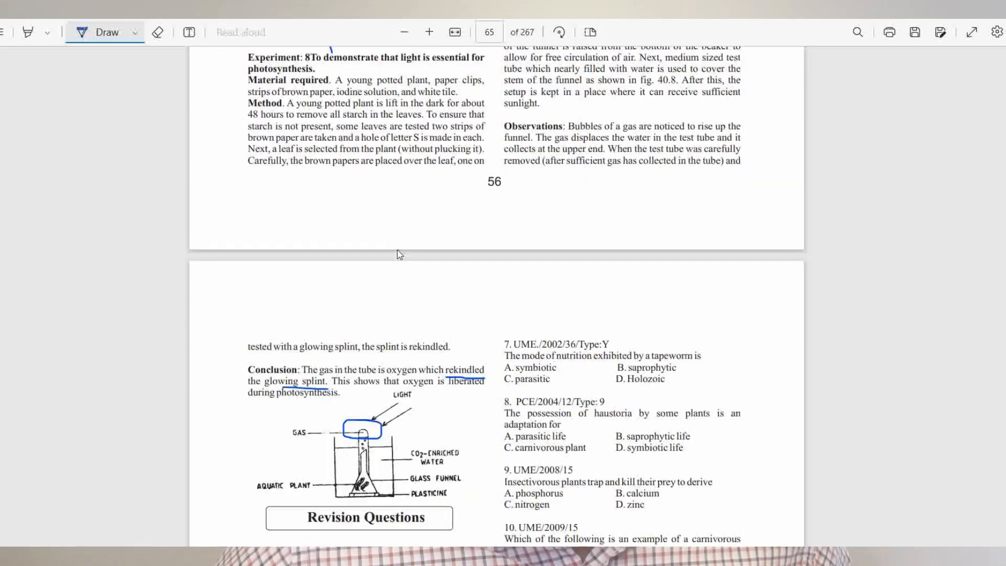
# Circle question 2's number 'UME/90/17' and options 'C. Holozoic' and 'B. parasitic'
pyautogui.scroll(-3)
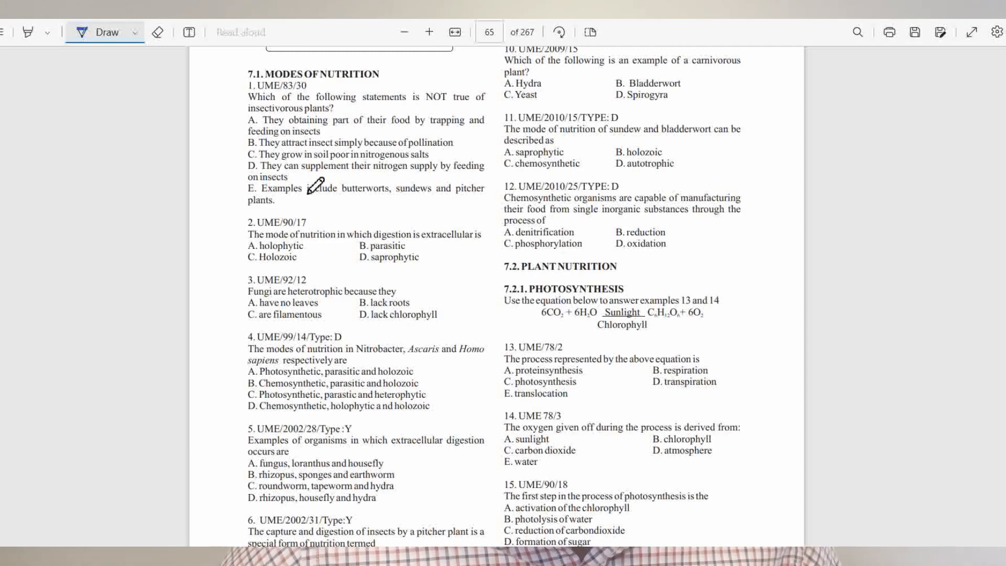
pyautogui.moveTo(251, 218); pyautogui.dragTo(309, 232)
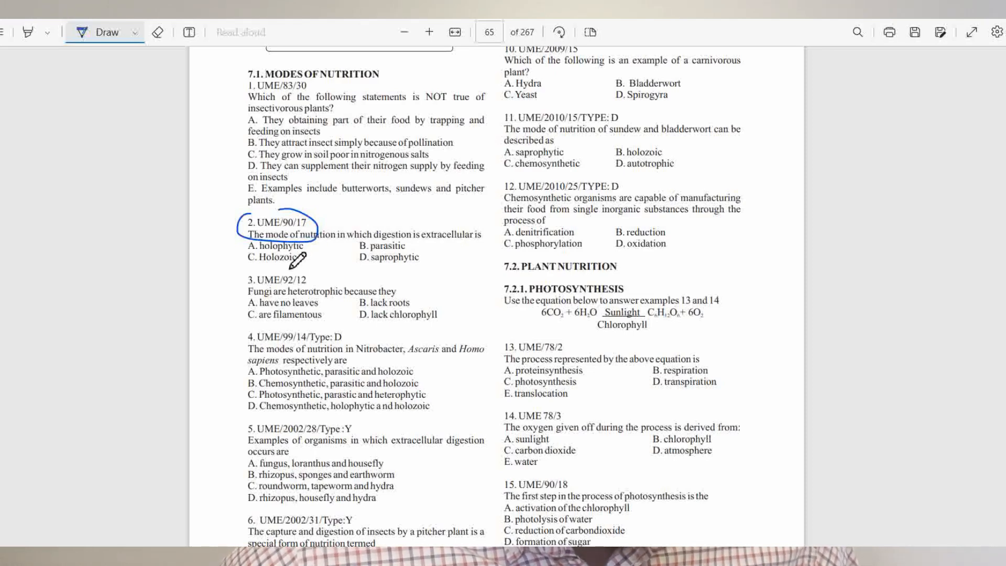
pyautogui.moveTo(242, 255); pyautogui.dragTo(295, 257)
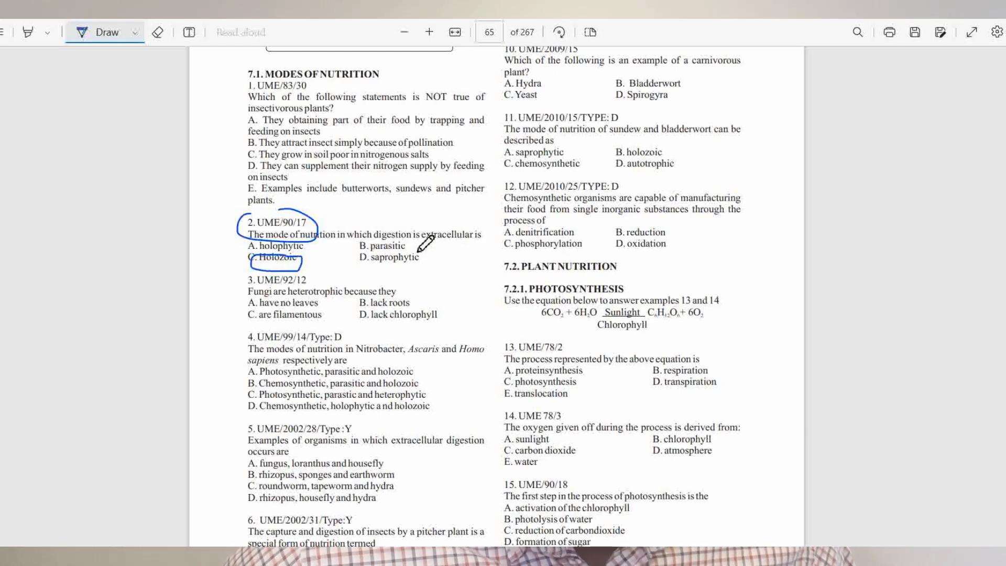
pyautogui.moveTo(365, 241); pyautogui.dragTo(404, 249)
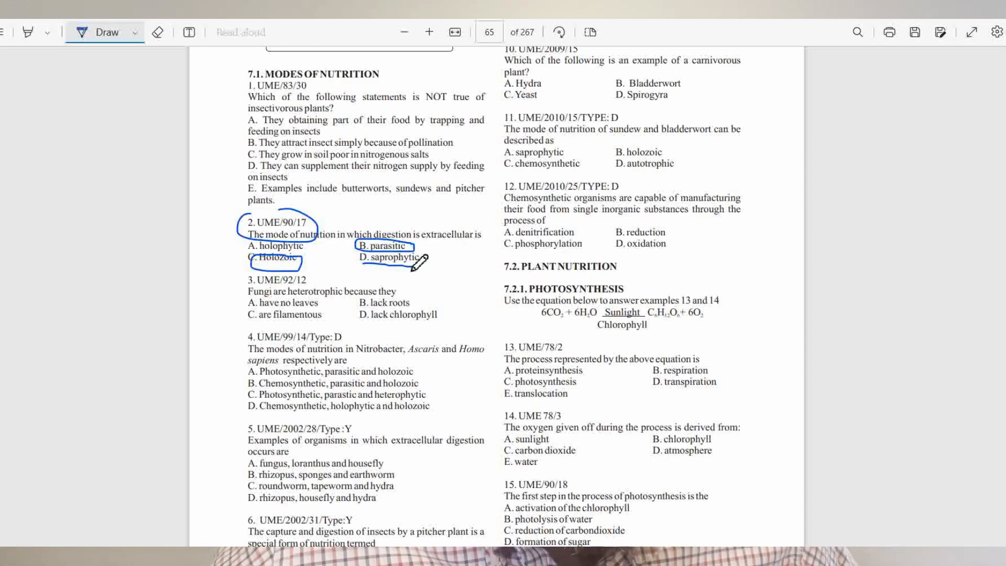
# Underline and circle 'D. lack chlorophyll' as the answer to question 3
pyautogui.scroll(-3)
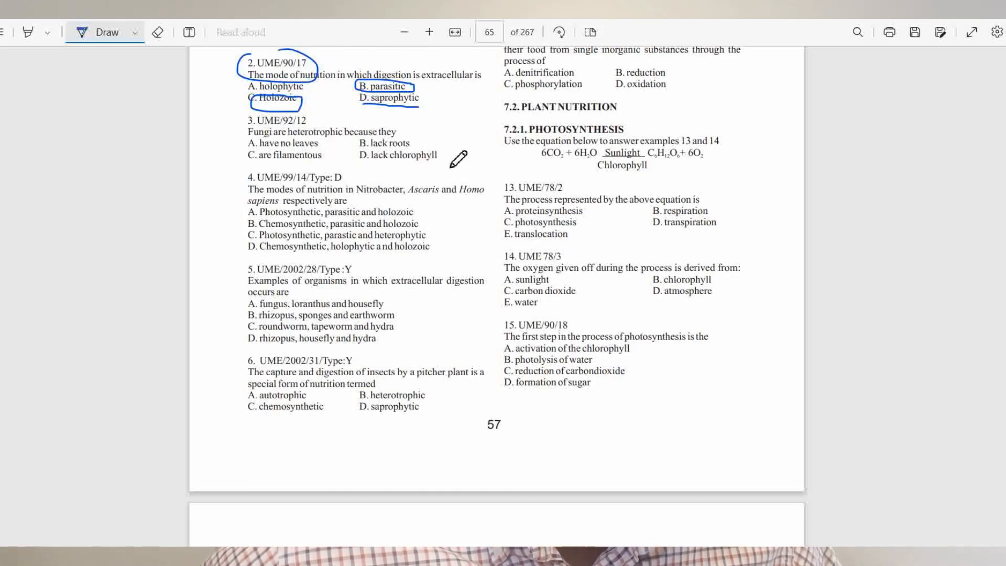
pyautogui.moveTo(363, 154); pyautogui.dragTo(437, 154)
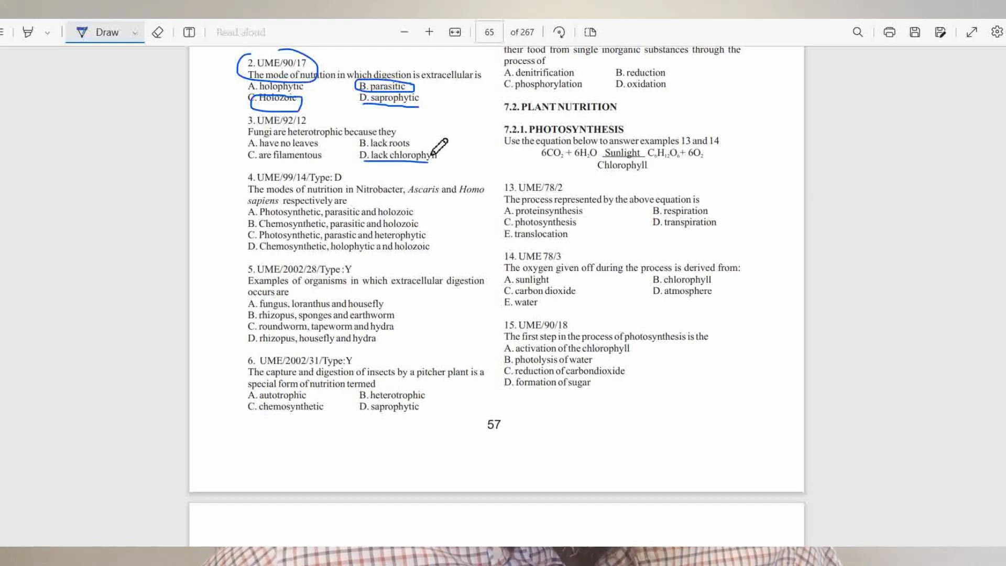
pyautogui.moveTo(366, 155); pyautogui.dragTo(418, 157)
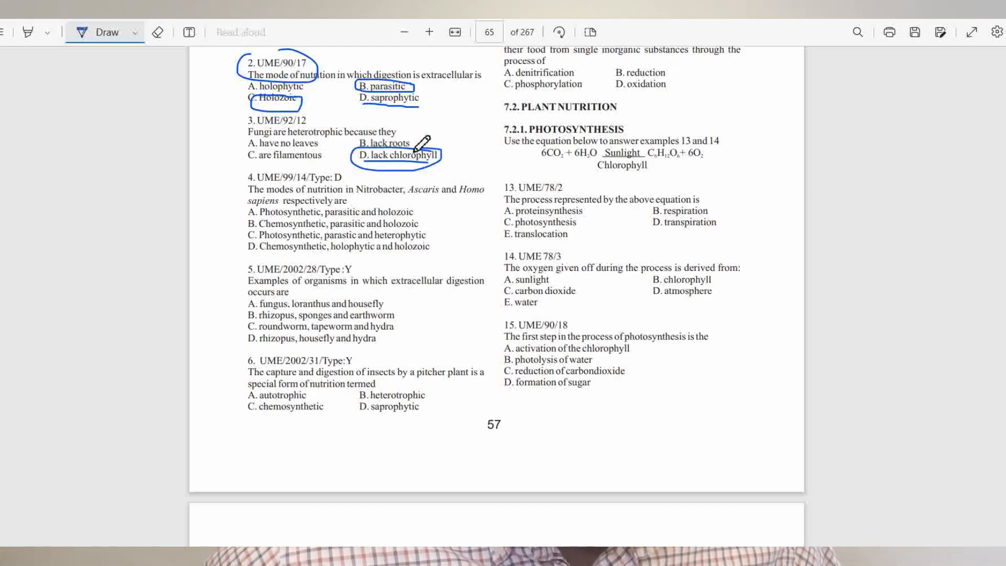
# Underline 'Homo' and 'holozoic' in options A, B, D, and mark 'Ascaris' with 'parasitic' in question 4
pyautogui.scroll(-3)
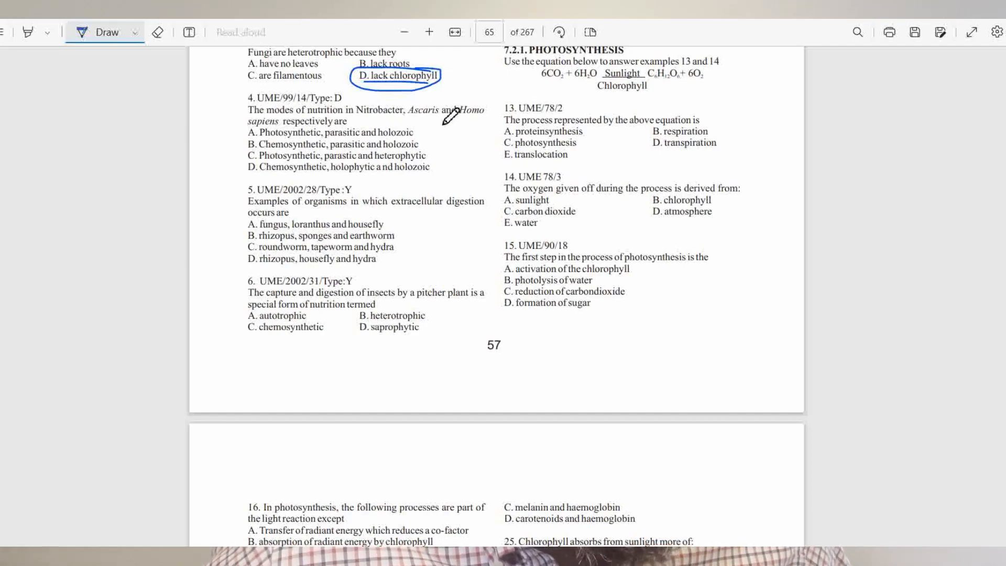
pyautogui.moveTo(249, 118)
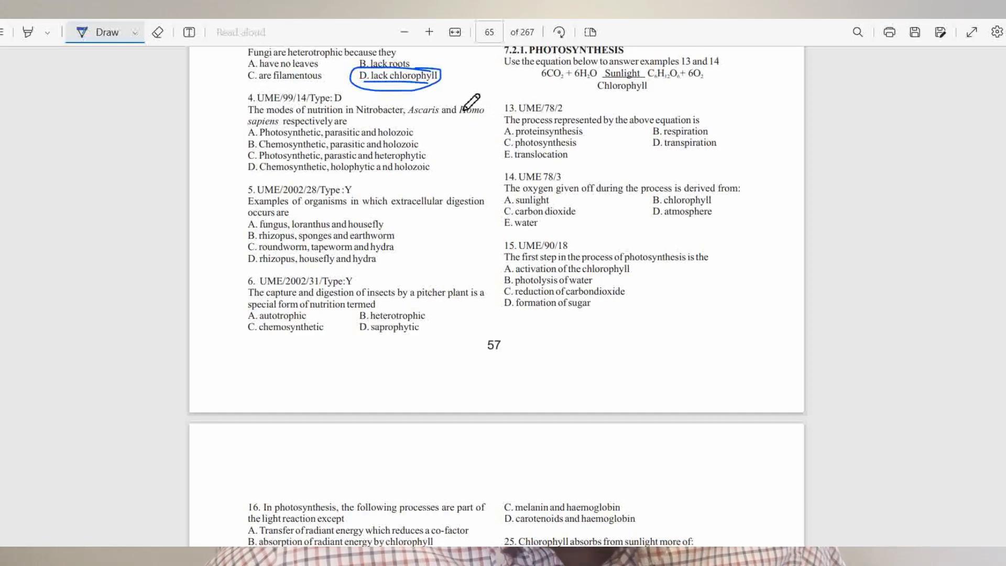
pyautogui.moveTo(411, 110); pyautogui.dragTo(494, 111)
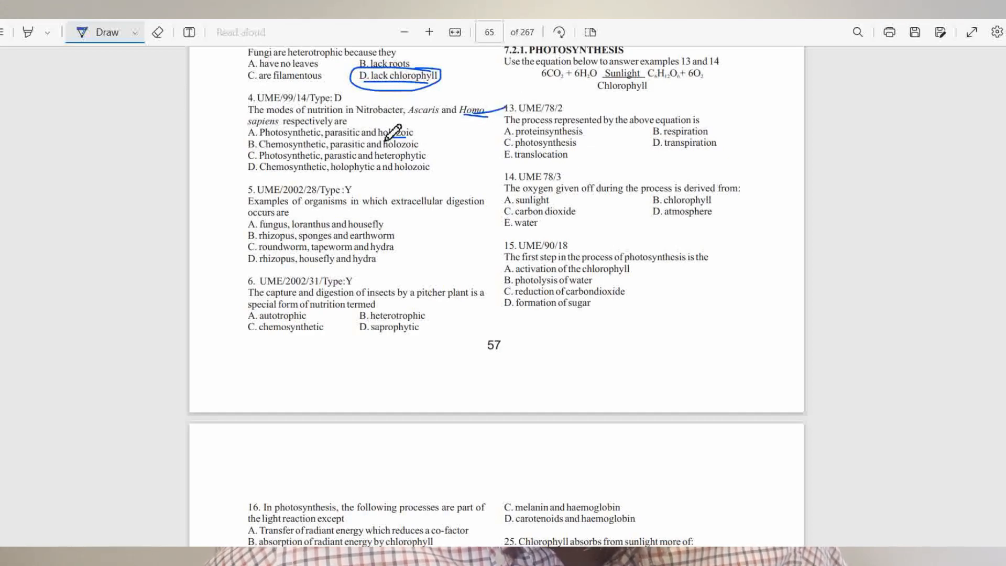
pyautogui.moveTo(384, 140); pyautogui.dragTo(414, 135)
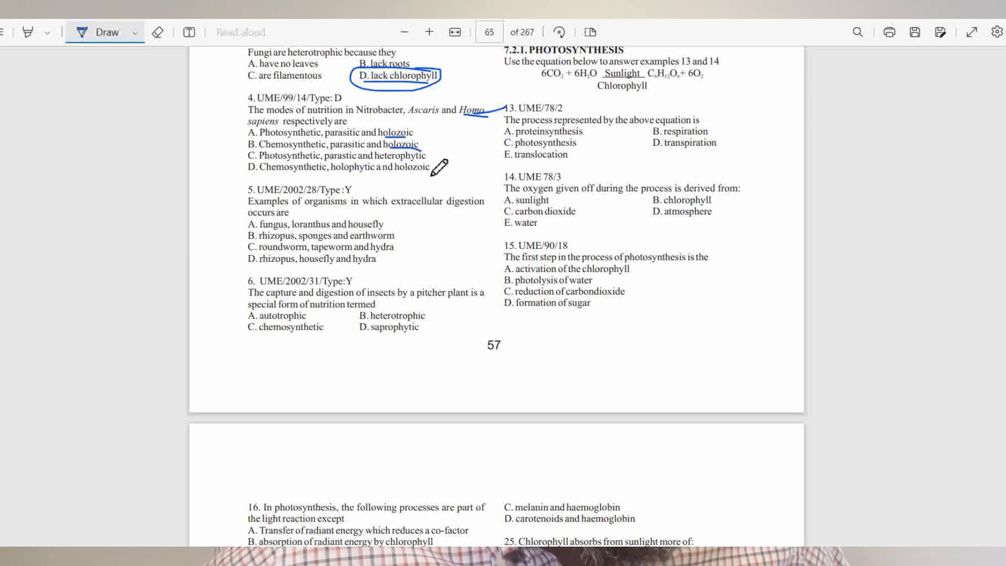
pyautogui.moveTo(401, 170); pyautogui.dragTo(427, 168)
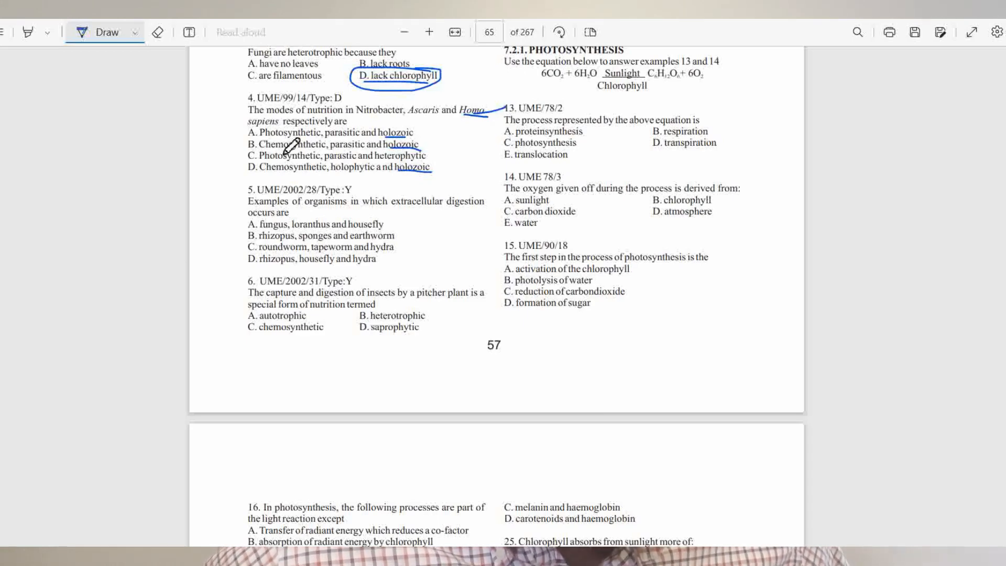
pyautogui.moveTo(442, 115)
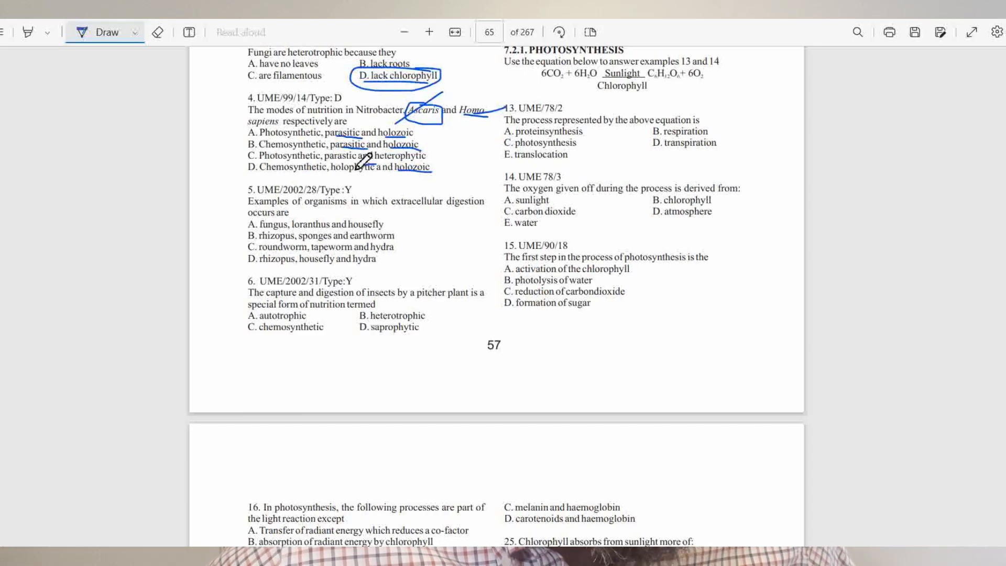
pyautogui.moveTo(369, 132); pyautogui.dragTo(386, 189)
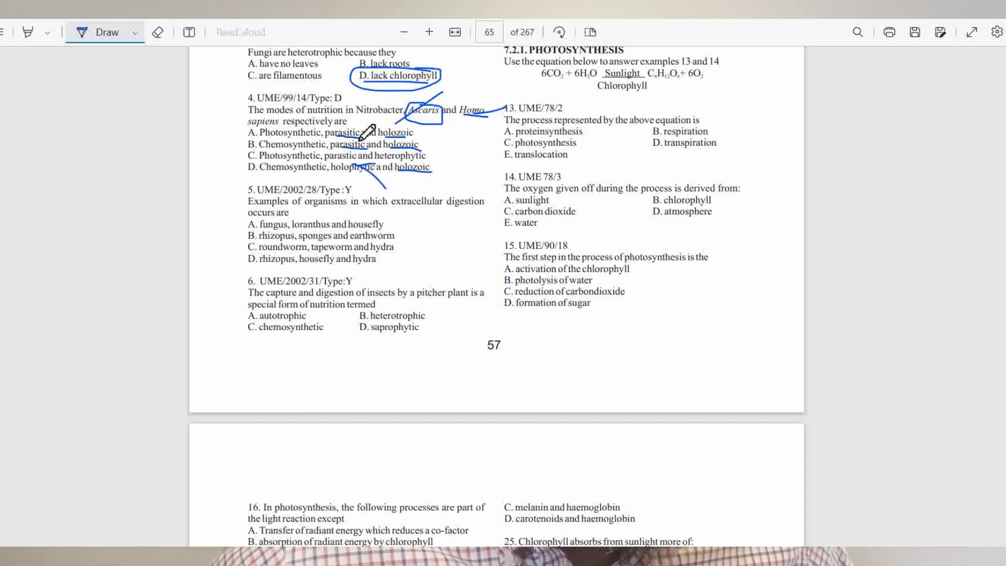